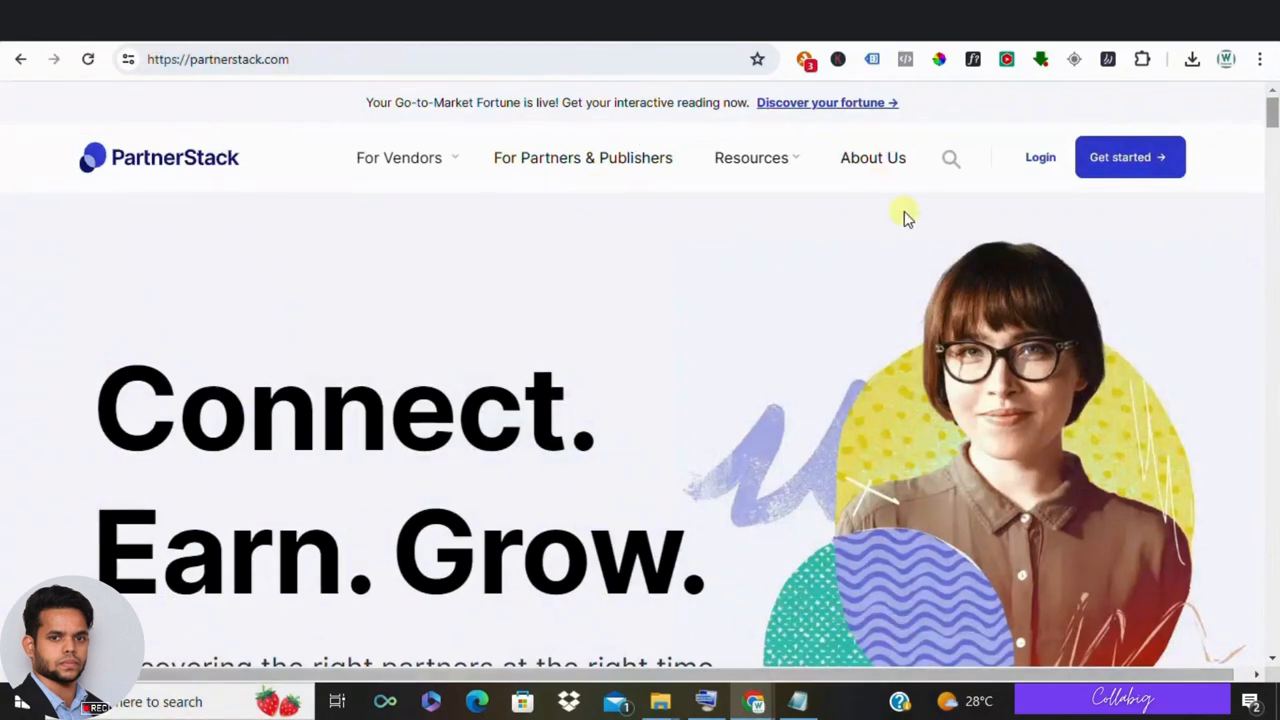
{"action": "mouse_move", "coordinate": [910, 238]}
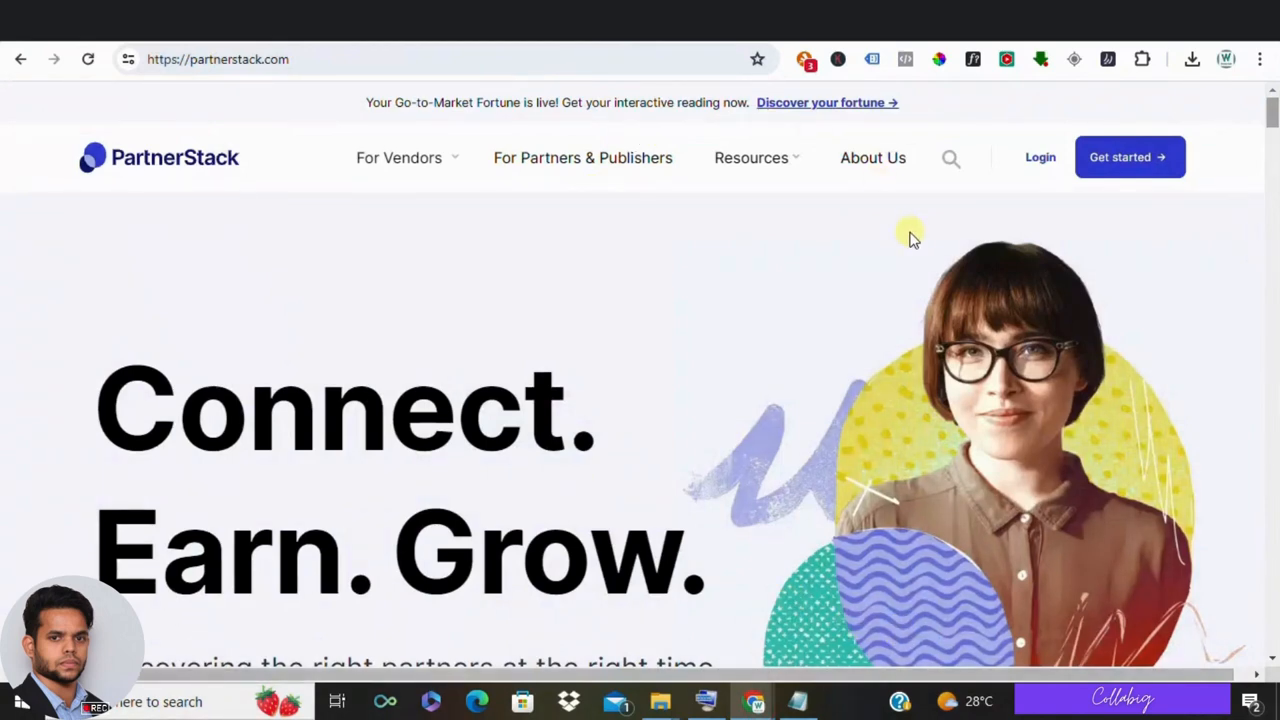
{"action": "mouse_move", "coordinate": [908, 248]}
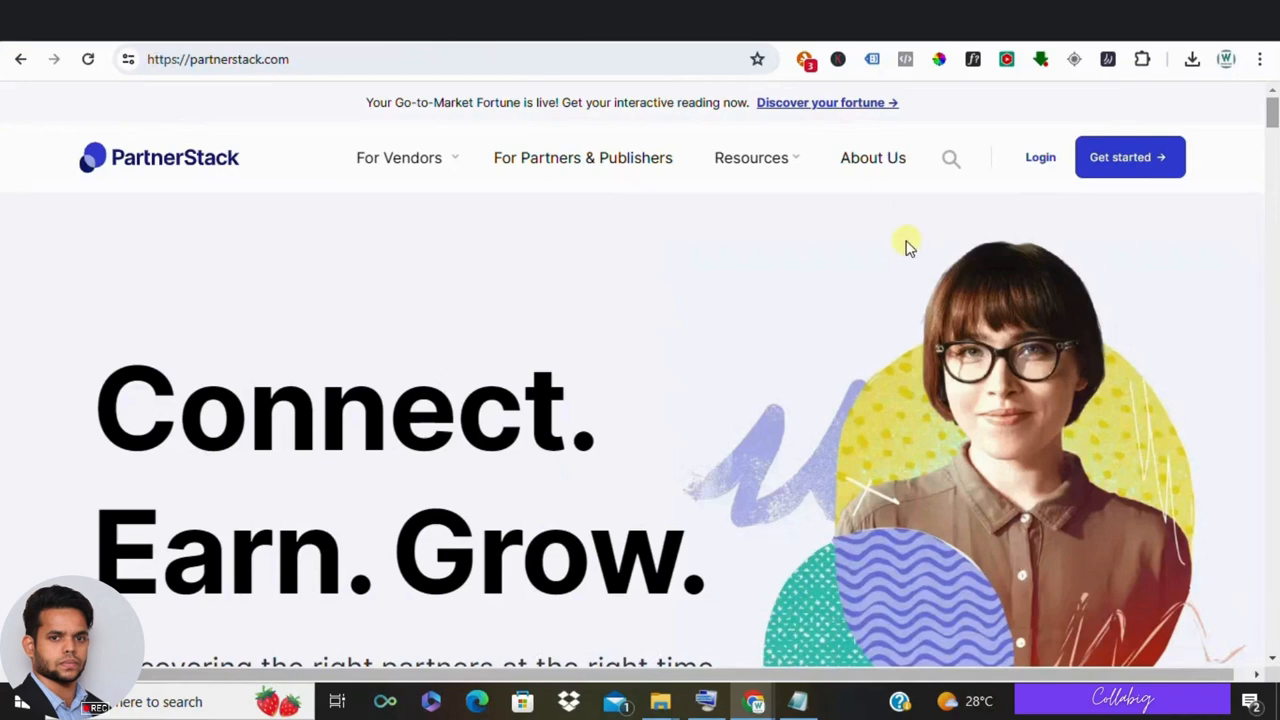
{"action": "mouse_move", "coordinate": [904, 244]}
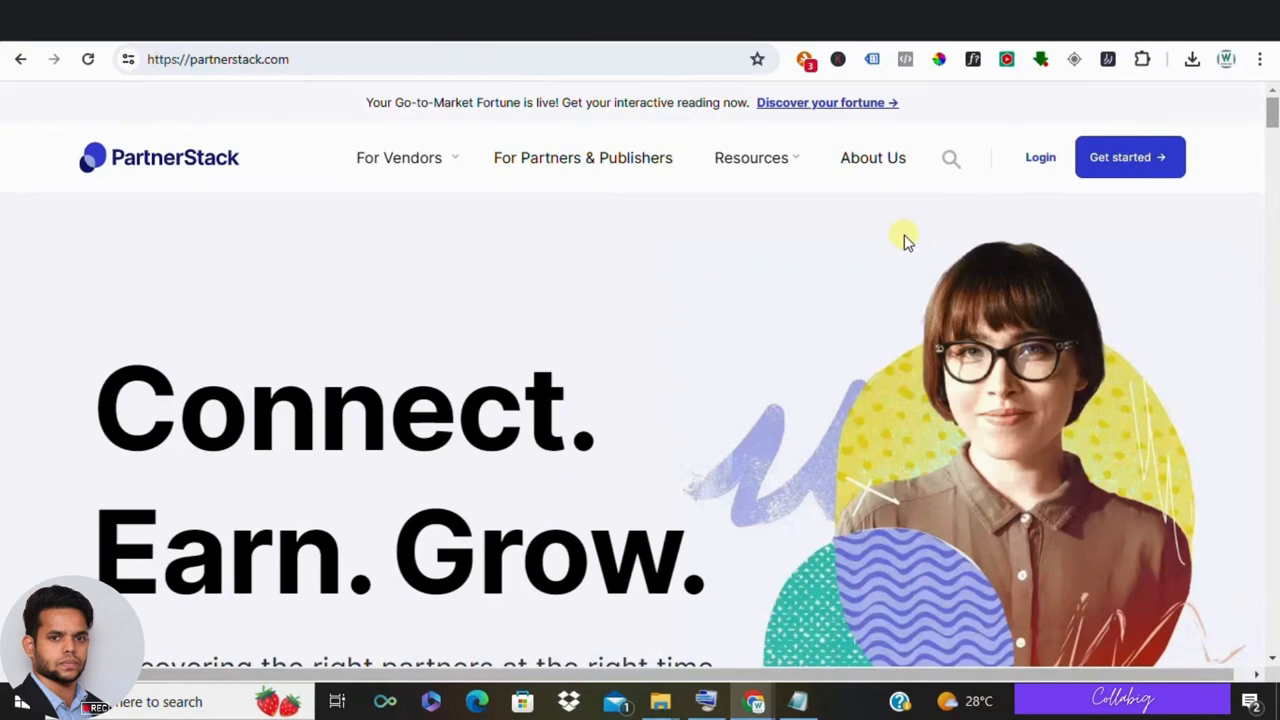
{"action": "mouse_move", "coordinate": [360, 210]}
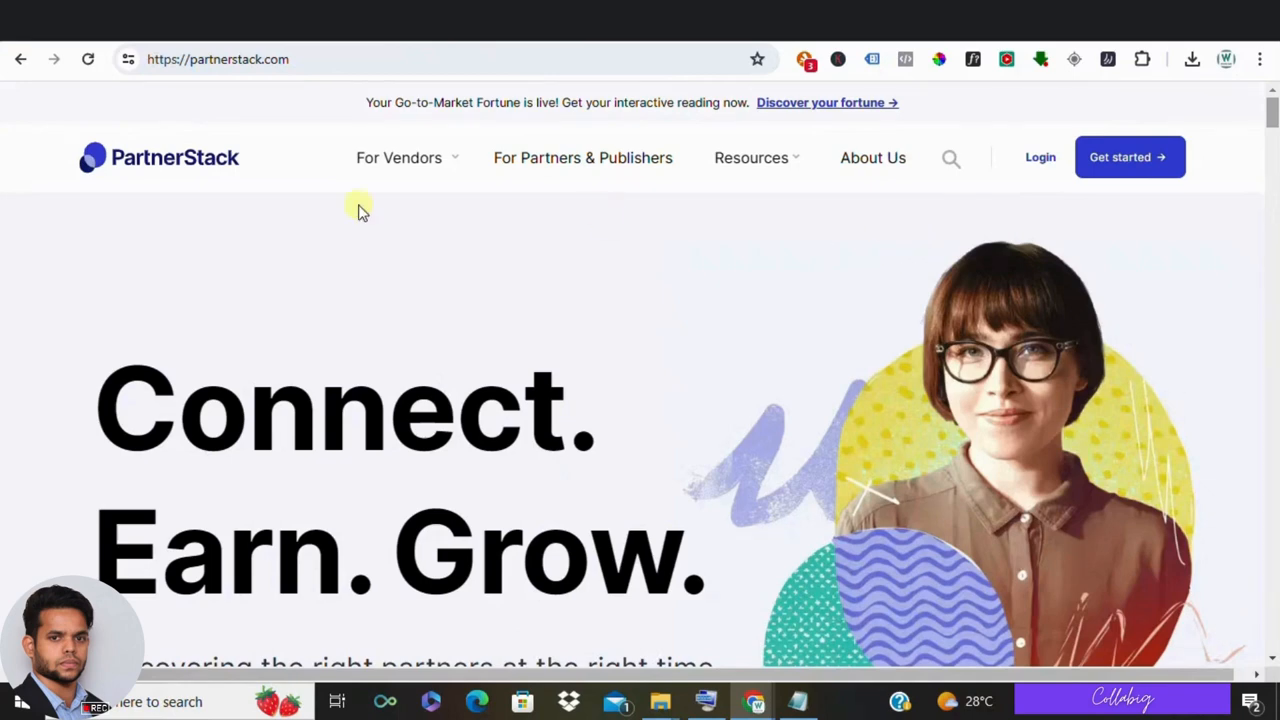
{"action": "mouse_move", "coordinate": [540, 230]}
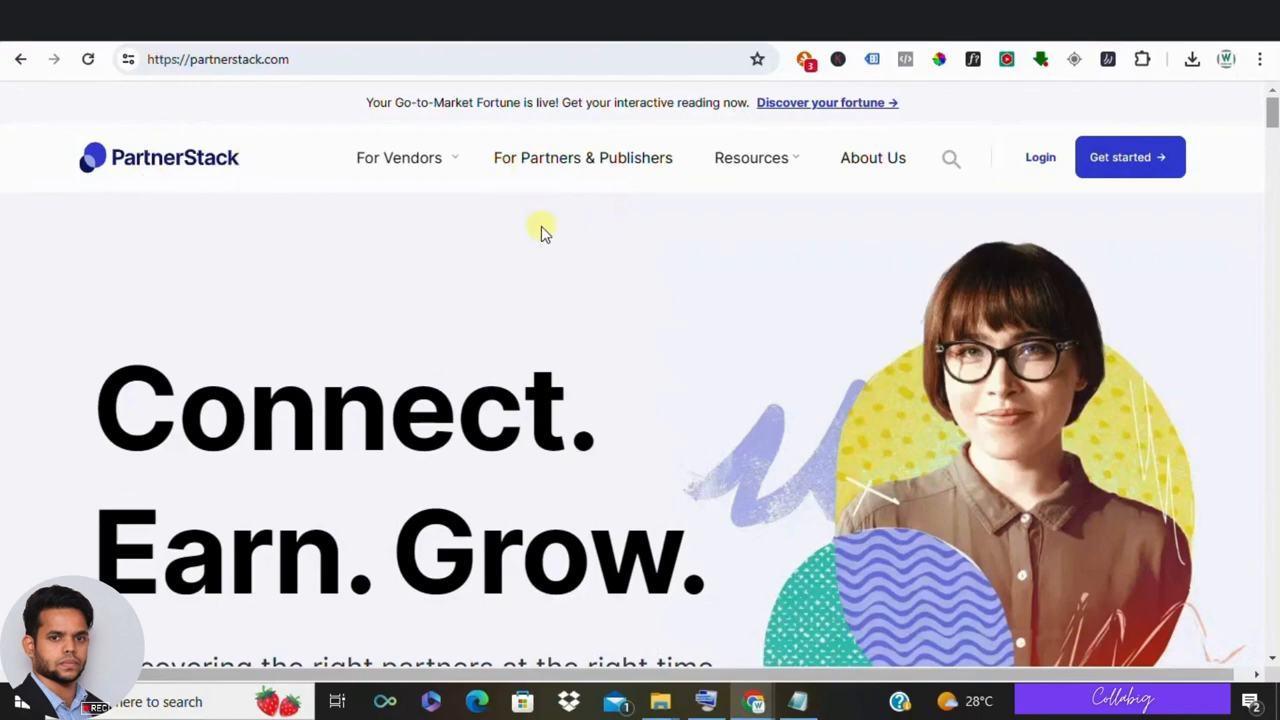
Scroll down the partnerstack.com homepage through its partner information sections.
{"action": "scroll", "scroll_direction": "down", "scroll_amount": 3}
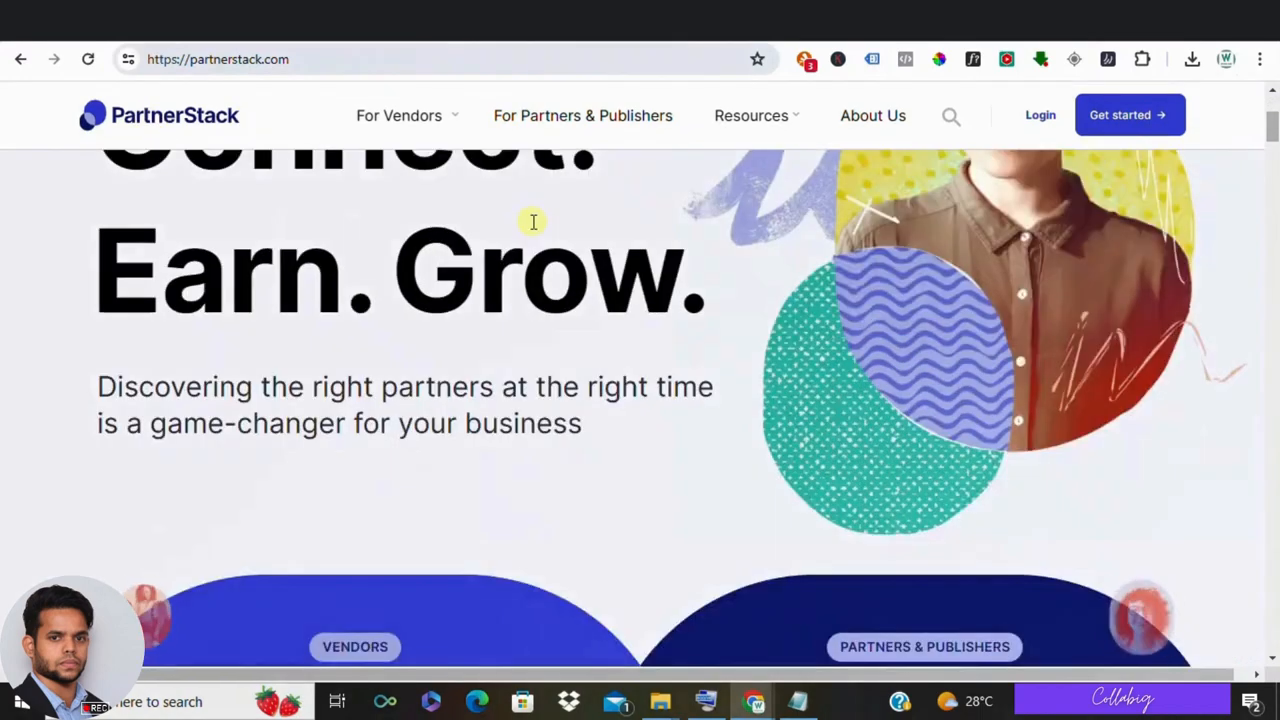
{"action": "scroll", "scroll_direction": "down", "scroll_amount": 3}
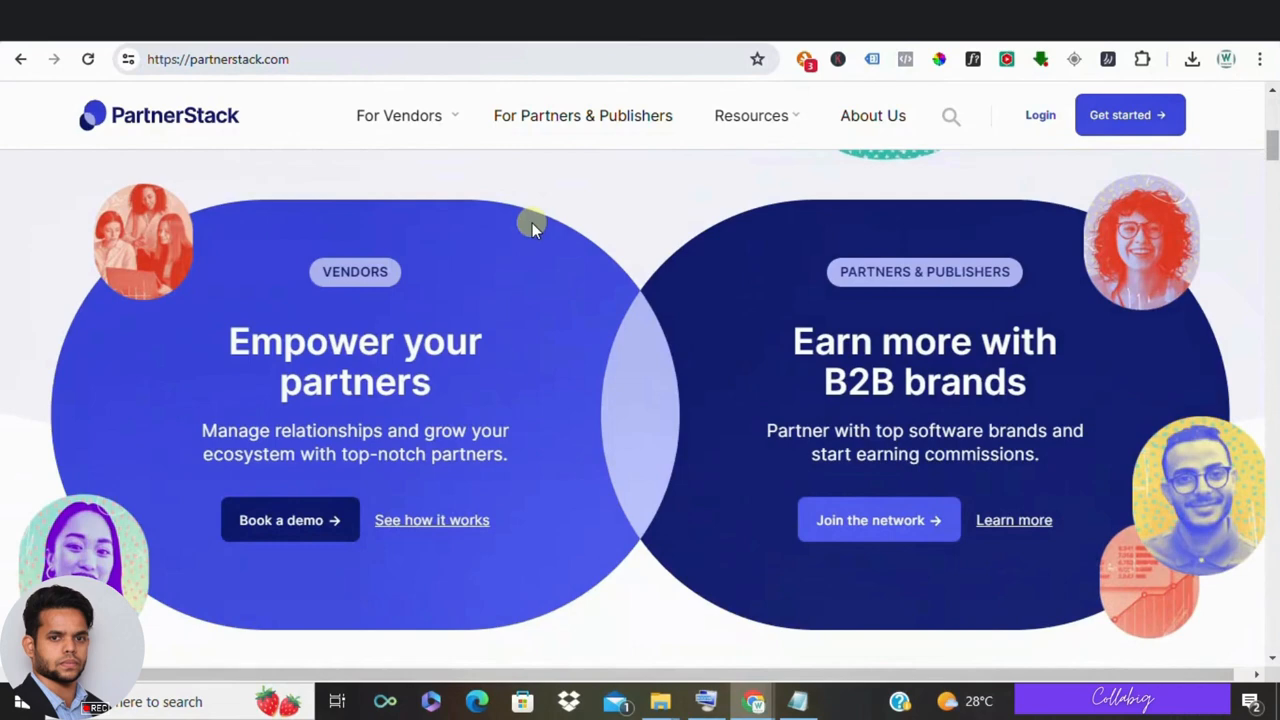
{"action": "mouse_move", "coordinate": [524, 240]}
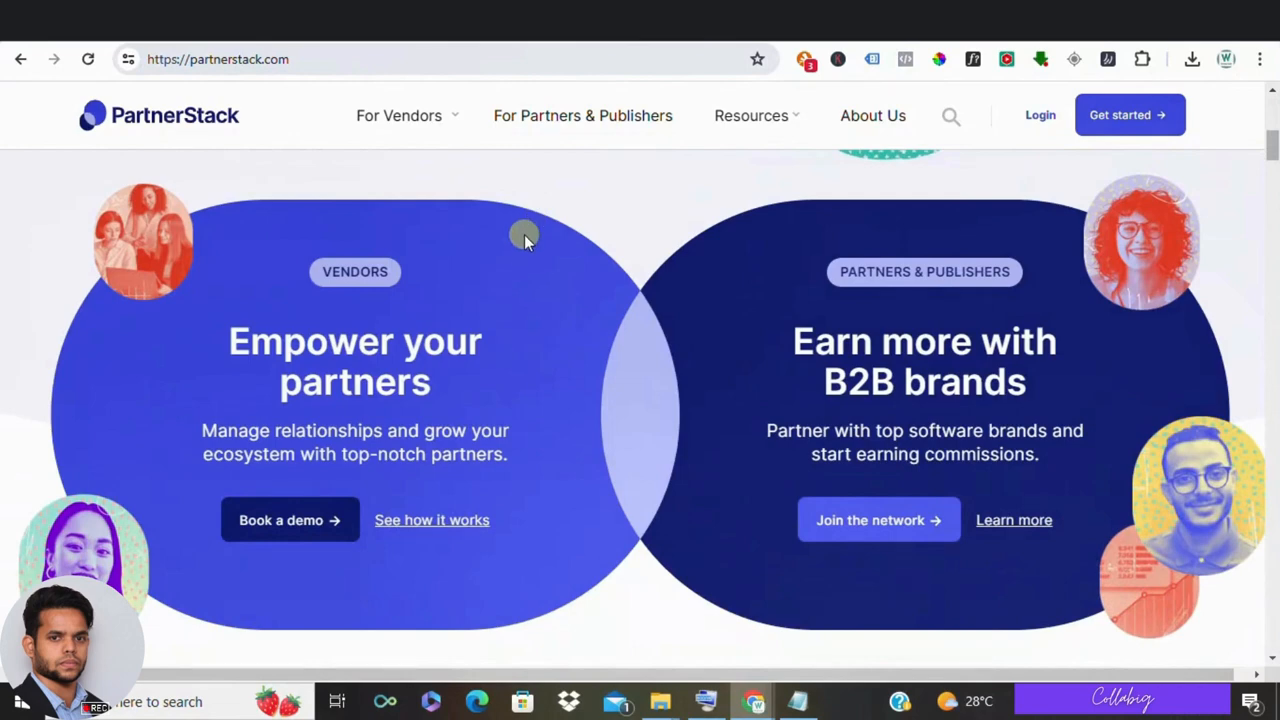
{"action": "mouse_move", "coordinate": [544, 280]}
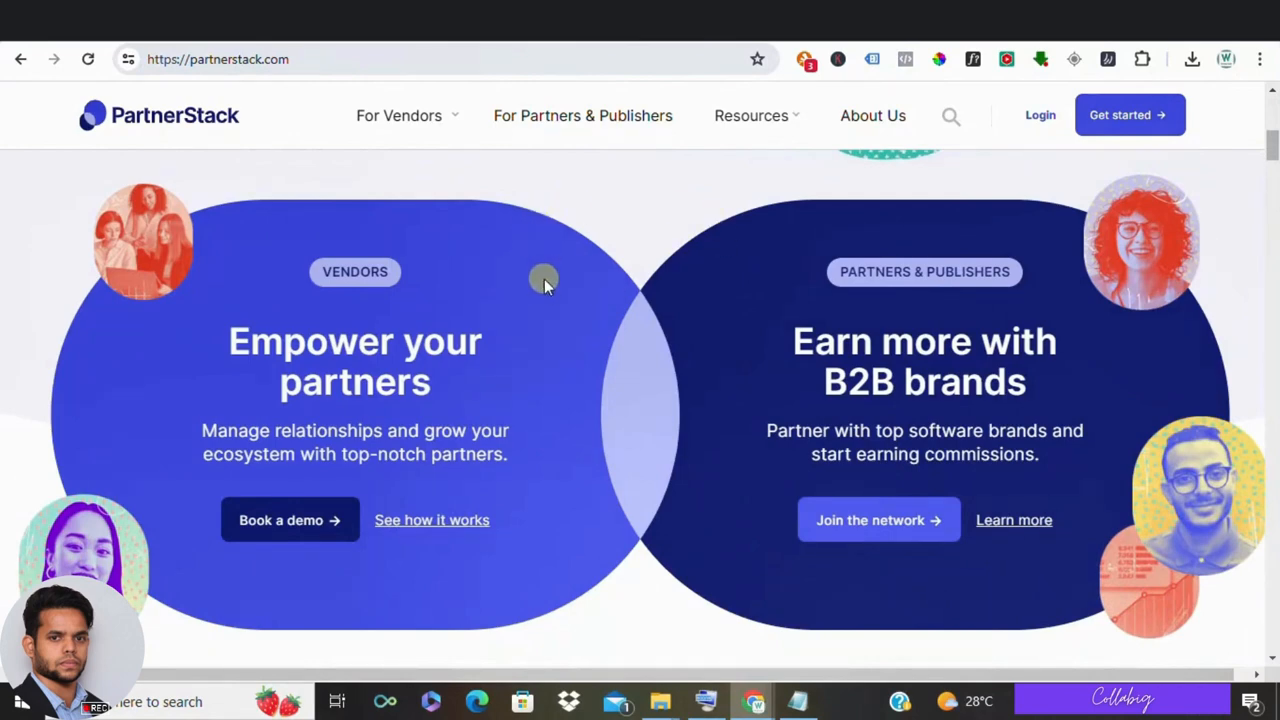
{"action": "mouse_move", "coordinate": [636, 452]}
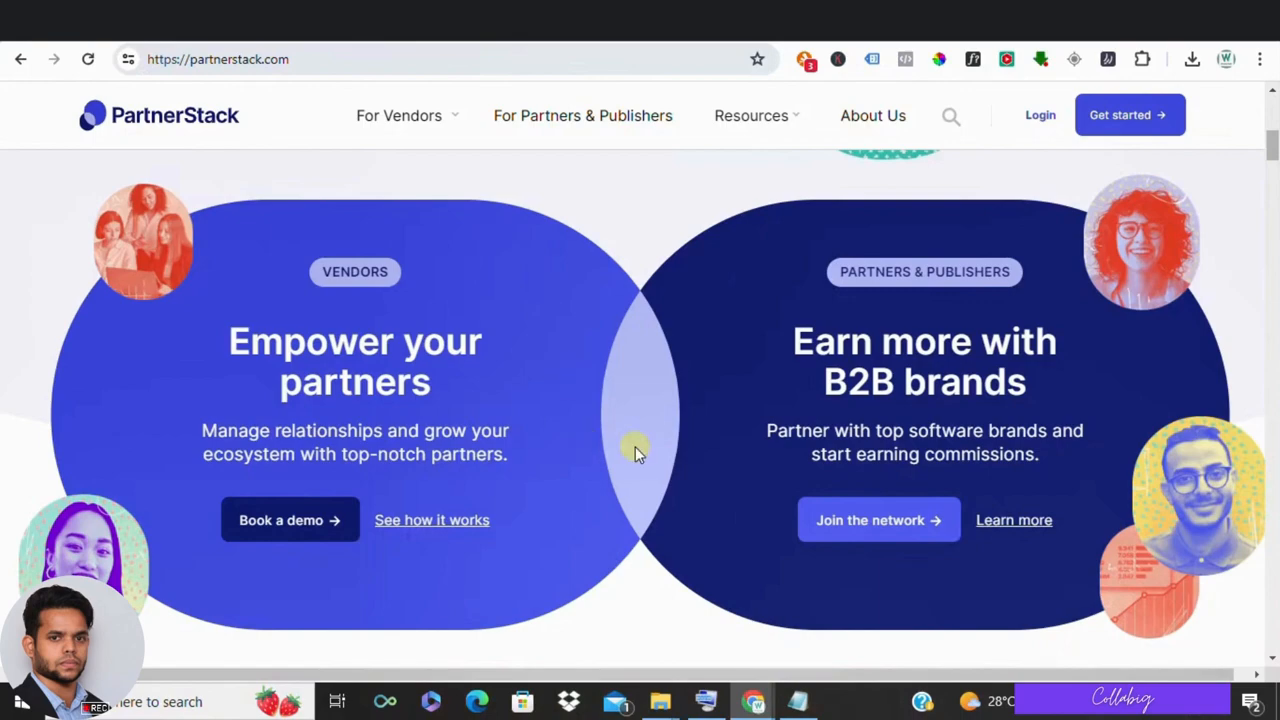
{"action": "scroll", "scroll_direction": "down", "scroll_amount": 3}
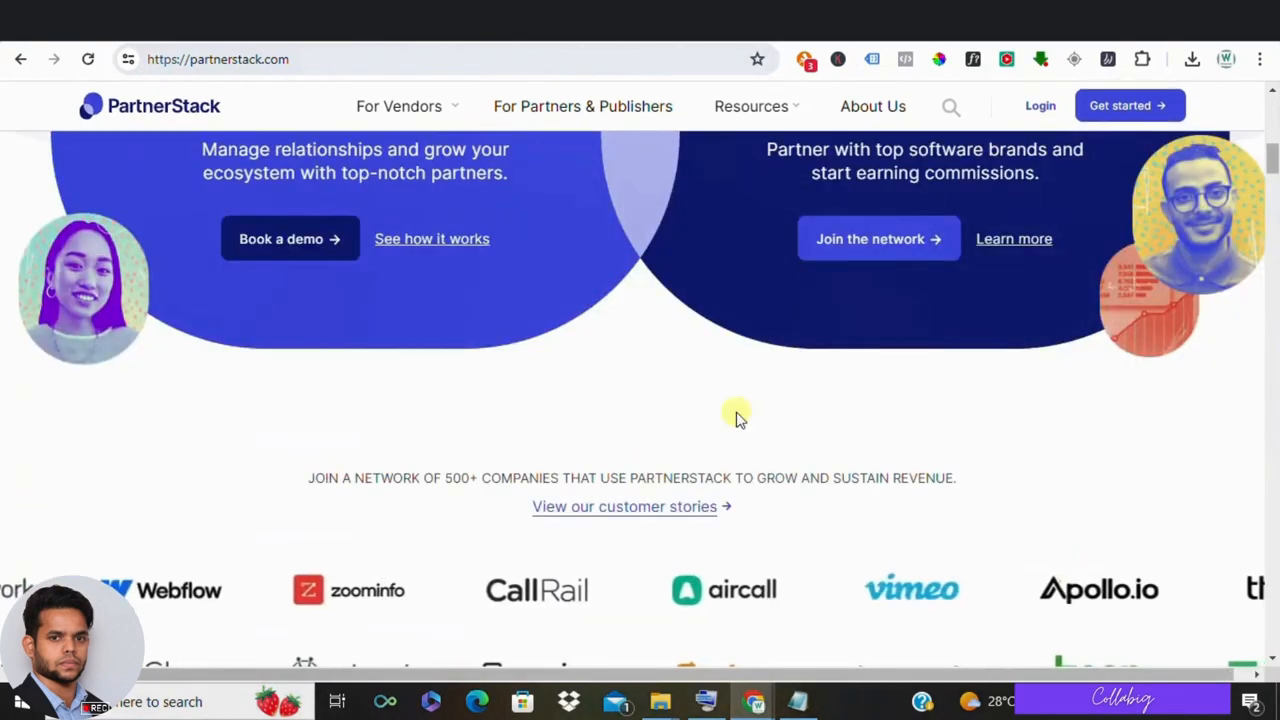
{"action": "scroll", "scroll_direction": "down", "scroll_amount": 3}
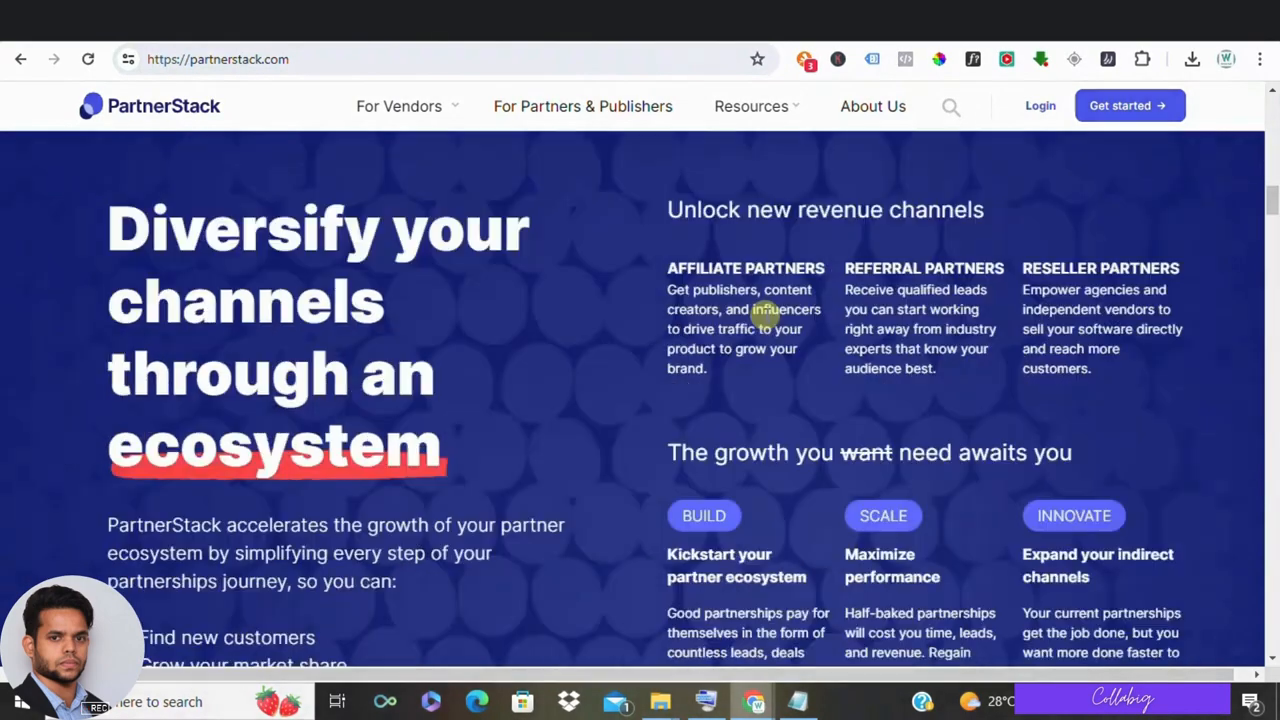
{"action": "scroll", "scroll_direction": "down", "scroll_amount": 3}
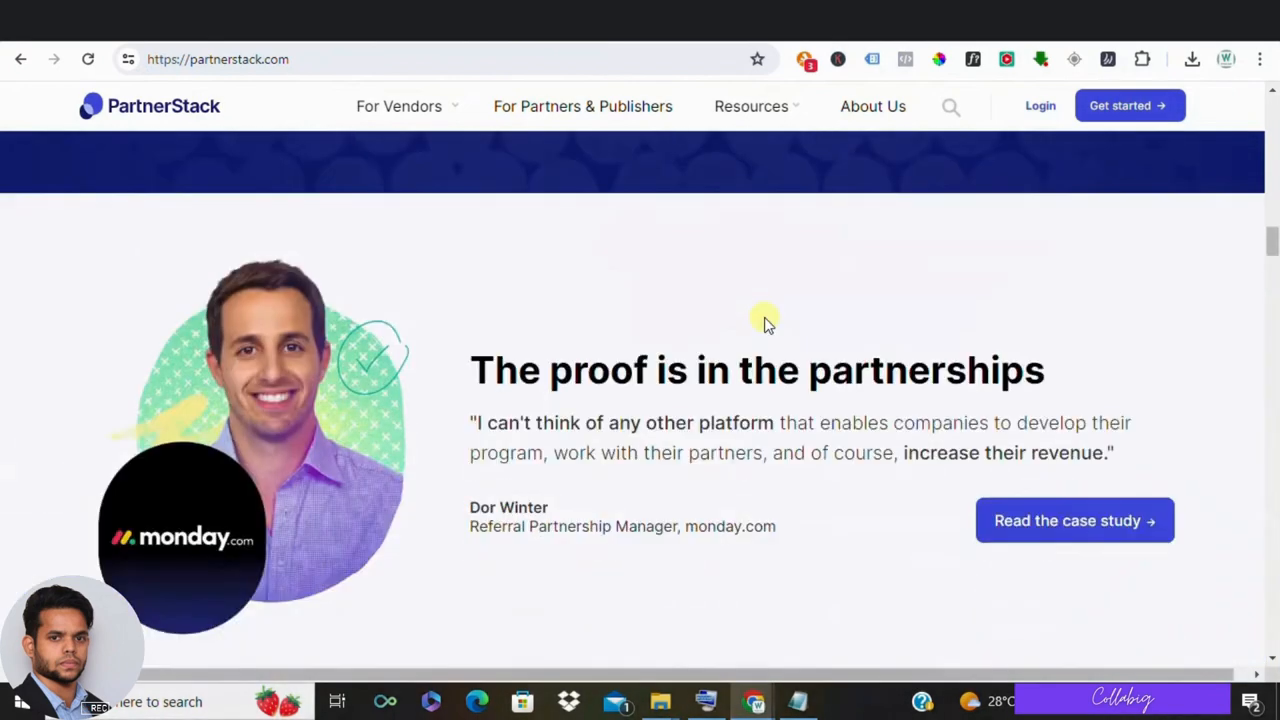
{"action": "mouse_move", "coordinate": [778, 348]}
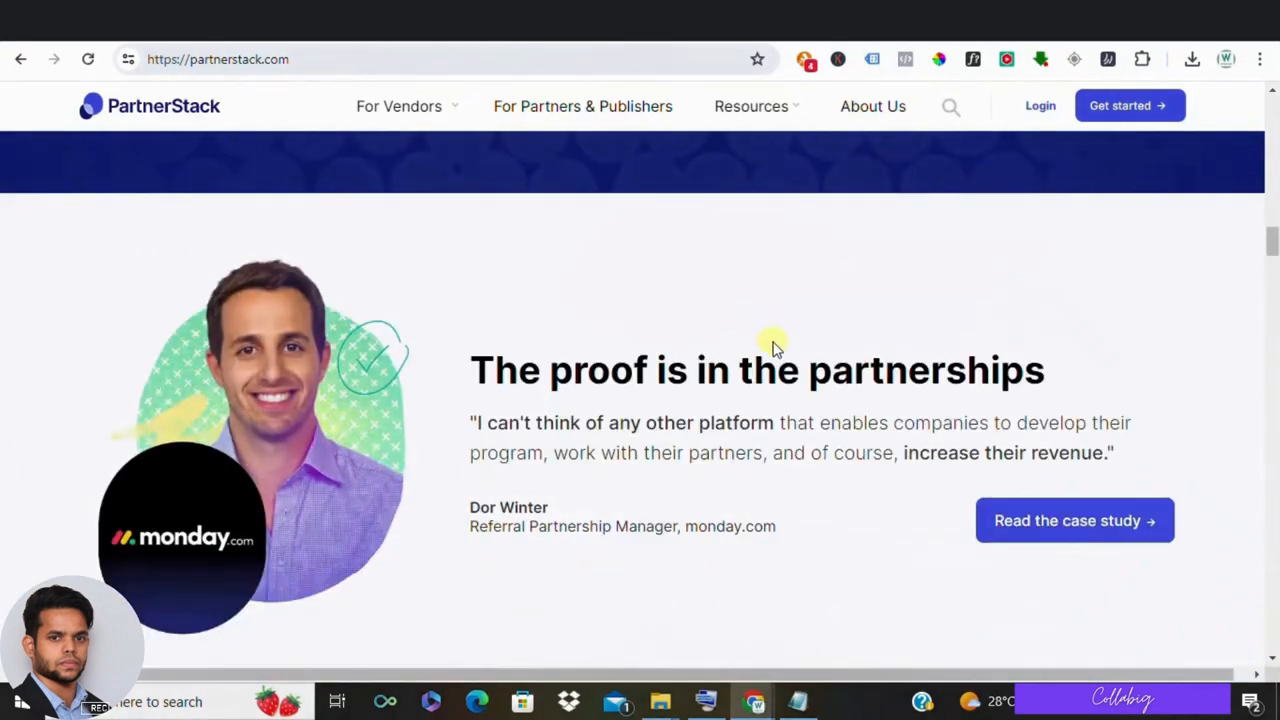
{"action": "mouse_move", "coordinate": [898, 442]}
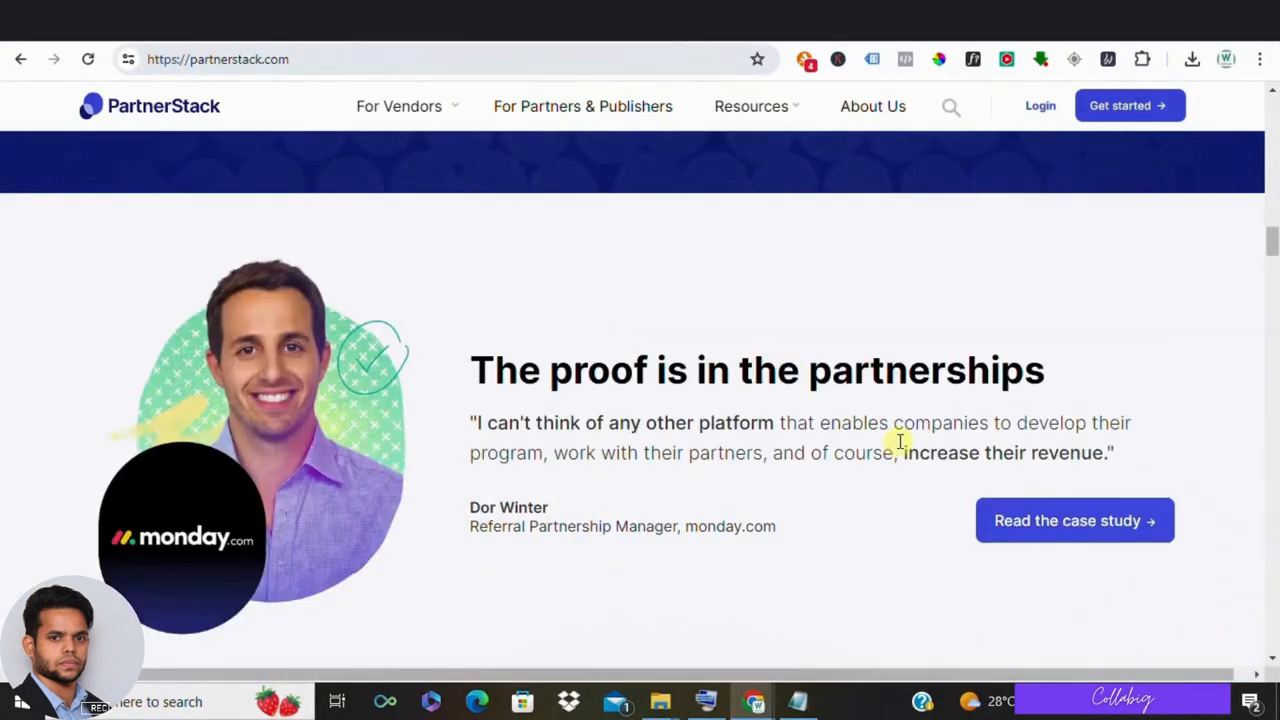
{"action": "mouse_move", "coordinate": [898, 448]}
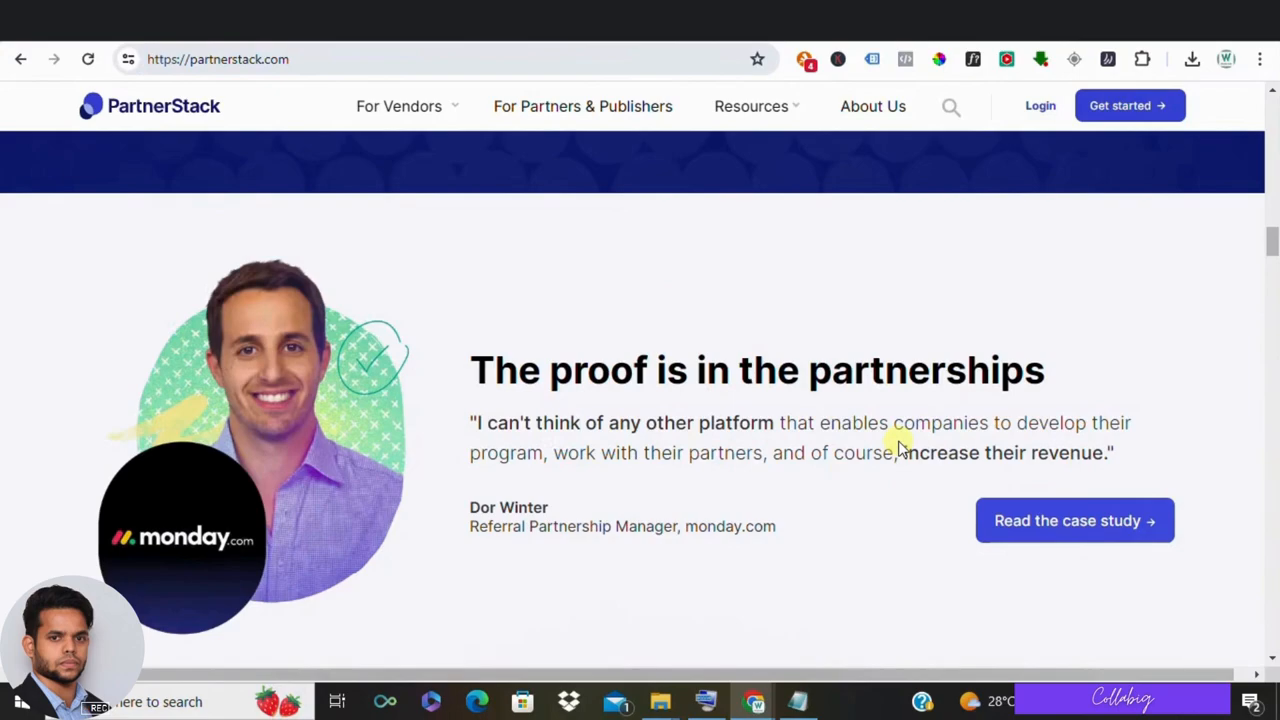
Scroll back up and enter the partner dashboard Home via Get started, showing pending Network approval.
{"action": "scroll", "scroll_direction": "up", "scroll_amount": 3}
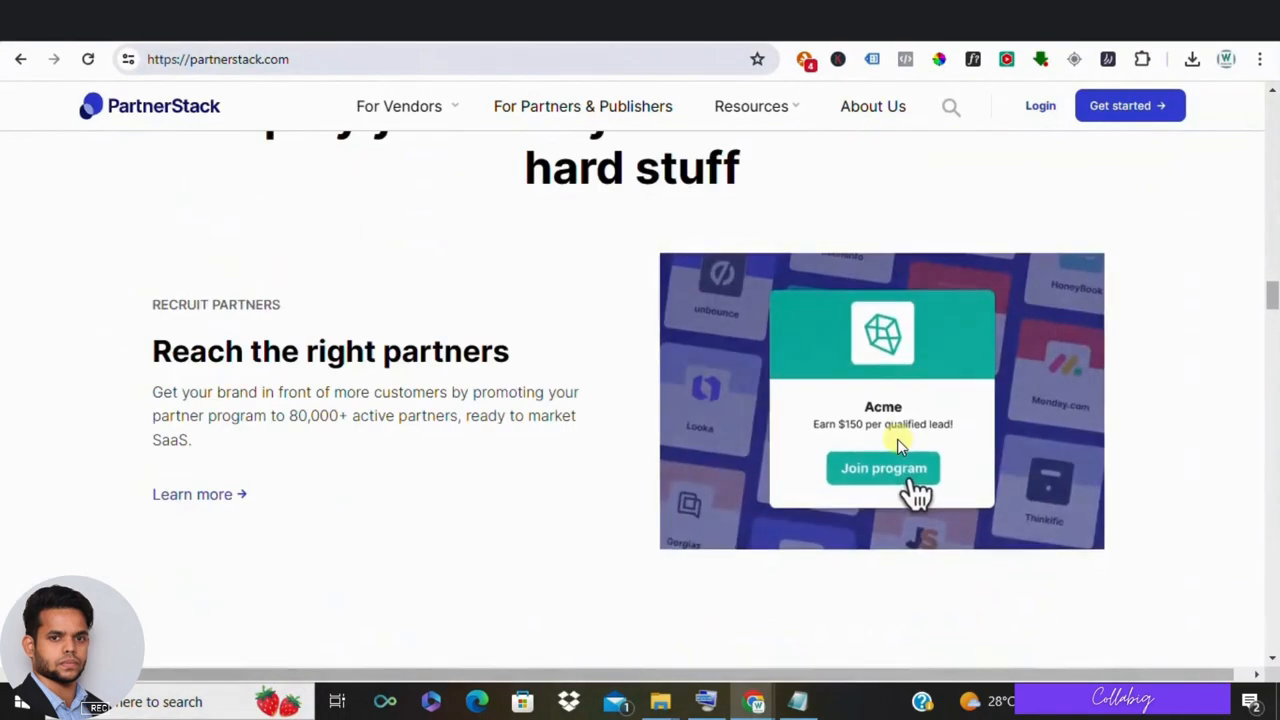
{"action": "scroll", "scroll_direction": "down", "scroll_amount": 3}
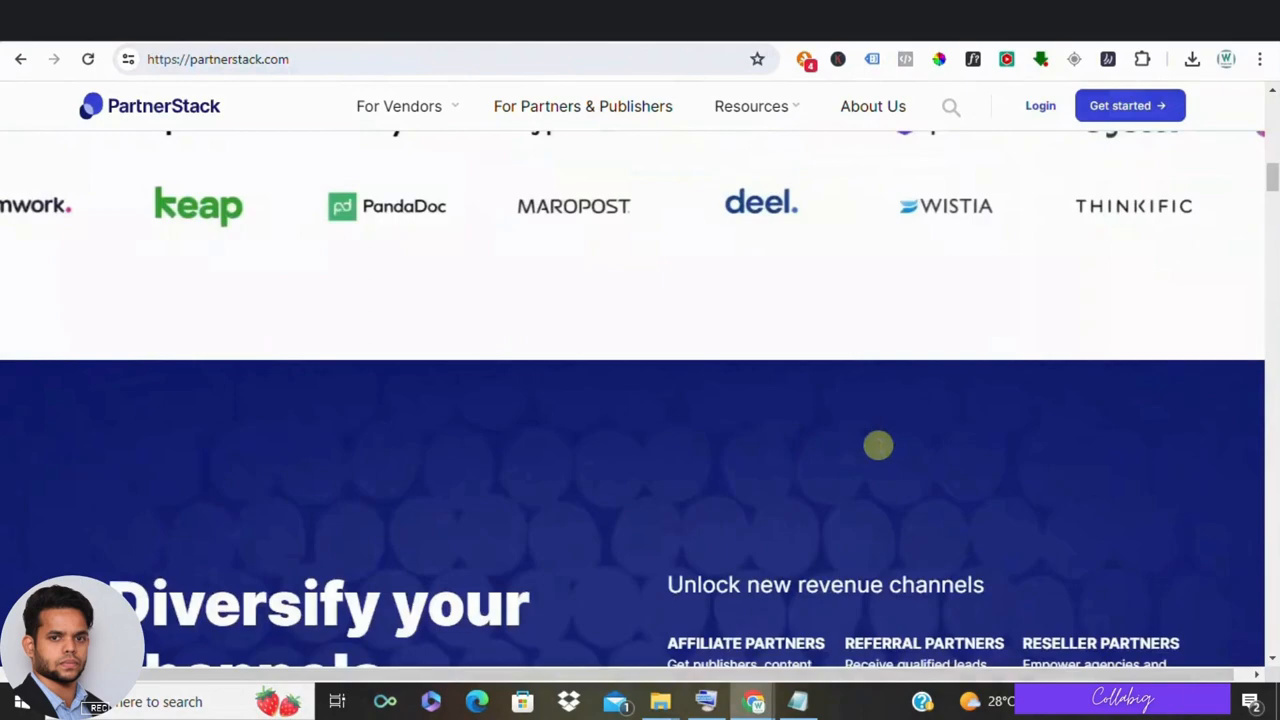
{"action": "scroll", "scroll_direction": "up", "scroll_amount": 3}
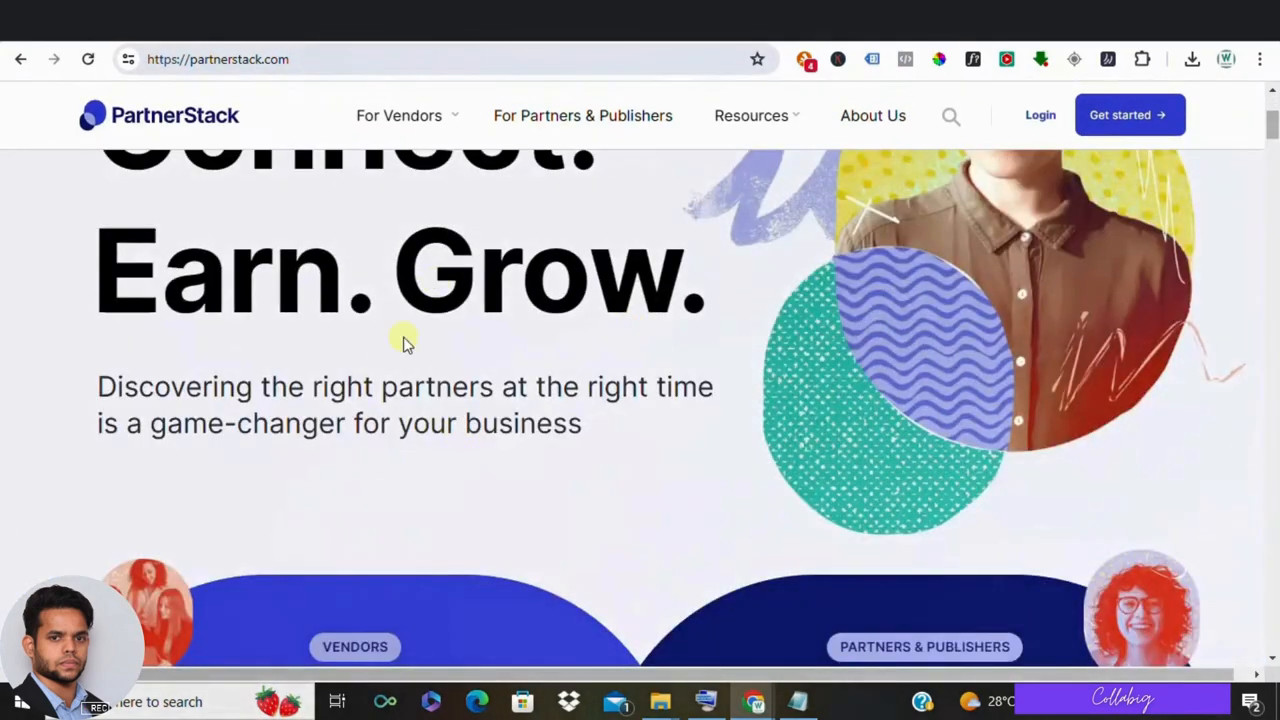
{"action": "scroll", "scroll_direction": "down", "scroll_amount": 3}
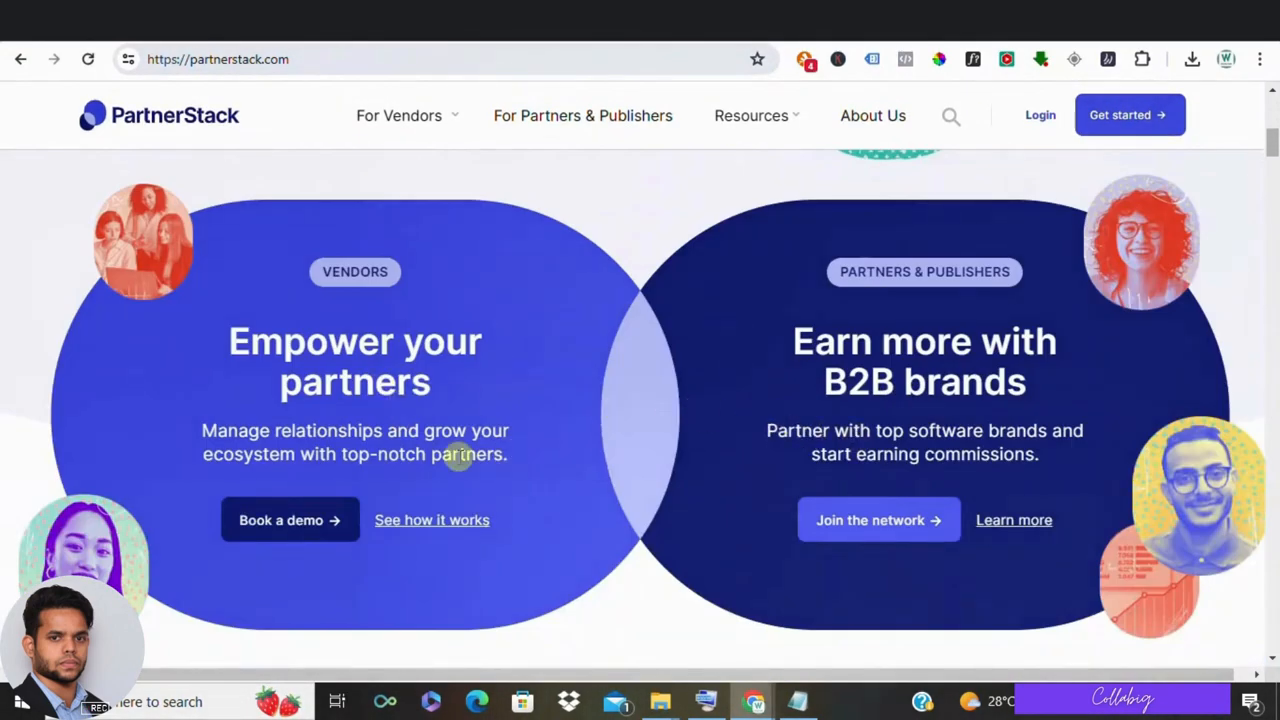
{"action": "mouse_move", "coordinate": [896, 464]}
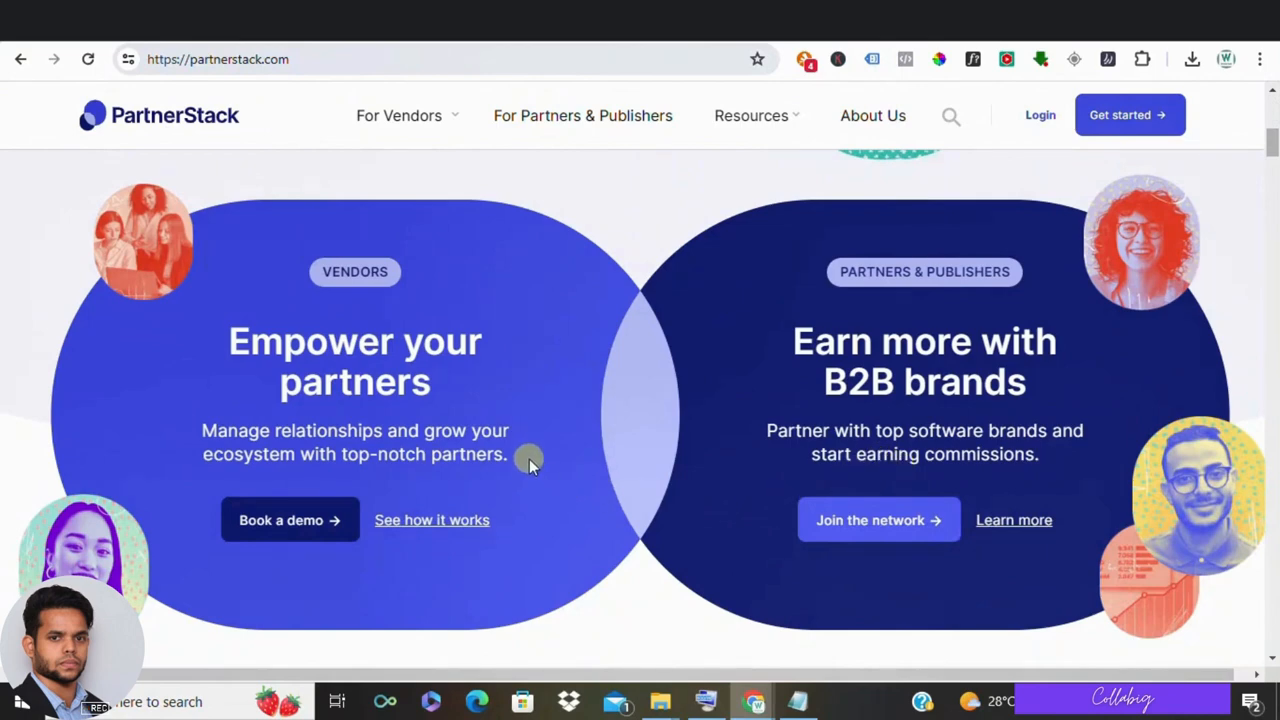
{"action": "mouse_move", "coordinate": [184, 250]}
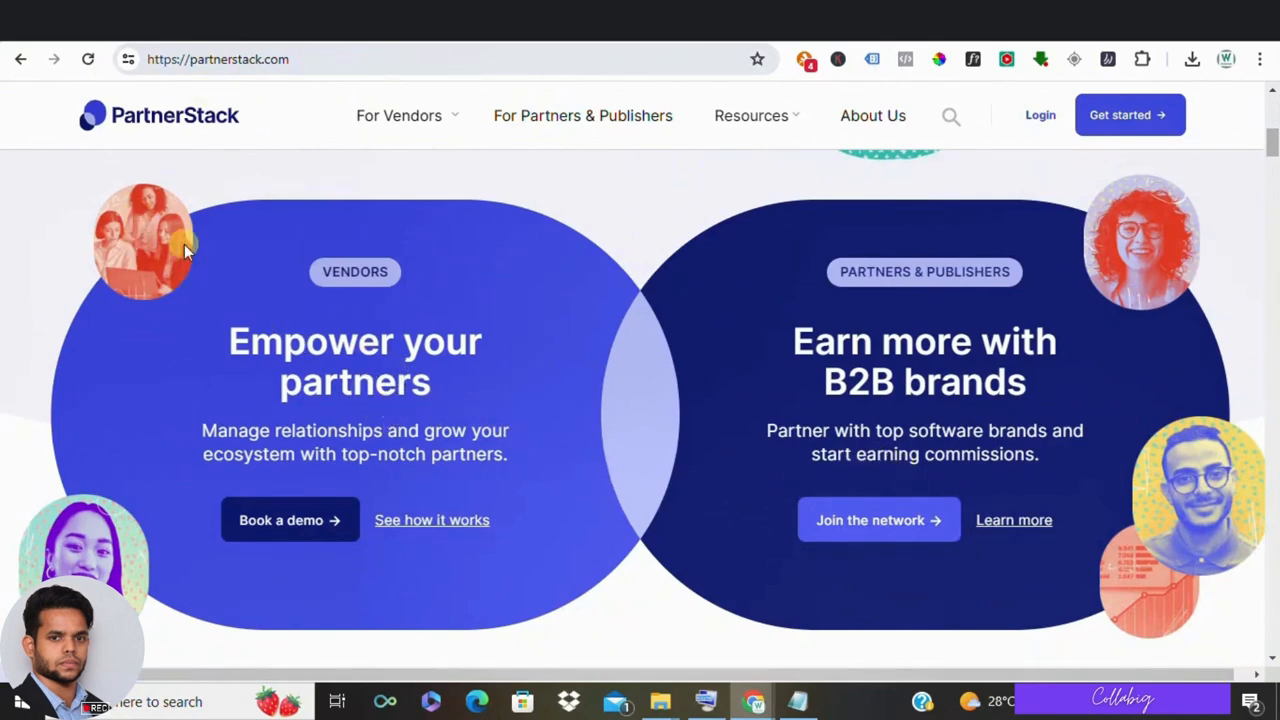
{"action": "scroll", "scroll_direction": "up", "scroll_amount": 3}
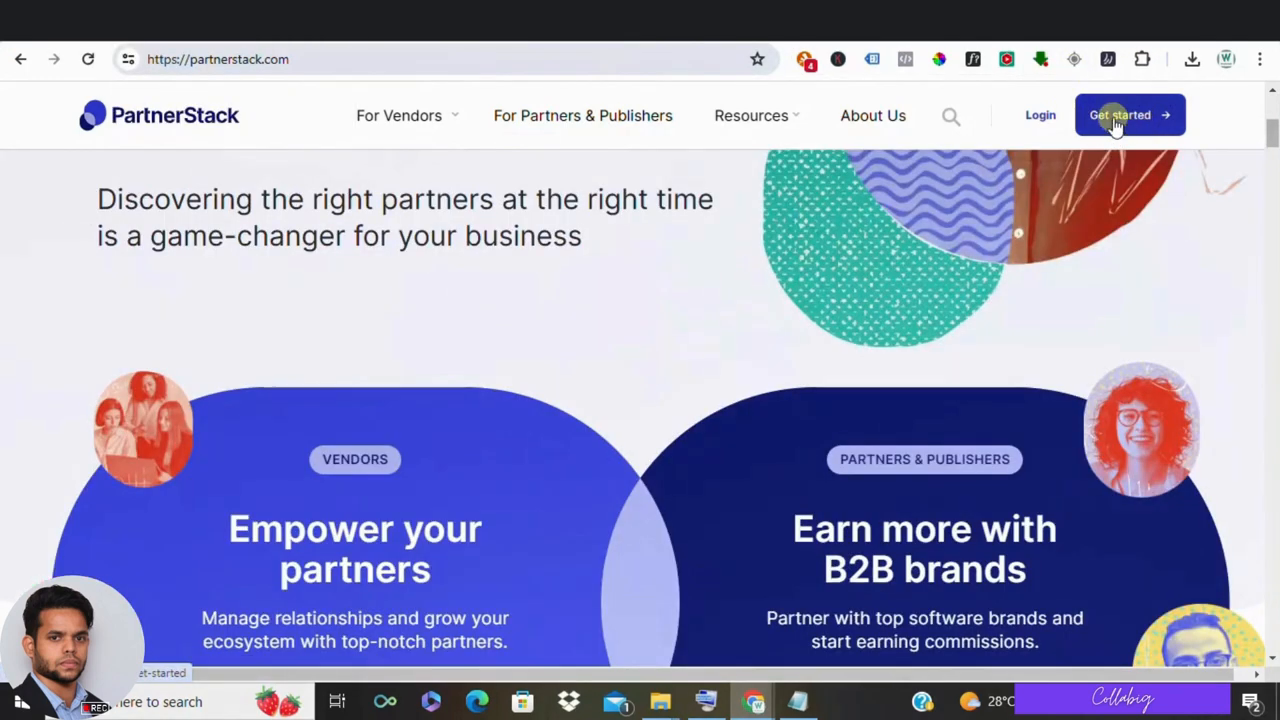
{"action": "left_click", "coordinate": [1128, 114]}
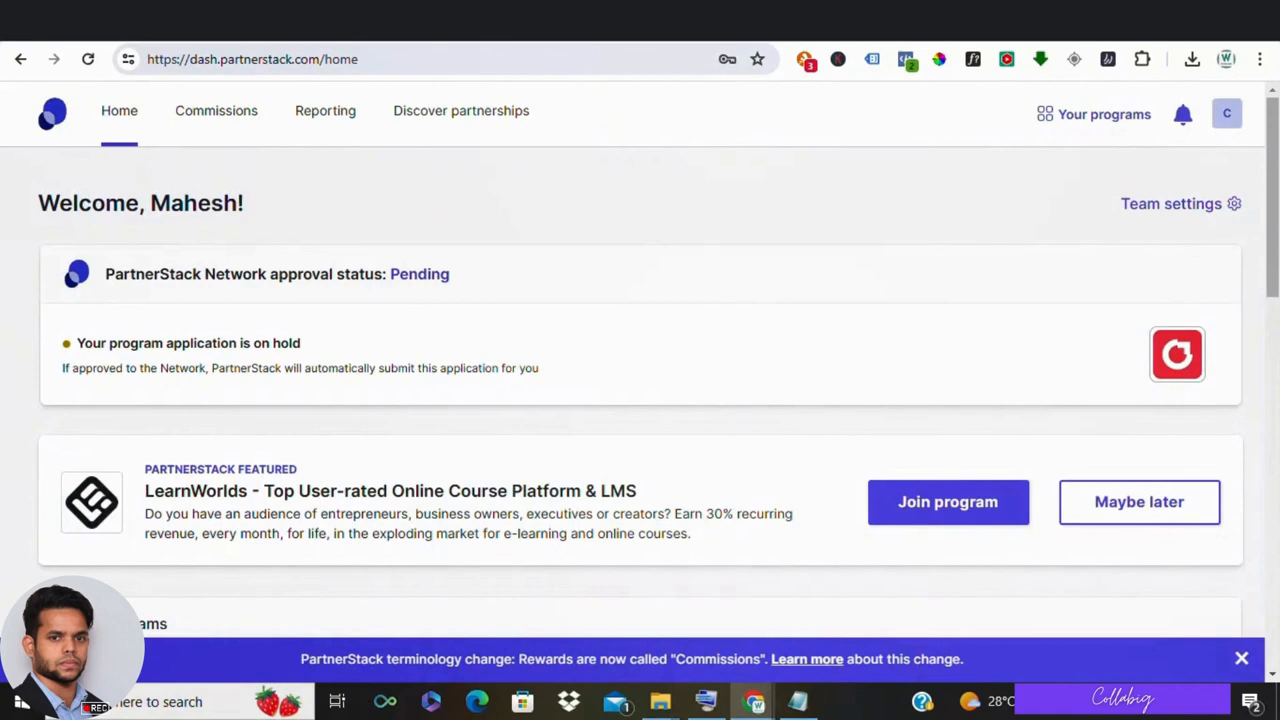
{"action": "mouse_move", "coordinate": [1256, 162]}
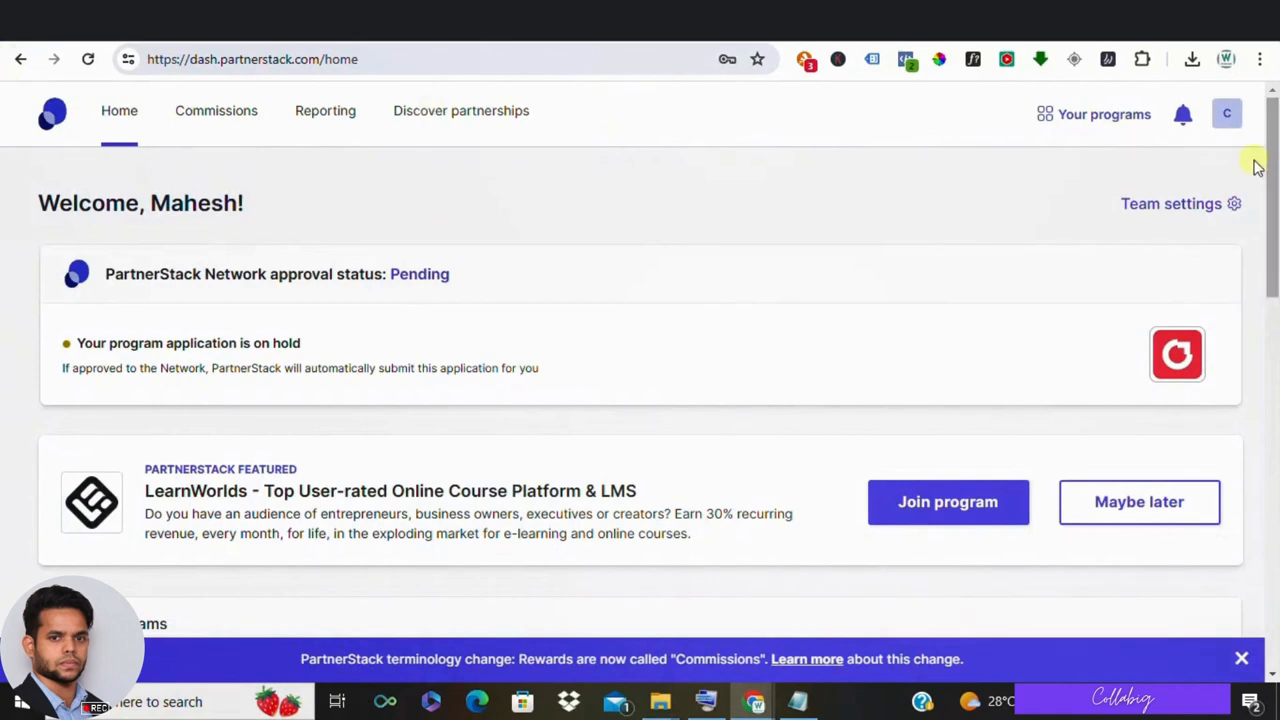
{"action": "mouse_move", "coordinate": [630, 240]}
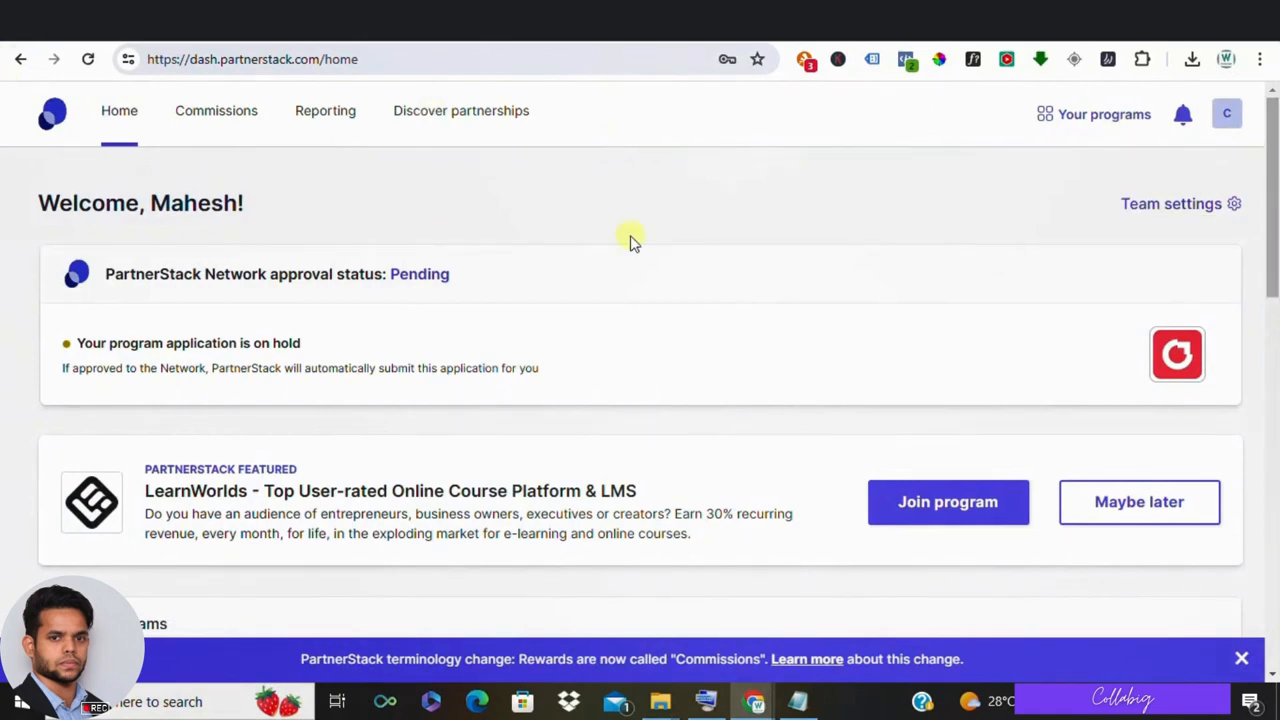
{"action": "left_click", "coordinate": [460, 110]}
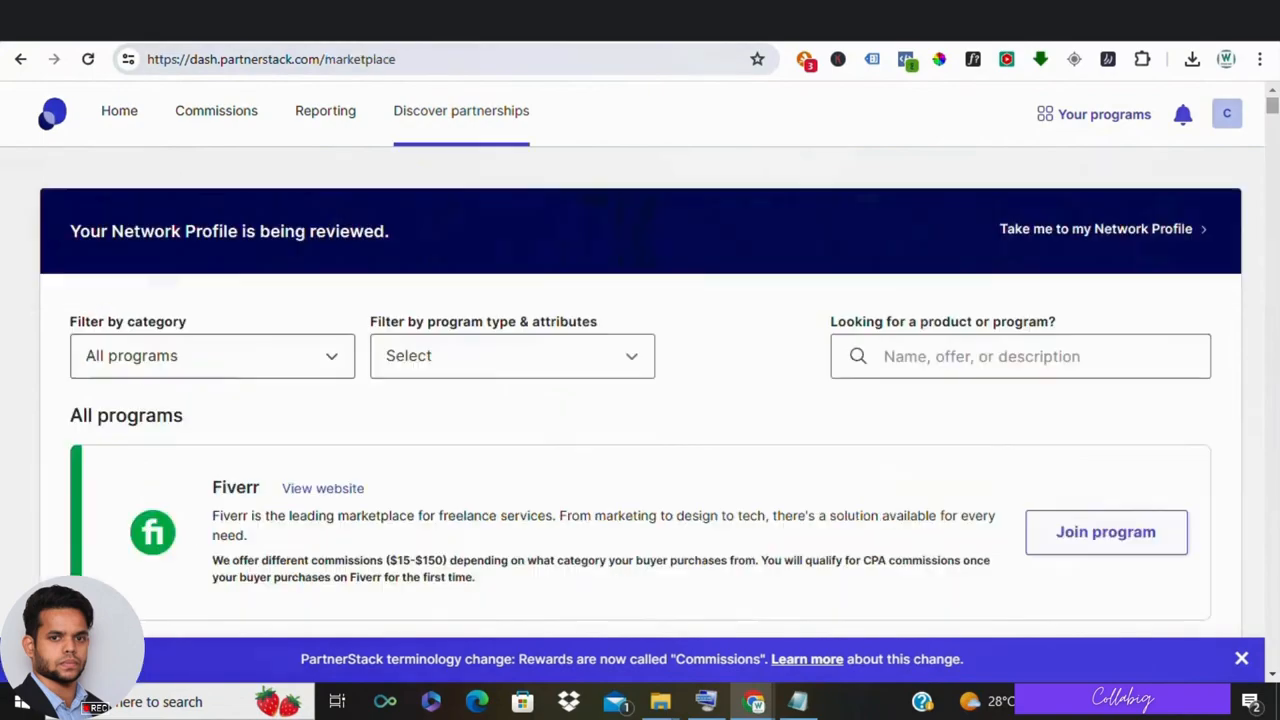
{"action": "scroll", "scroll_direction": "down", "scroll_amount": 3}
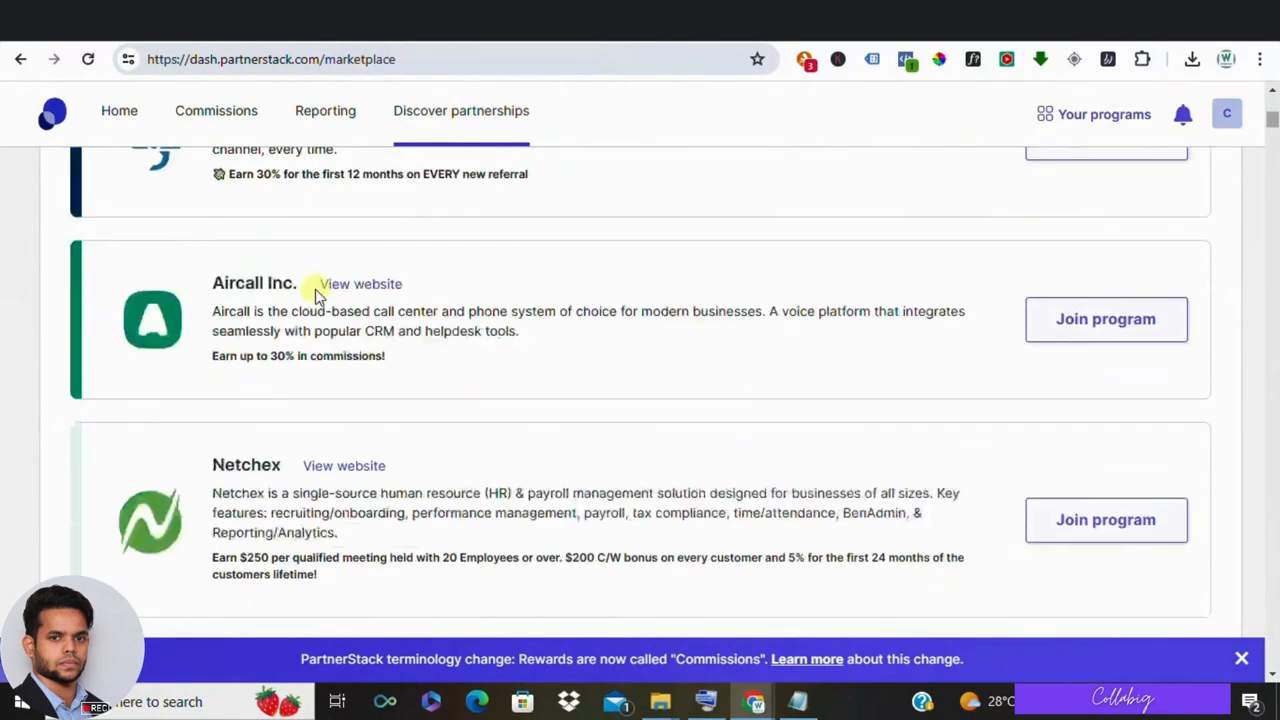
{"action": "scroll", "scroll_direction": "up", "scroll_amount": 3}
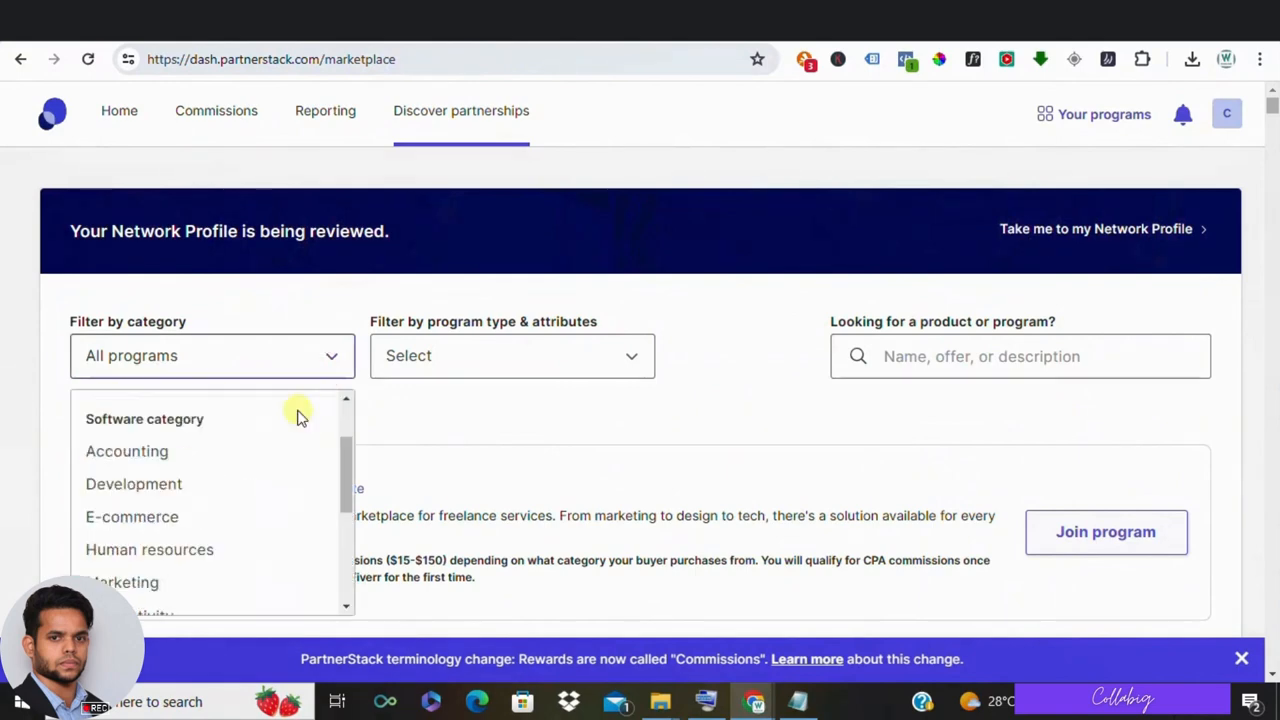
{"action": "scroll", "scroll_direction": "down", "scroll_amount": 3}
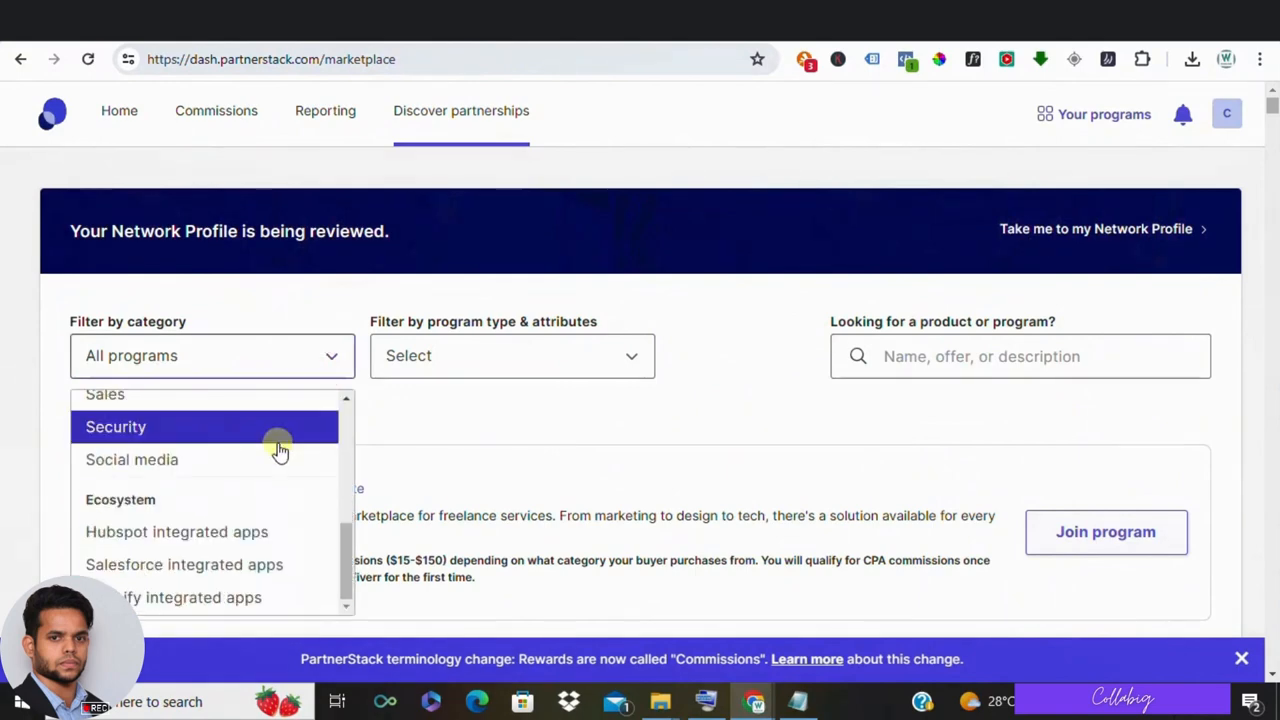
{"action": "mouse_move", "coordinate": [276, 500]}
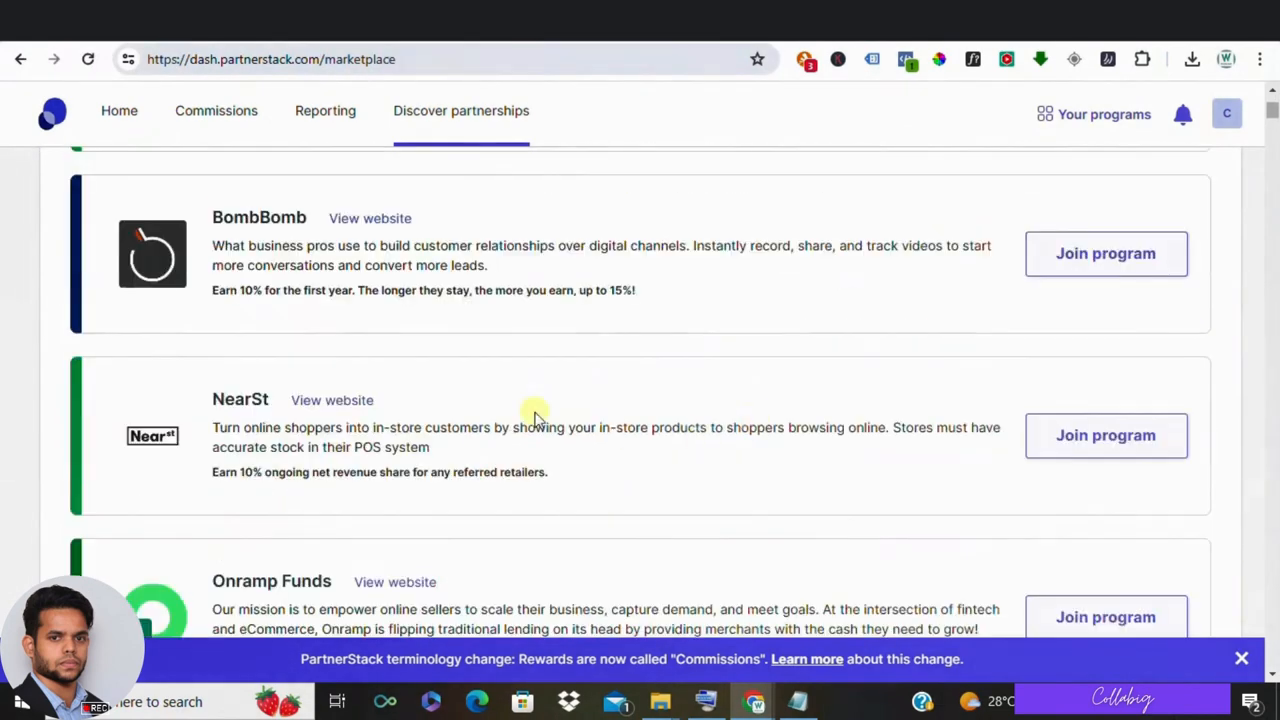
{"action": "scroll", "scroll_direction": "down", "scroll_amount": 3}
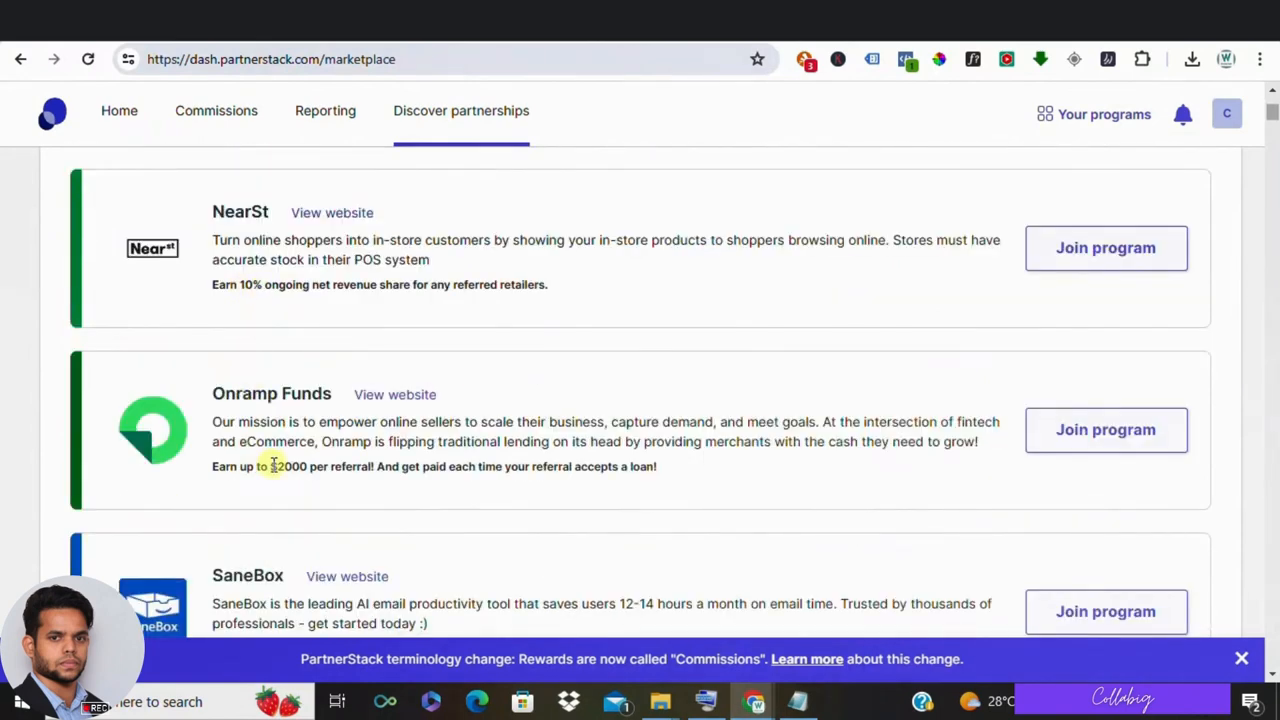
{"action": "scroll", "scroll_direction": "down", "scroll_amount": 3}
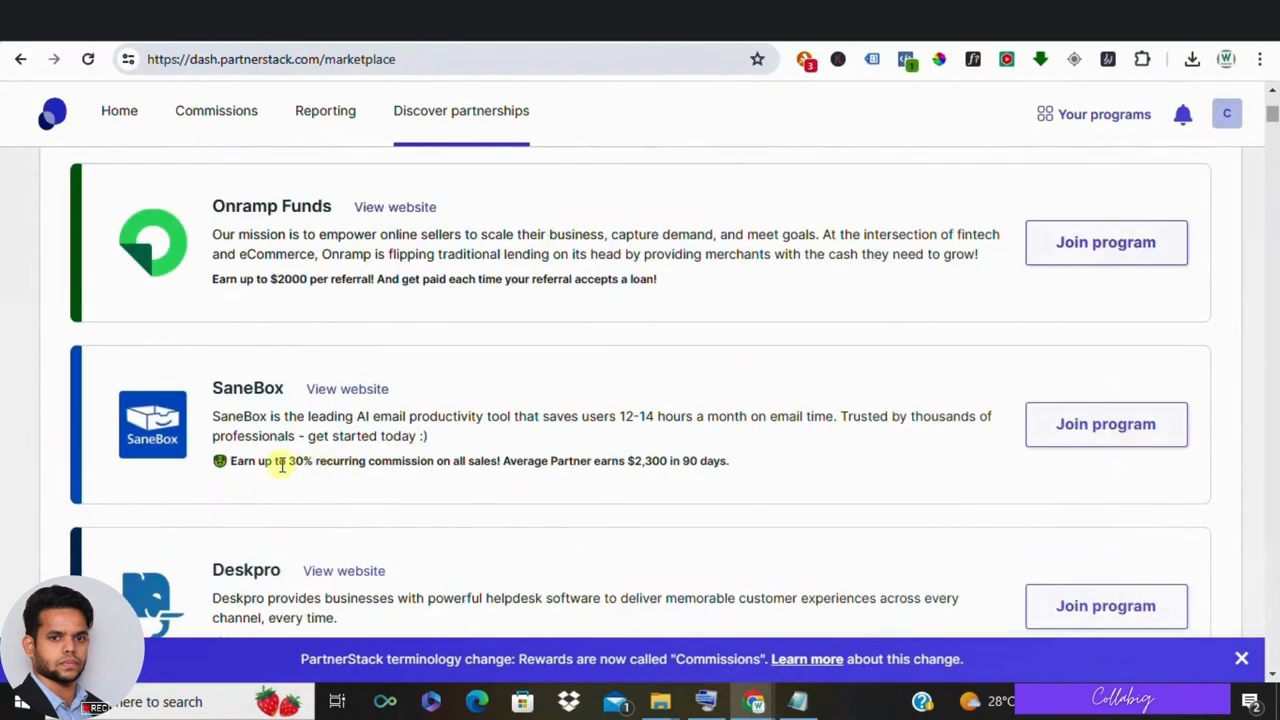
{"action": "scroll", "scroll_direction": "down", "scroll_amount": 3}
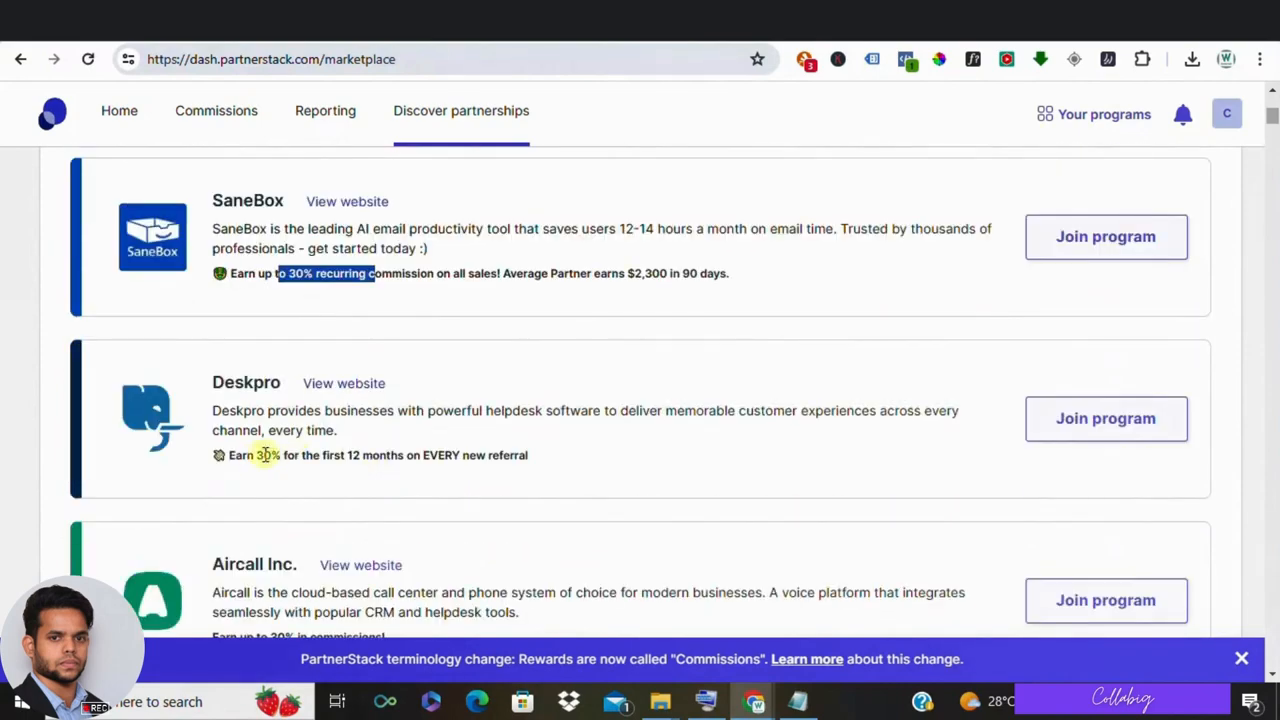
{"action": "scroll", "scroll_direction": "up", "scroll_amount": 3}
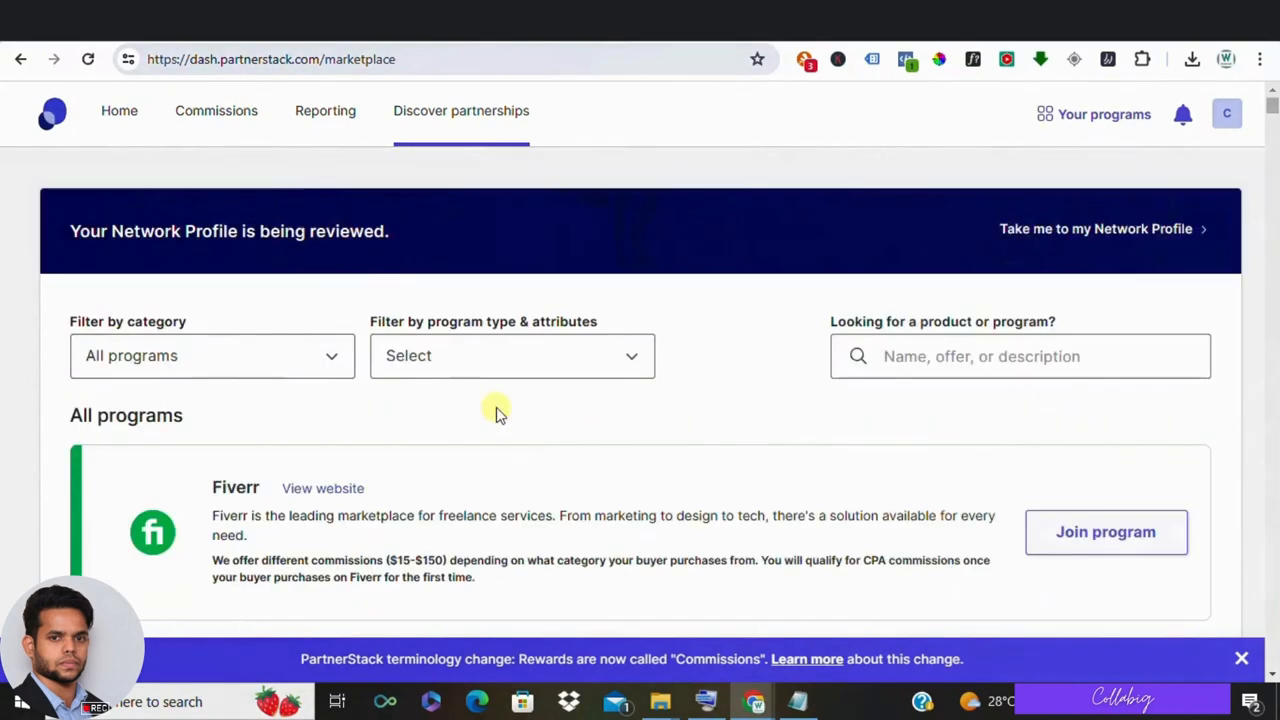
Search the marketplace for 'crowdfire' to find the Crowdfire Inc program on hold.
{"action": "left_click", "coordinate": [1020, 356]}
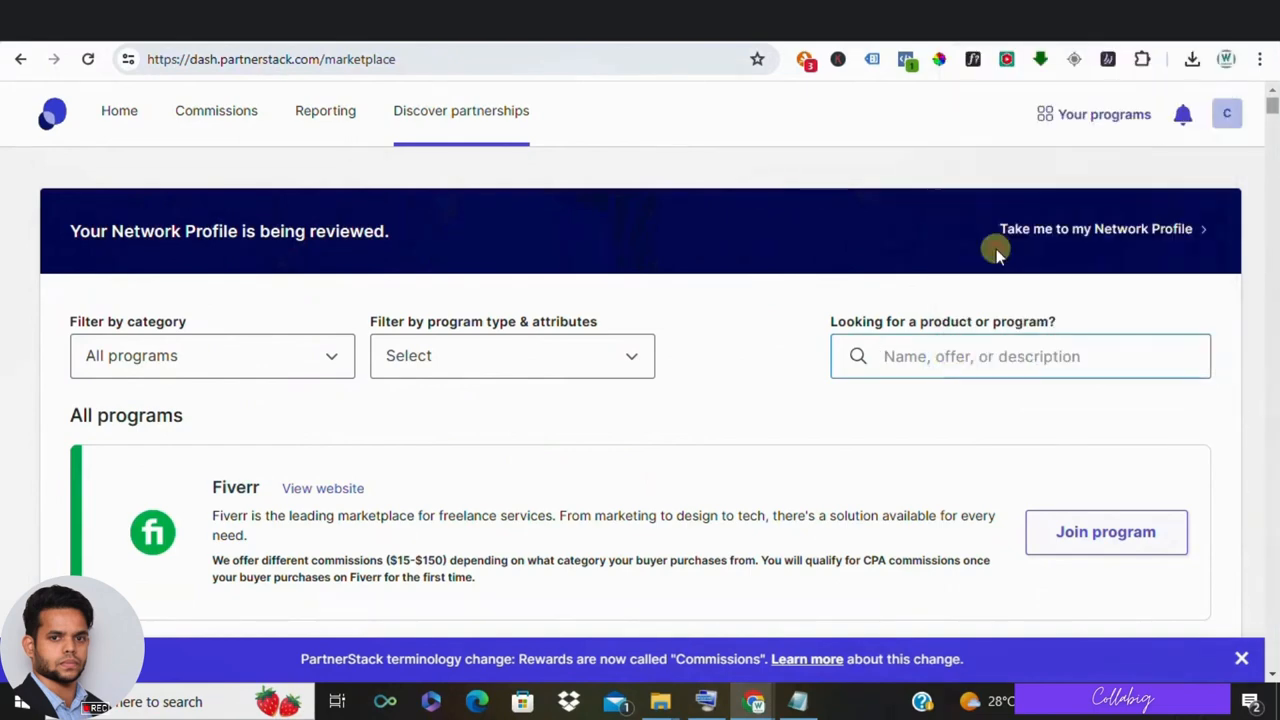
{"action": "type", "text": "crowdfire"}
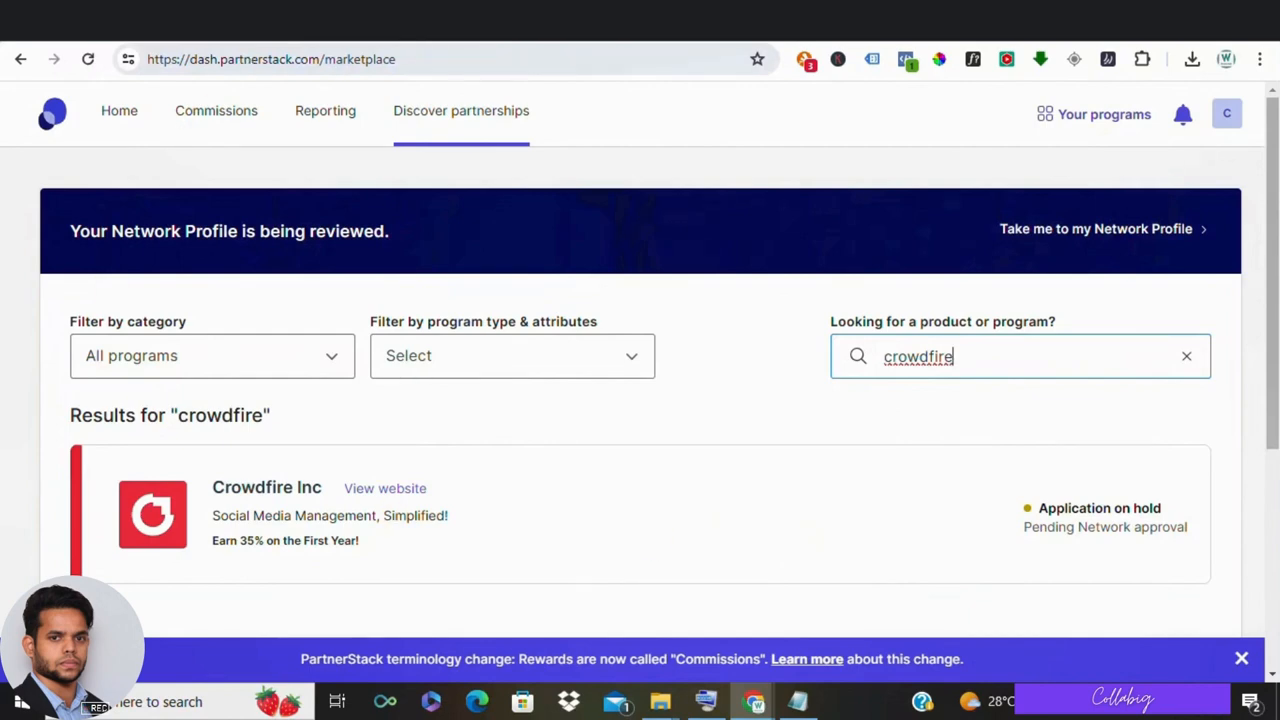
Visit Crowdfire's website affiliates page and highlight '35% of all payments they make in the first year!'.
{"action": "left_click", "coordinate": [384, 488]}
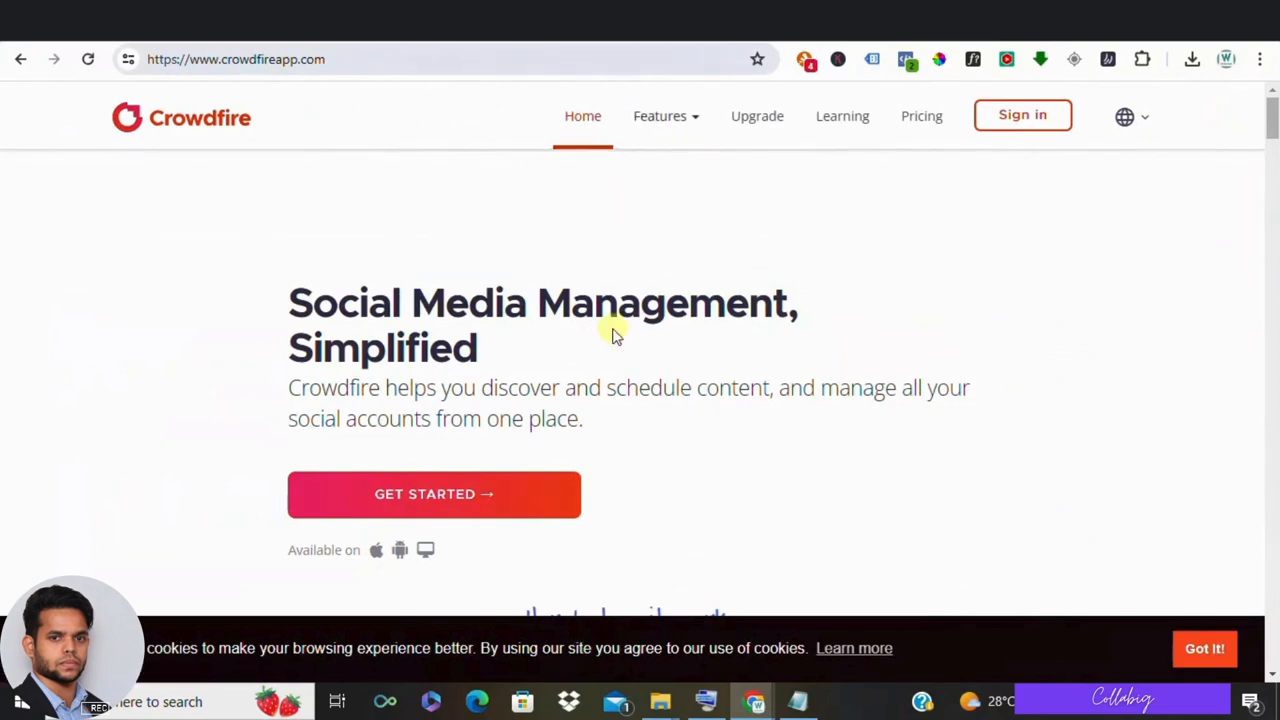
{"action": "mouse_move", "coordinate": [612, 332]}
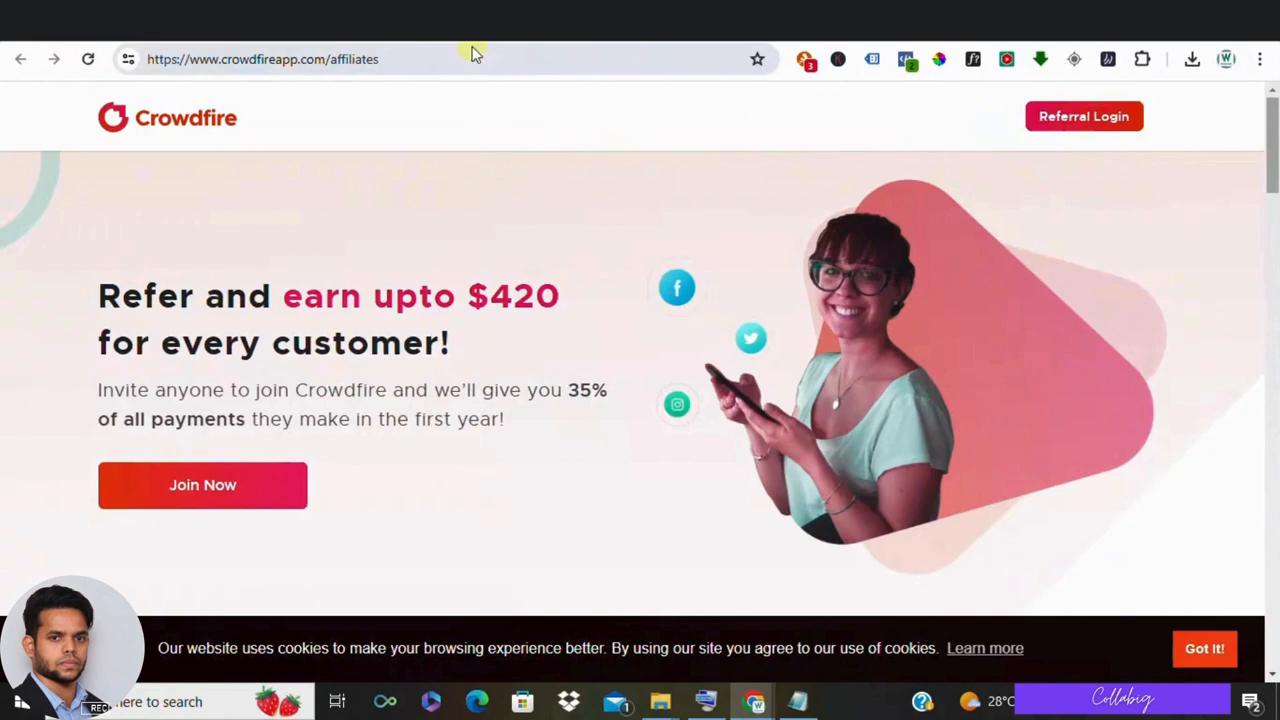
{"action": "mouse_move", "coordinate": [364, 412]}
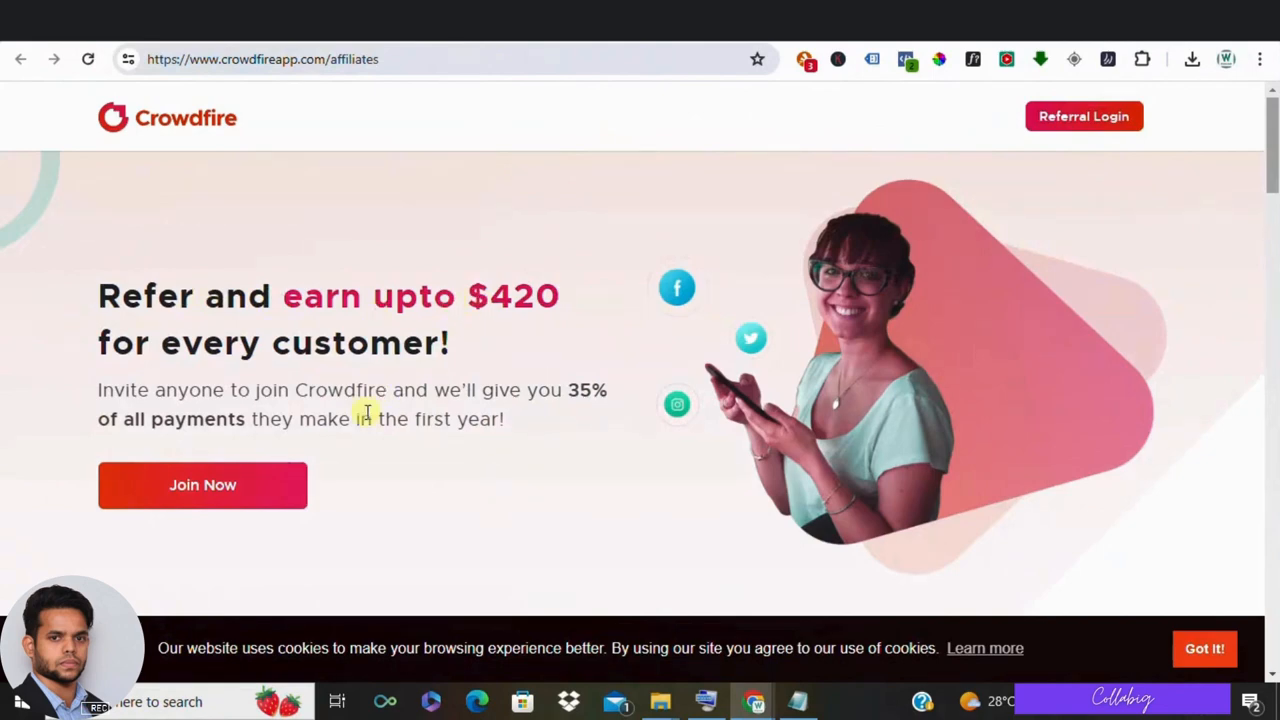
{"action": "left_click_drag", "start_coordinate": [570, 388], "coordinate": [504, 420]}
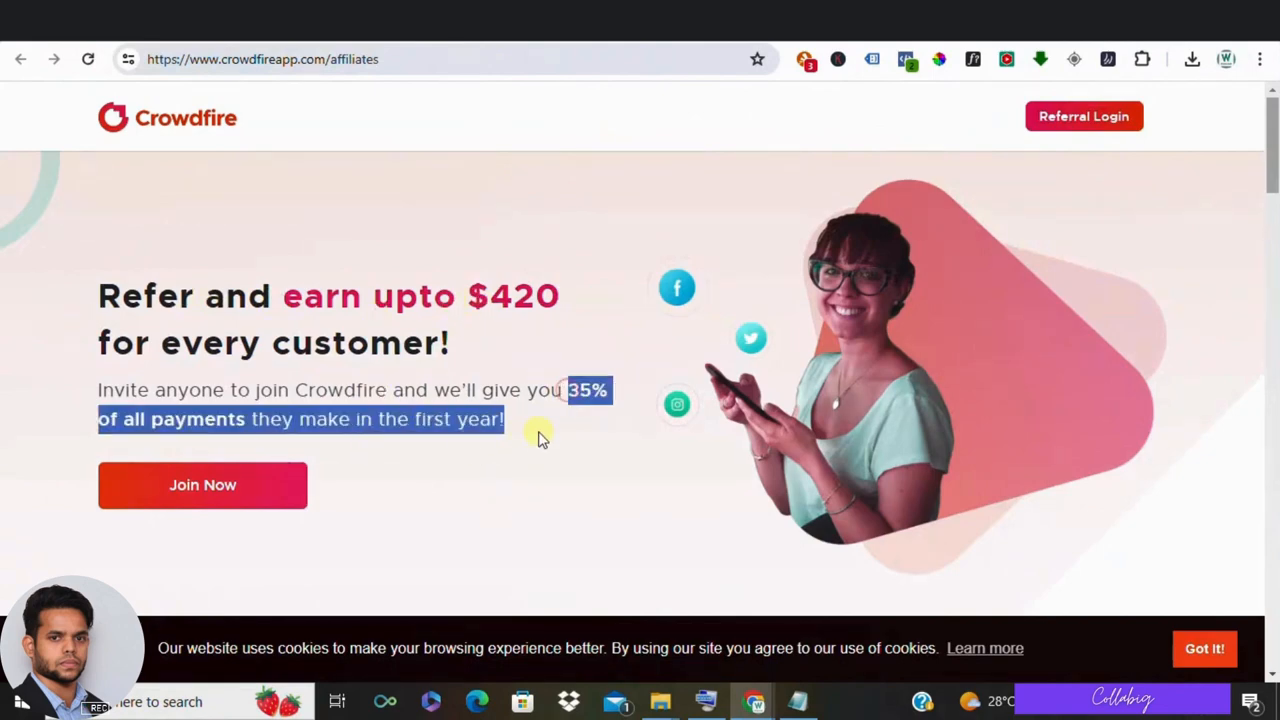
{"action": "mouse_move", "coordinate": [392, 136]}
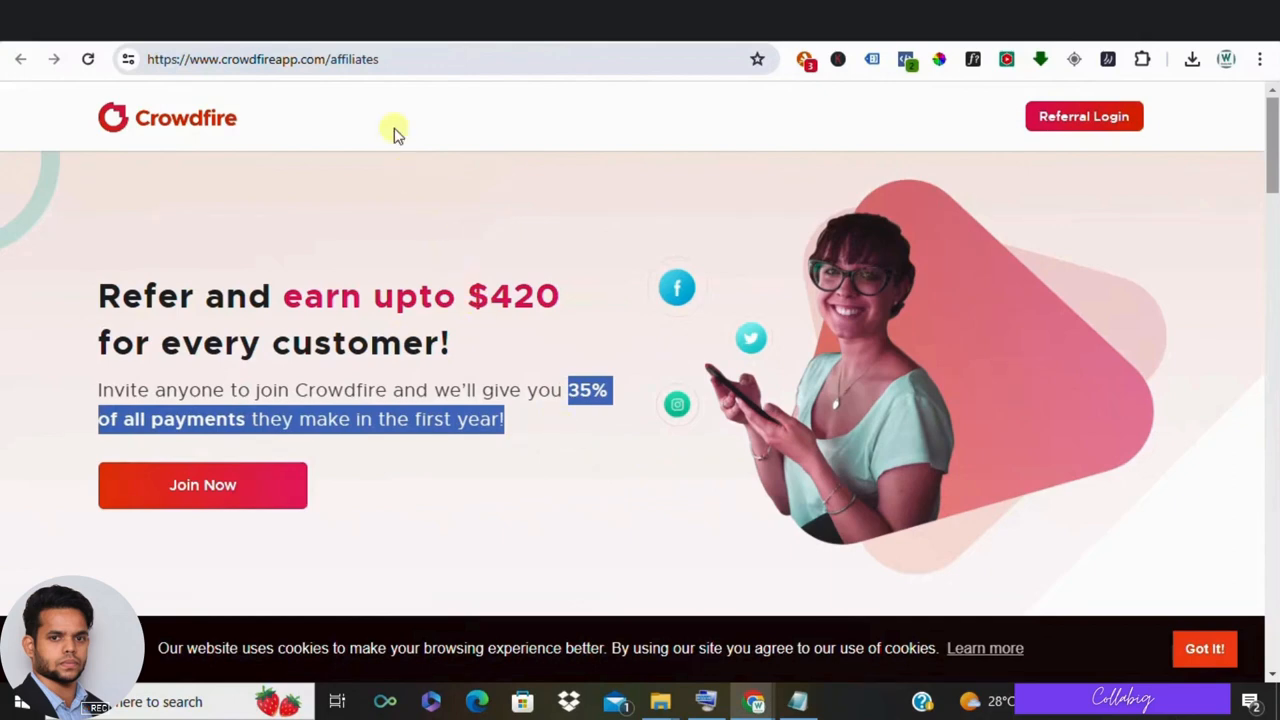
{"action": "mouse_move", "coordinate": [420, 84]}
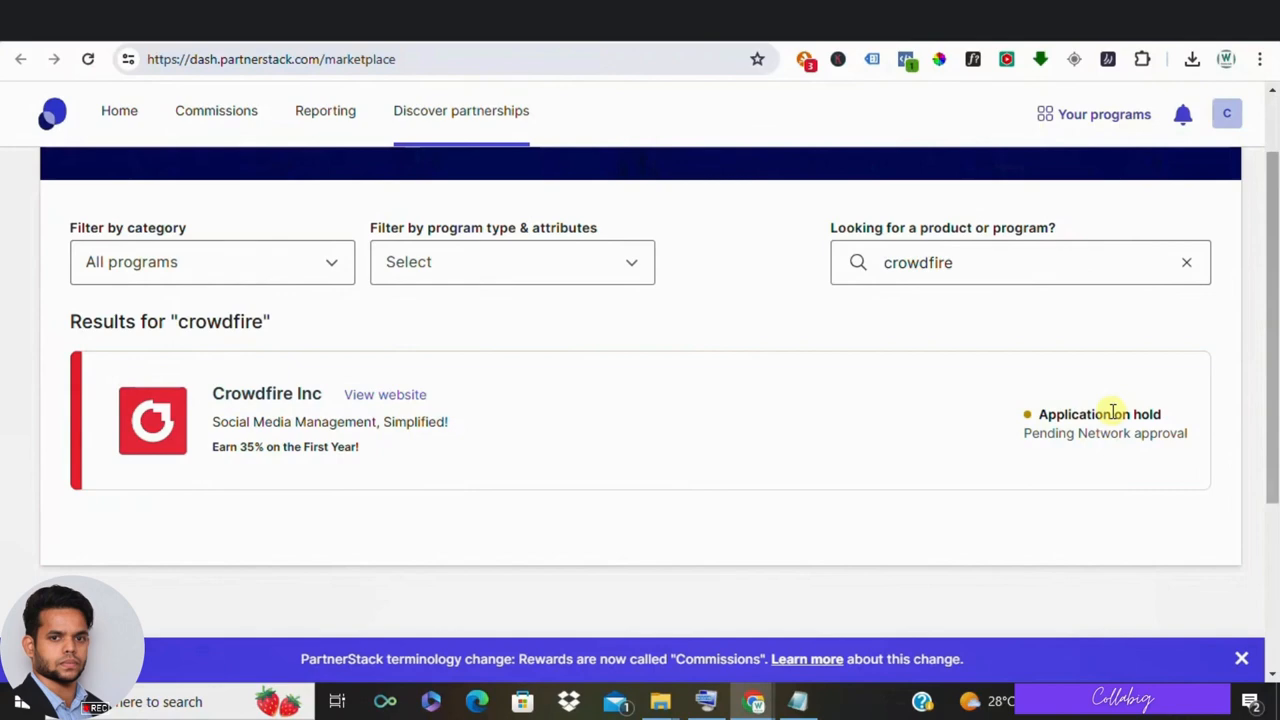
{"action": "mouse_move", "coordinate": [594, 264]}
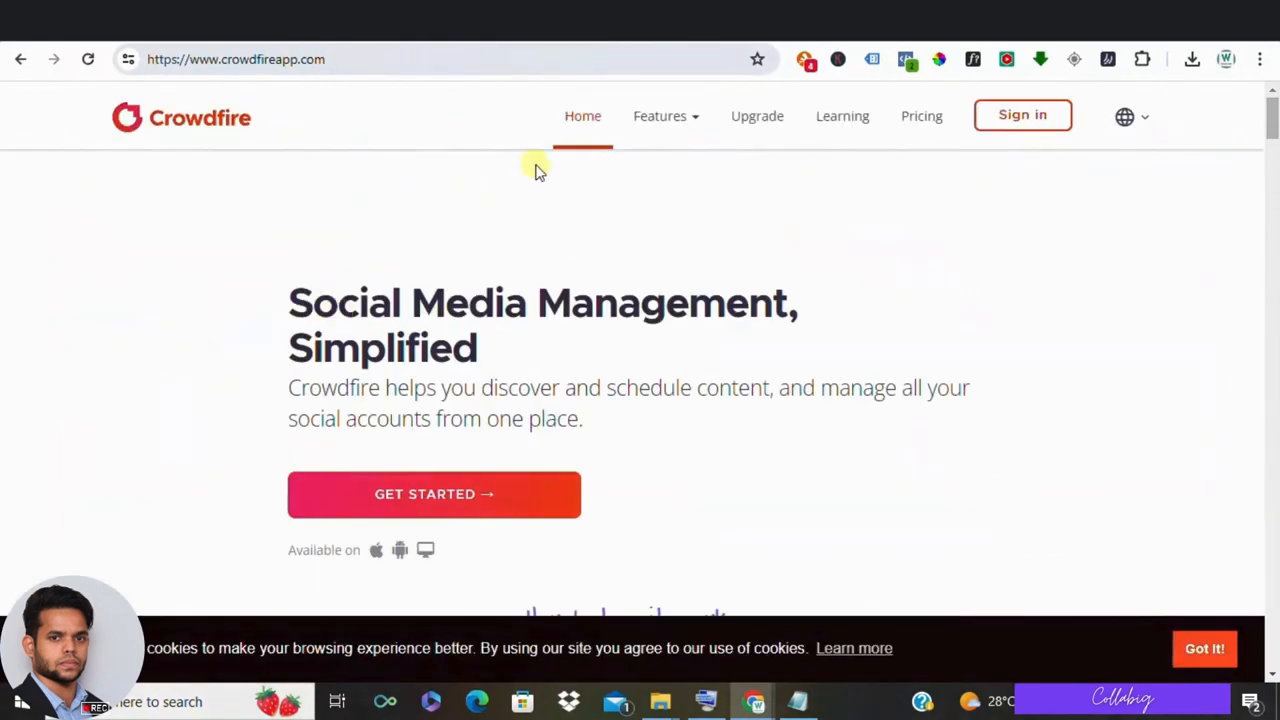
Browse crowdfireapp.com's content discovery, pre-scheduling and tailored-post feature sections.
{"action": "scroll", "scroll_direction": "down", "scroll_amount": 3}
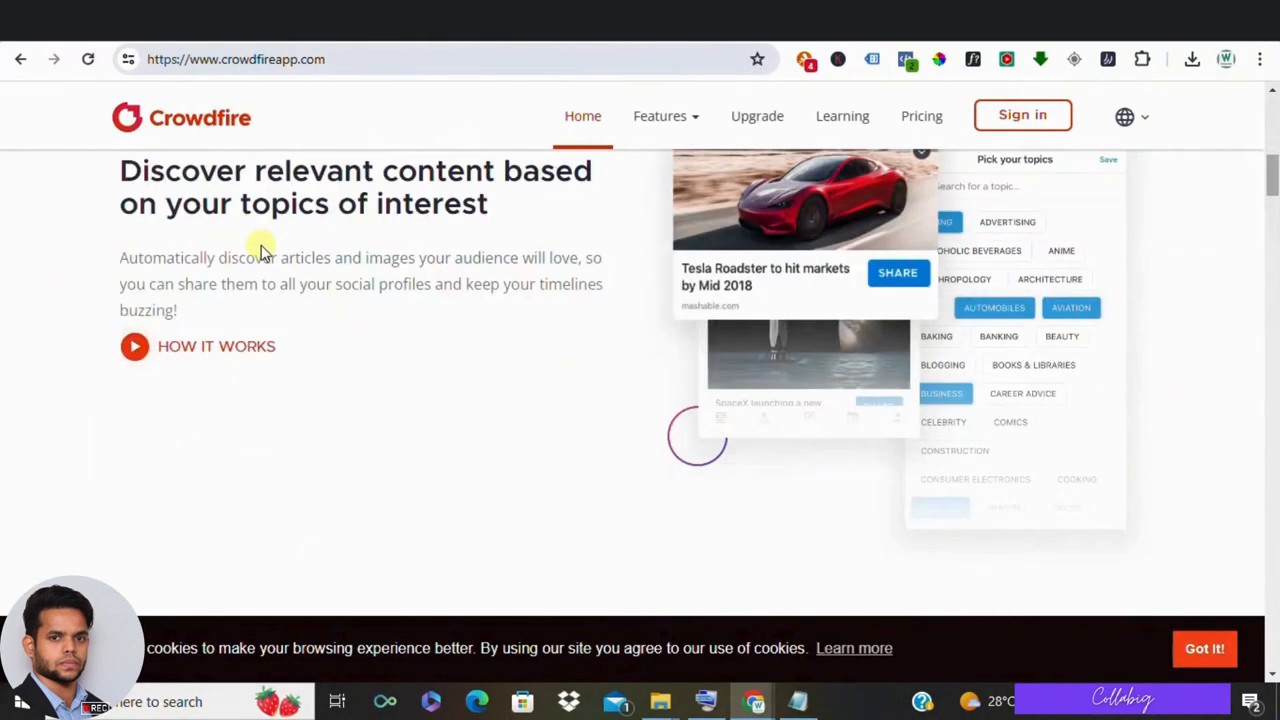
{"action": "mouse_move", "coordinate": [496, 284]}
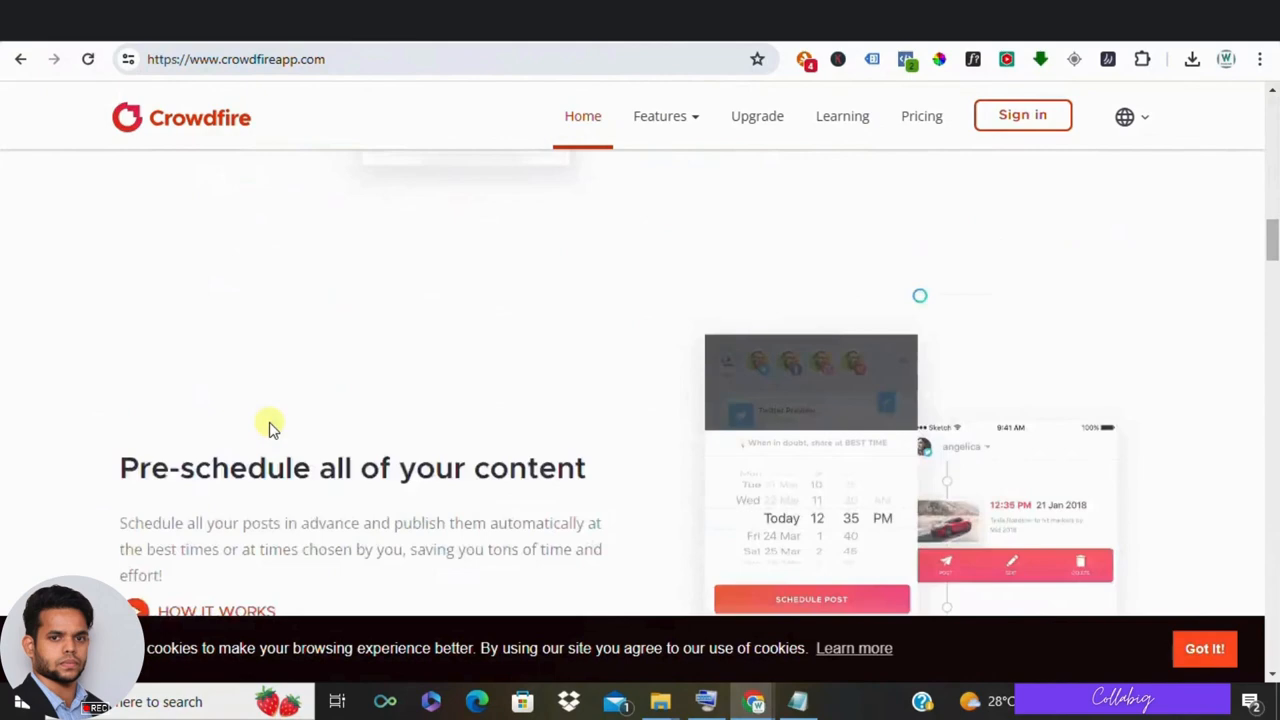
{"action": "scroll", "scroll_direction": "down", "scroll_amount": 3}
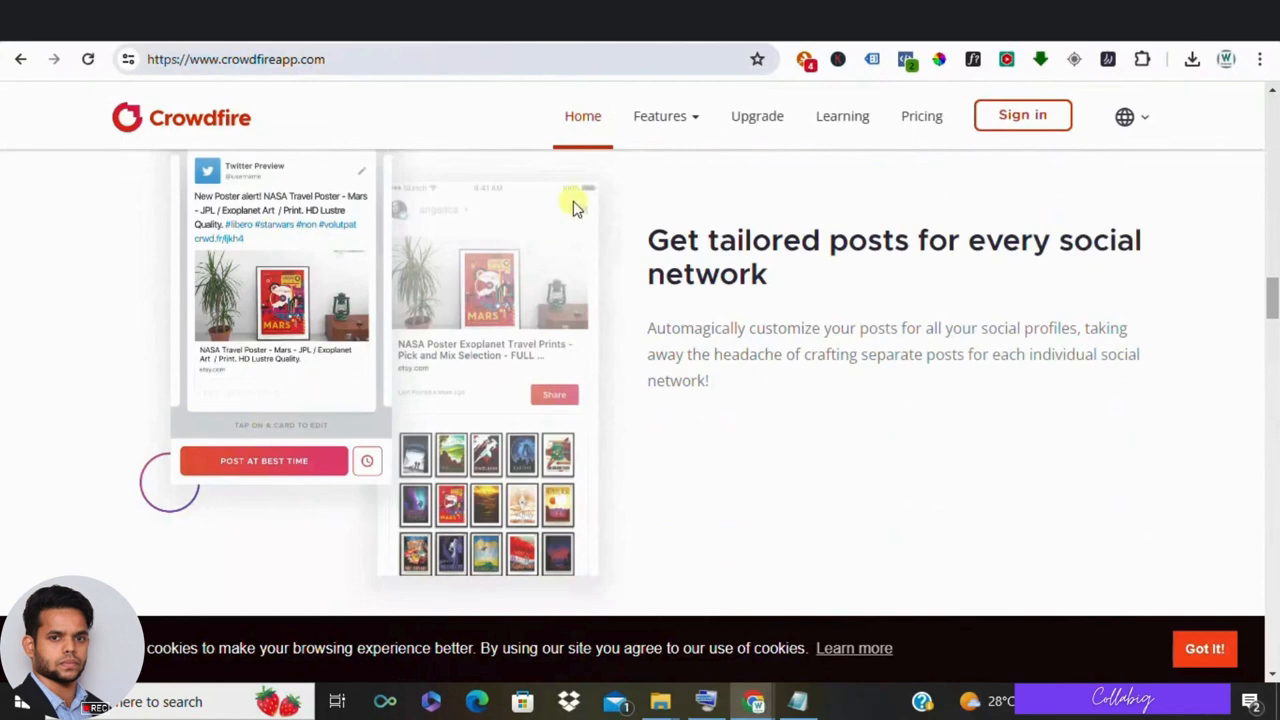
View Crowdfire's Pricing page and review the Free, Plus, Premium and VIP plan comparison table.
{"action": "left_click", "coordinate": [920, 116]}
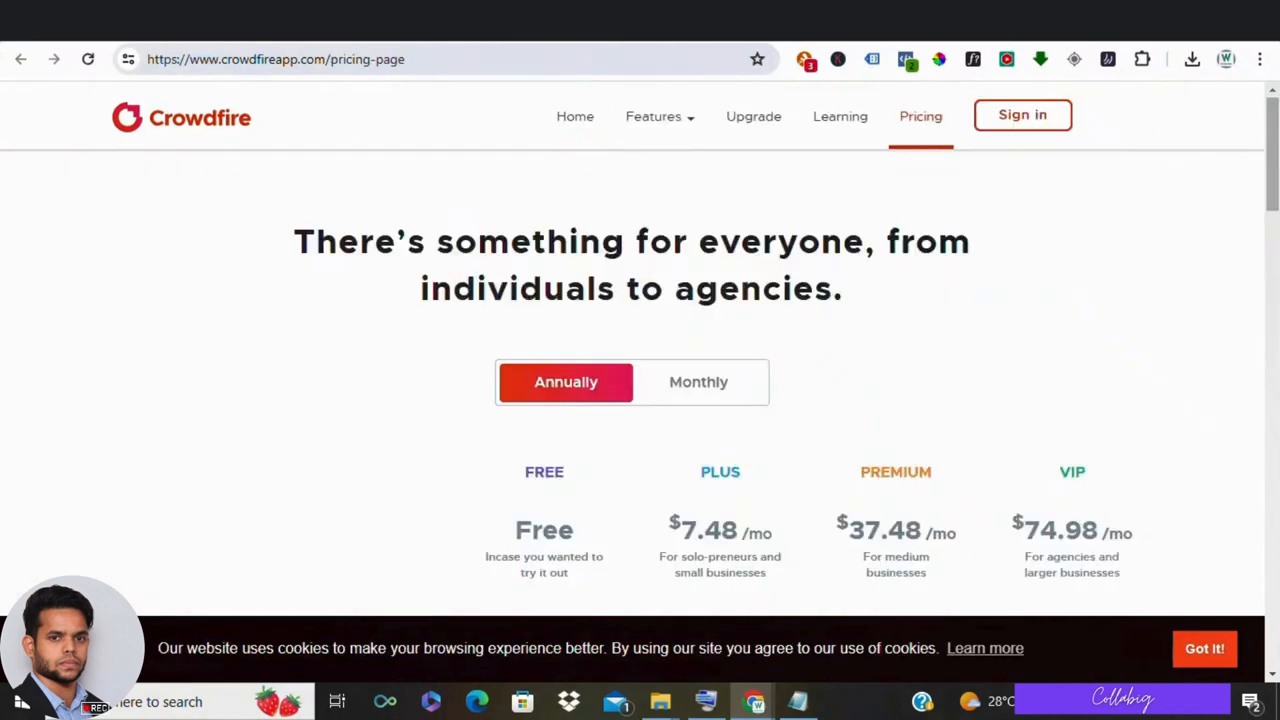
{"action": "scroll", "scroll_direction": "down", "scroll_amount": 3}
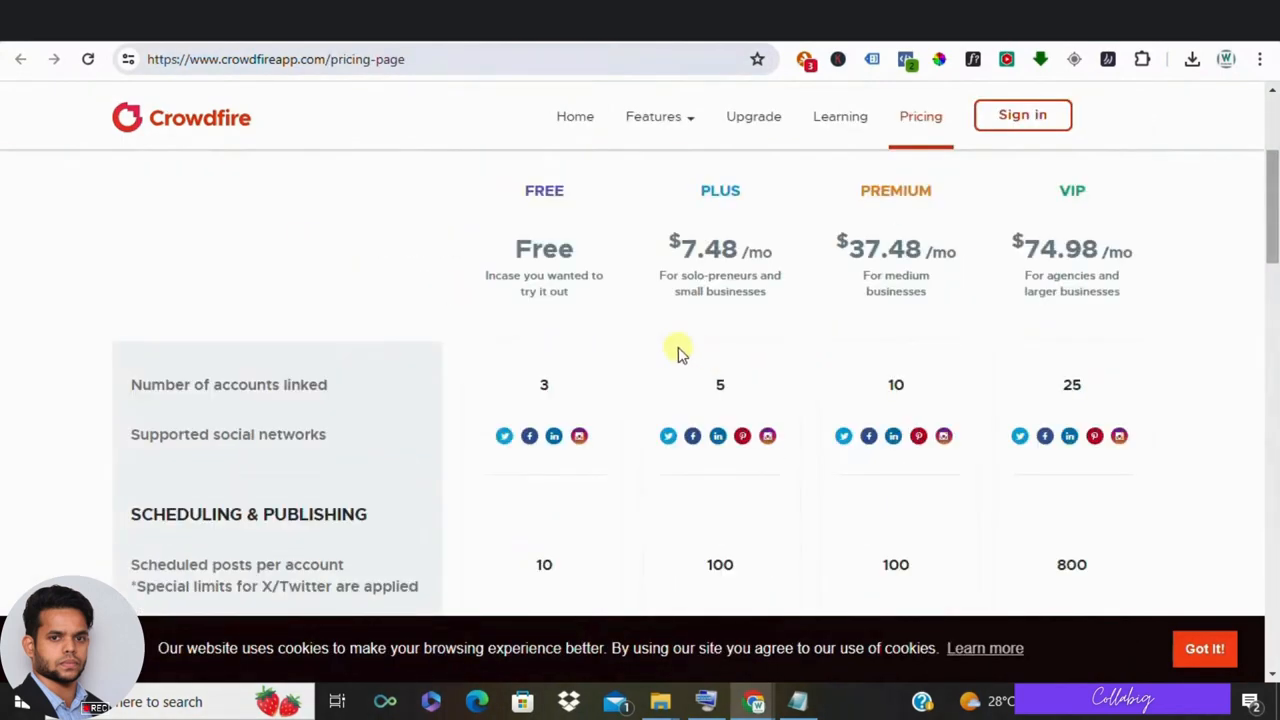
{"action": "scroll", "scroll_direction": "down", "scroll_amount": 3}
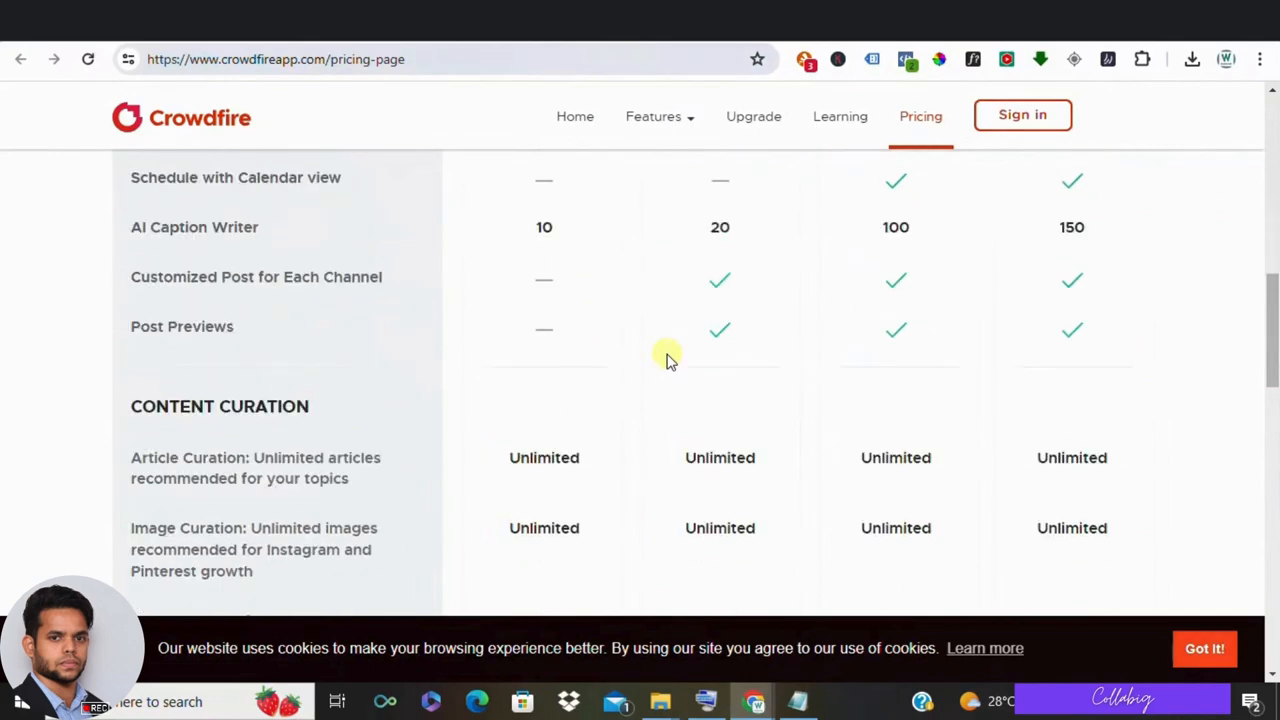
{"action": "scroll", "scroll_direction": "up", "scroll_amount": 3}
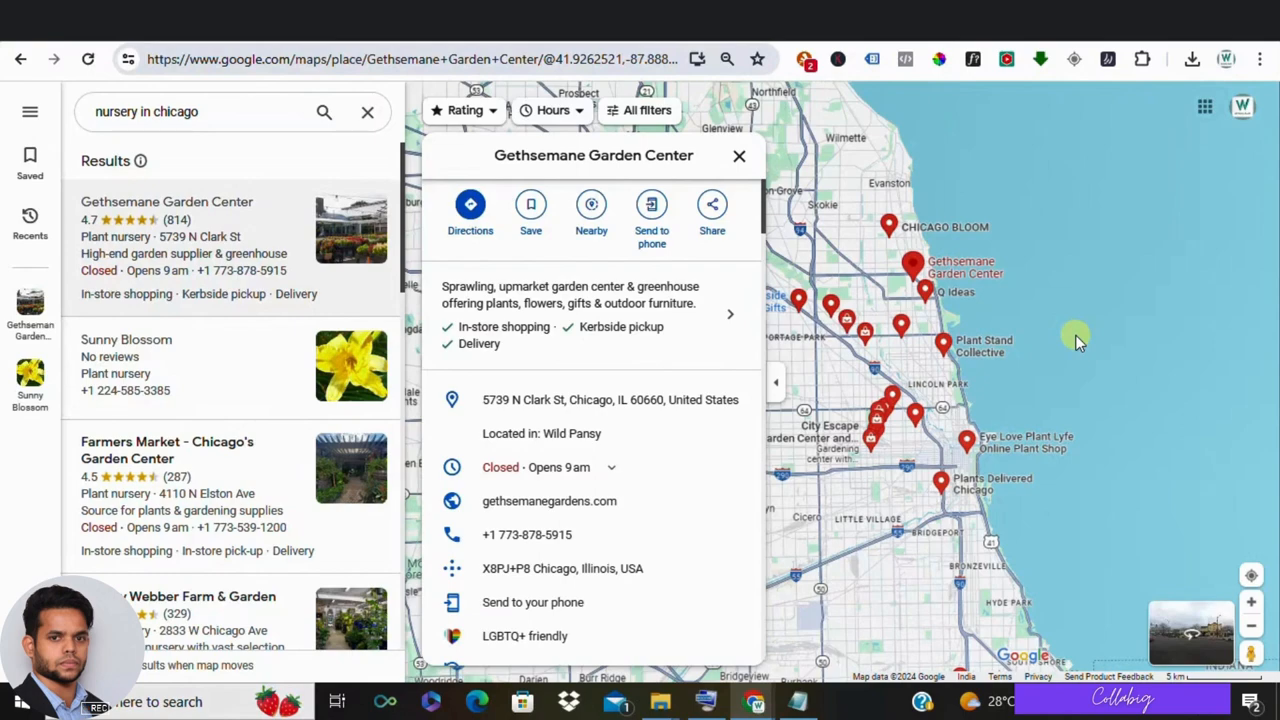
{"action": "mouse_move", "coordinate": [288, 360]}
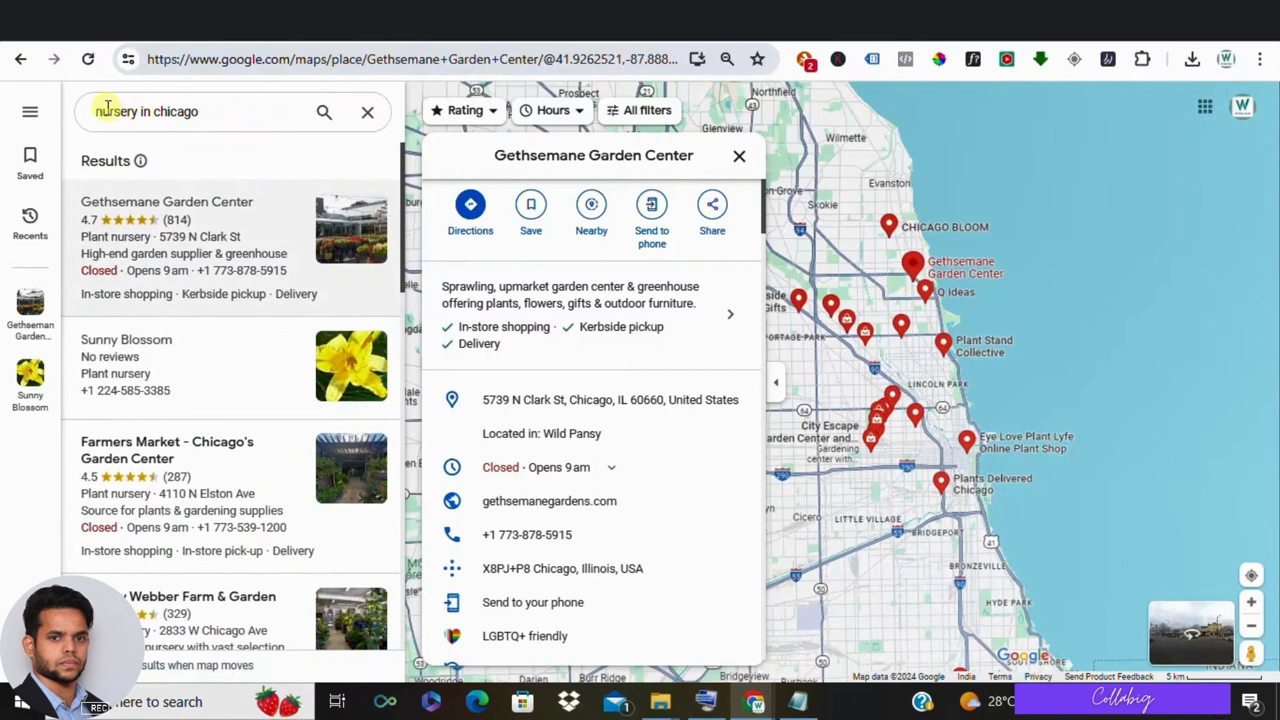
{"action": "mouse_move", "coordinate": [808, 350]}
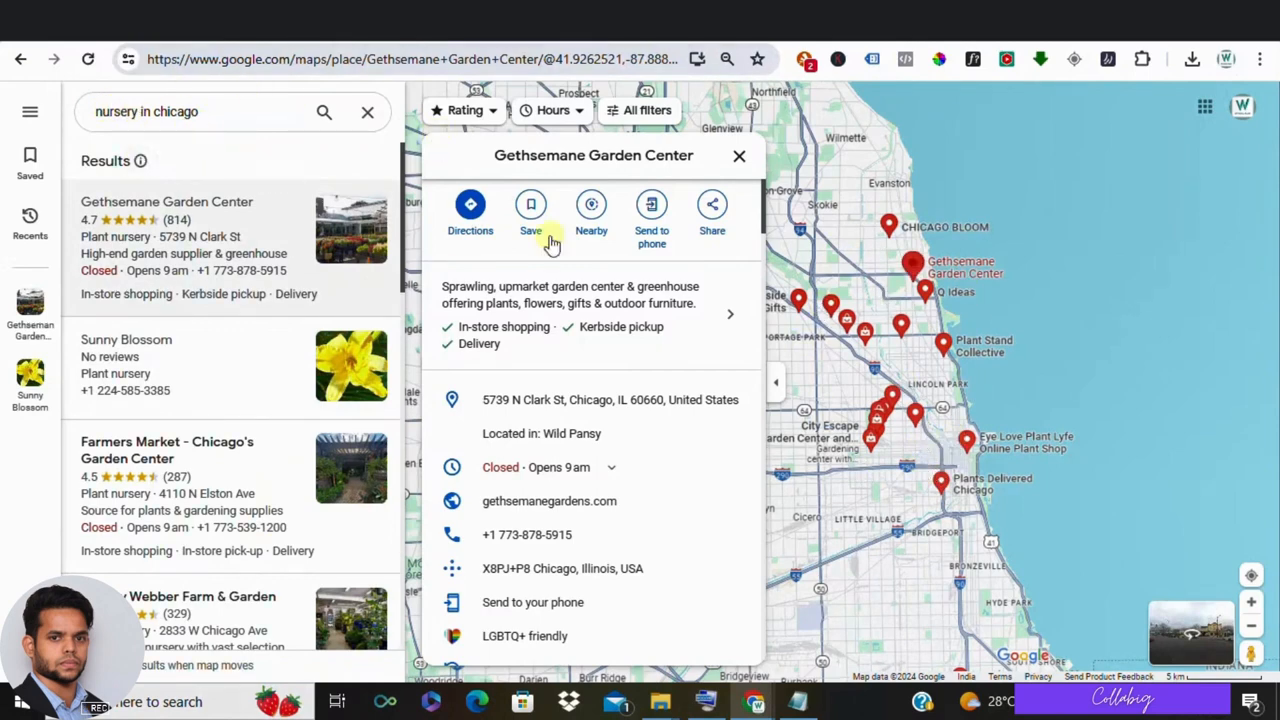
{"action": "mouse_move", "coordinate": [548, 500]}
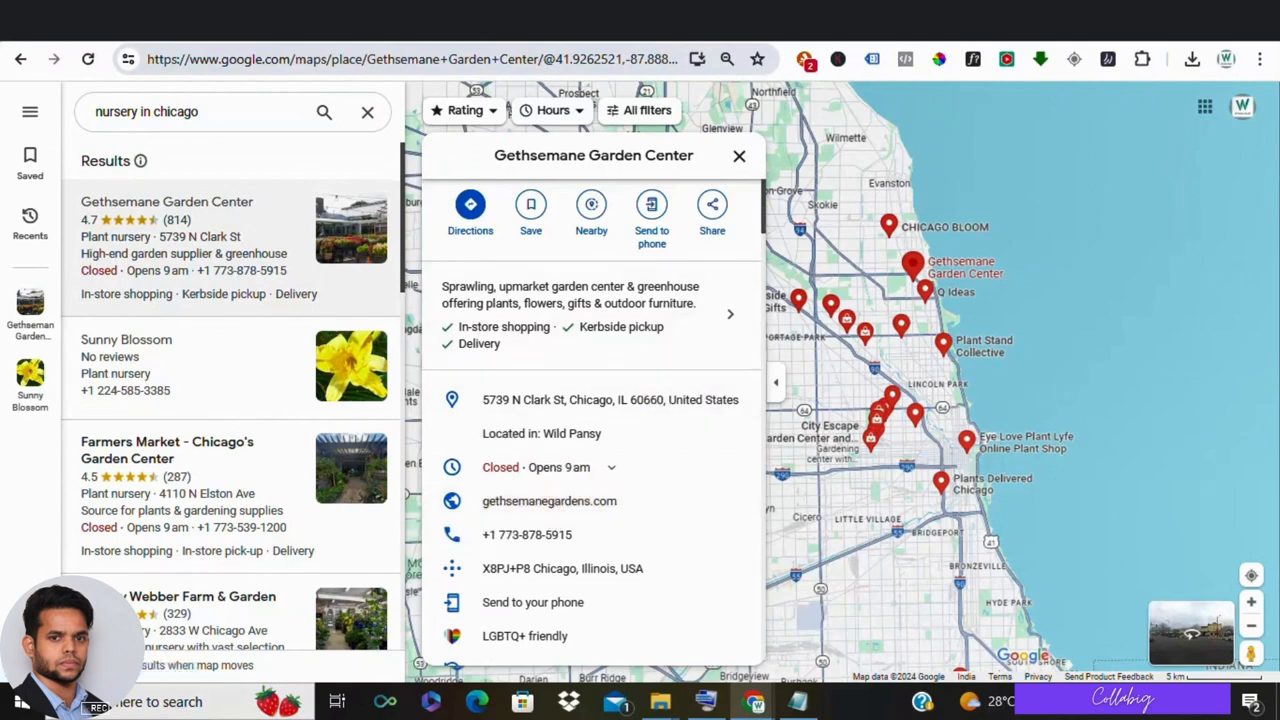
Visit the Gethsemane Garden Center website and scroll to its footer address, phone and email.
{"action": "left_click", "coordinate": [548, 500]}
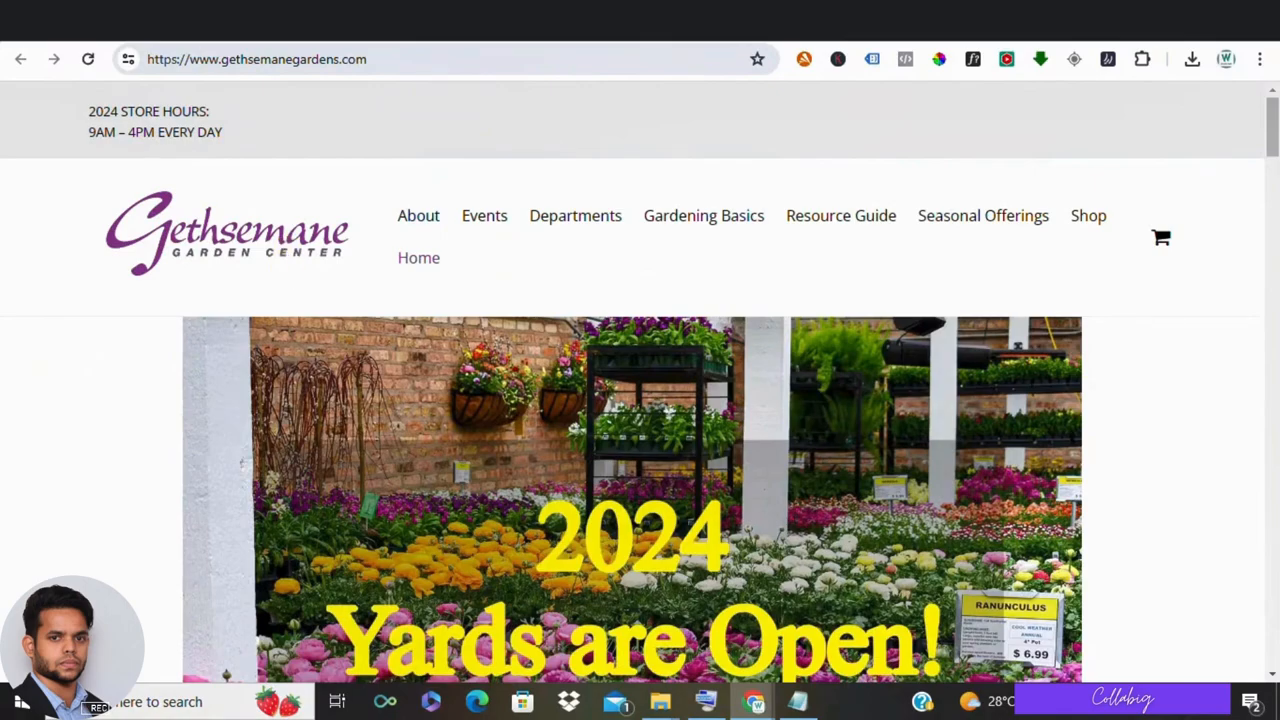
{"action": "scroll", "scroll_direction": "down", "scroll_amount": 3}
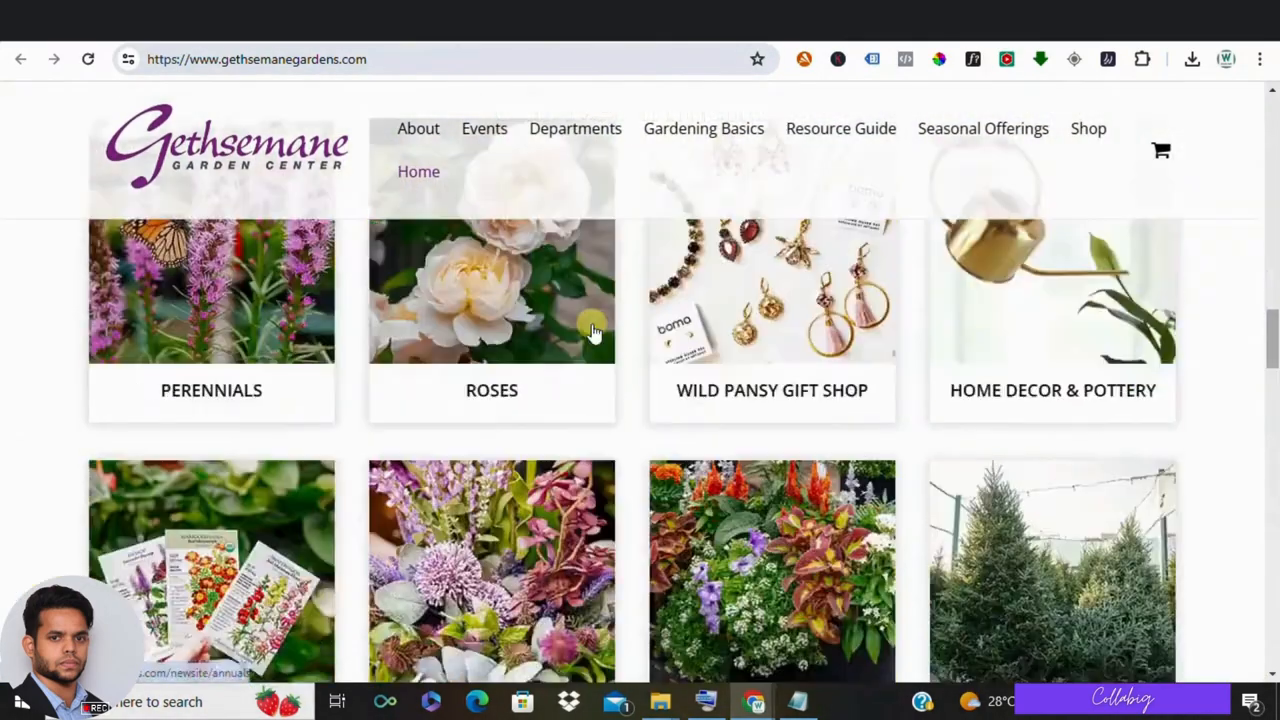
{"action": "scroll", "scroll_direction": "down", "scroll_amount": 3}
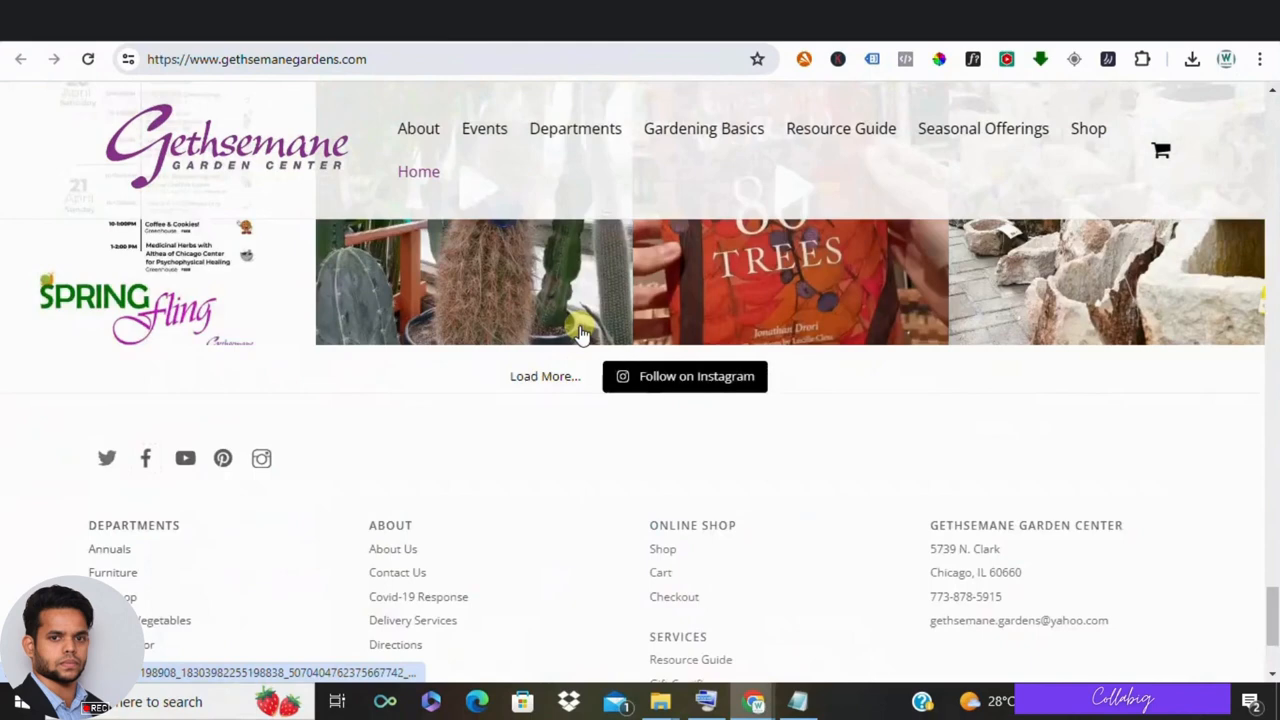
{"action": "scroll", "scroll_direction": "down", "scroll_amount": 3}
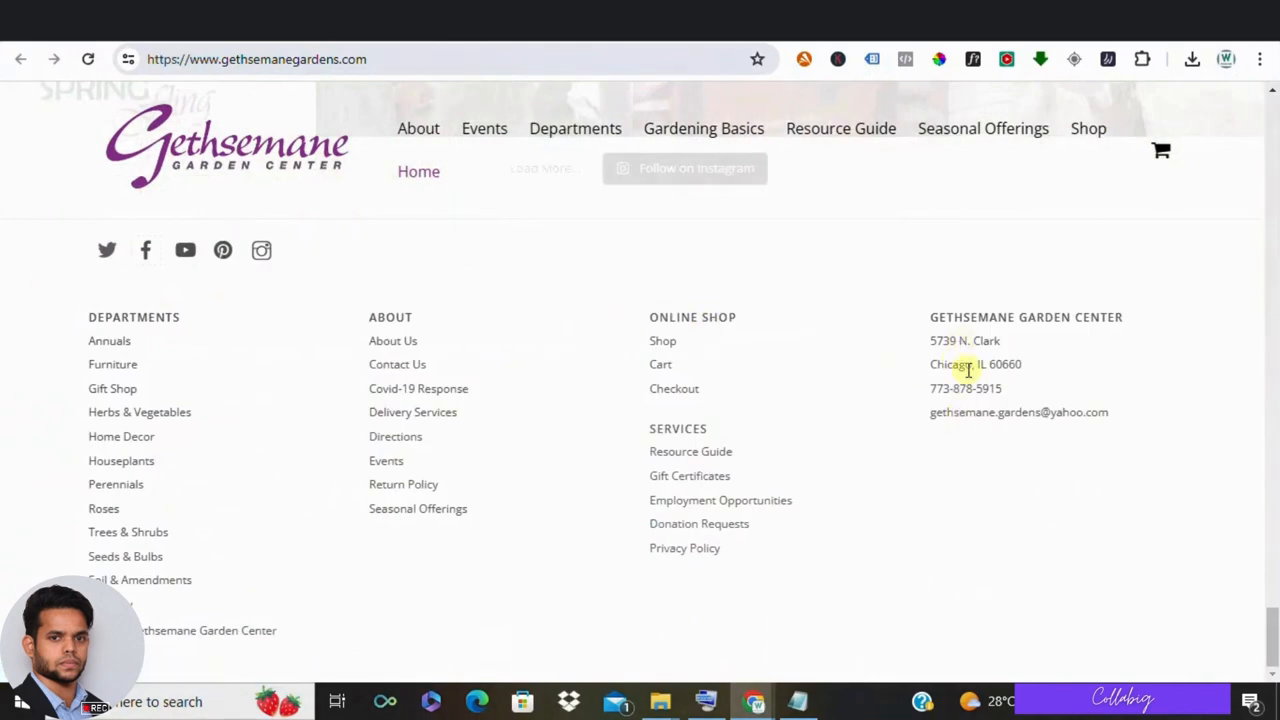
{"action": "mouse_move", "coordinate": [300, 278]}
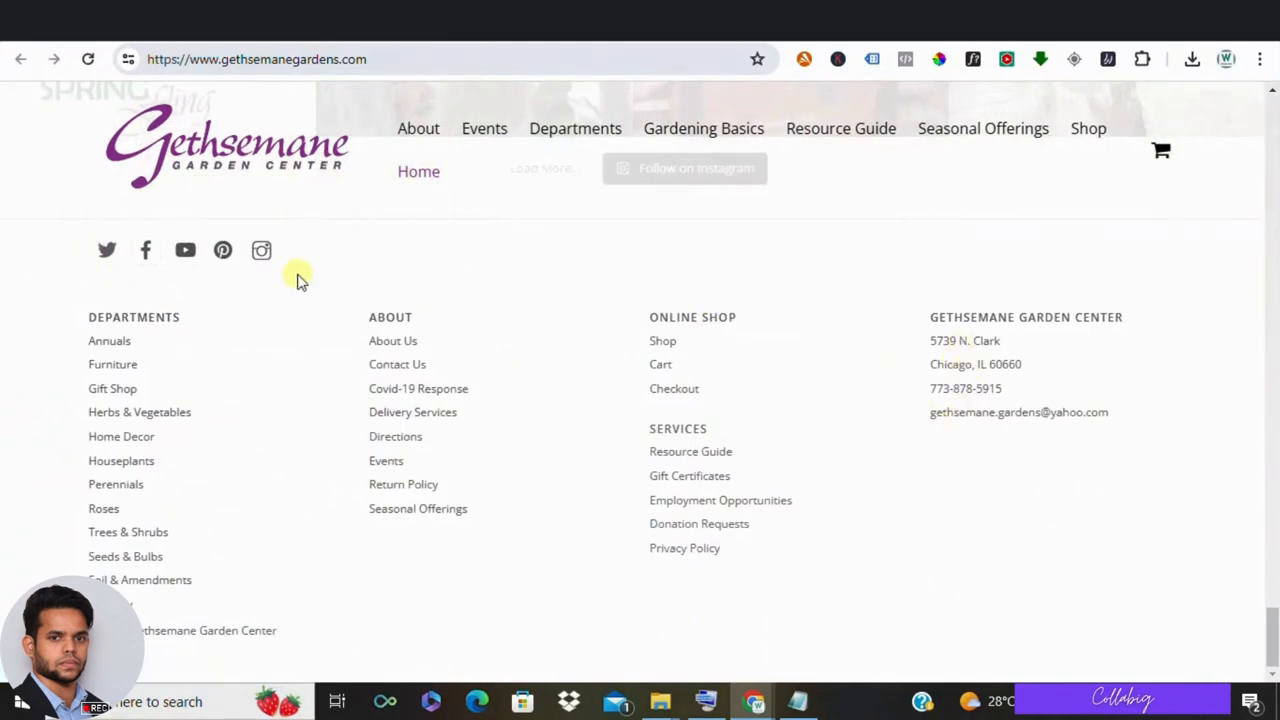
{"action": "mouse_move", "coordinate": [182, 304]}
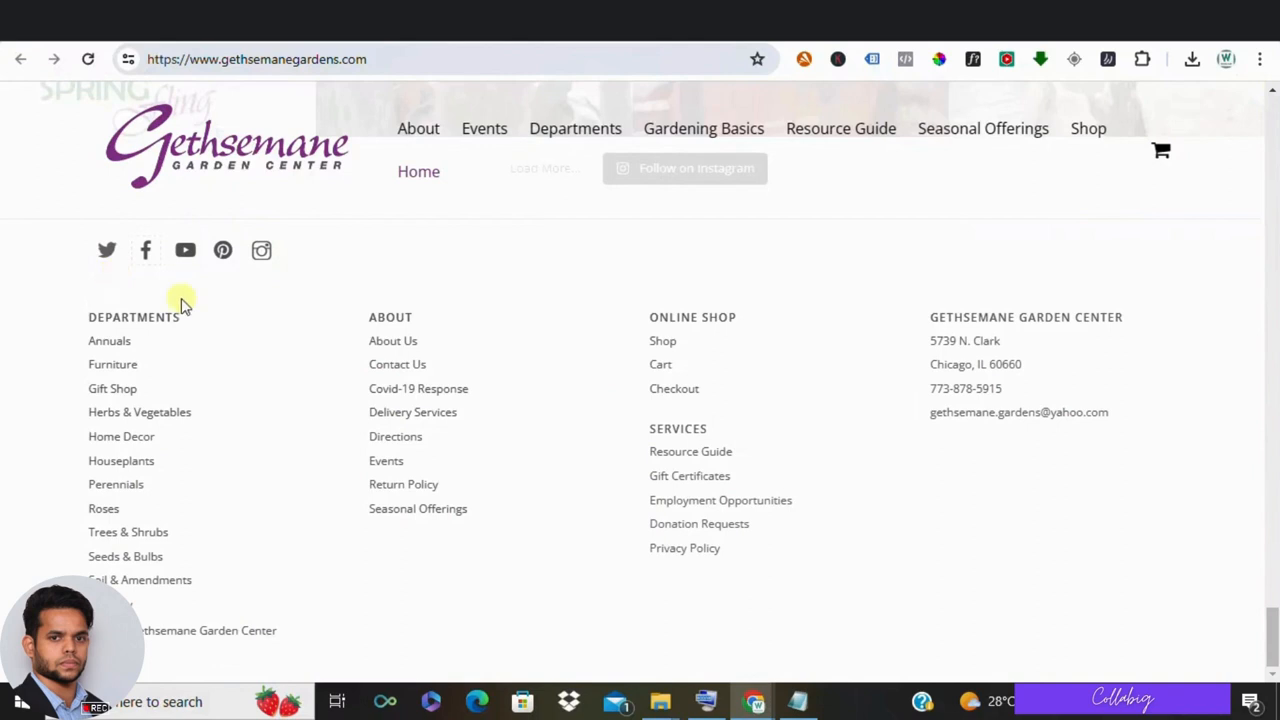
{"action": "mouse_move", "coordinate": [862, 436]}
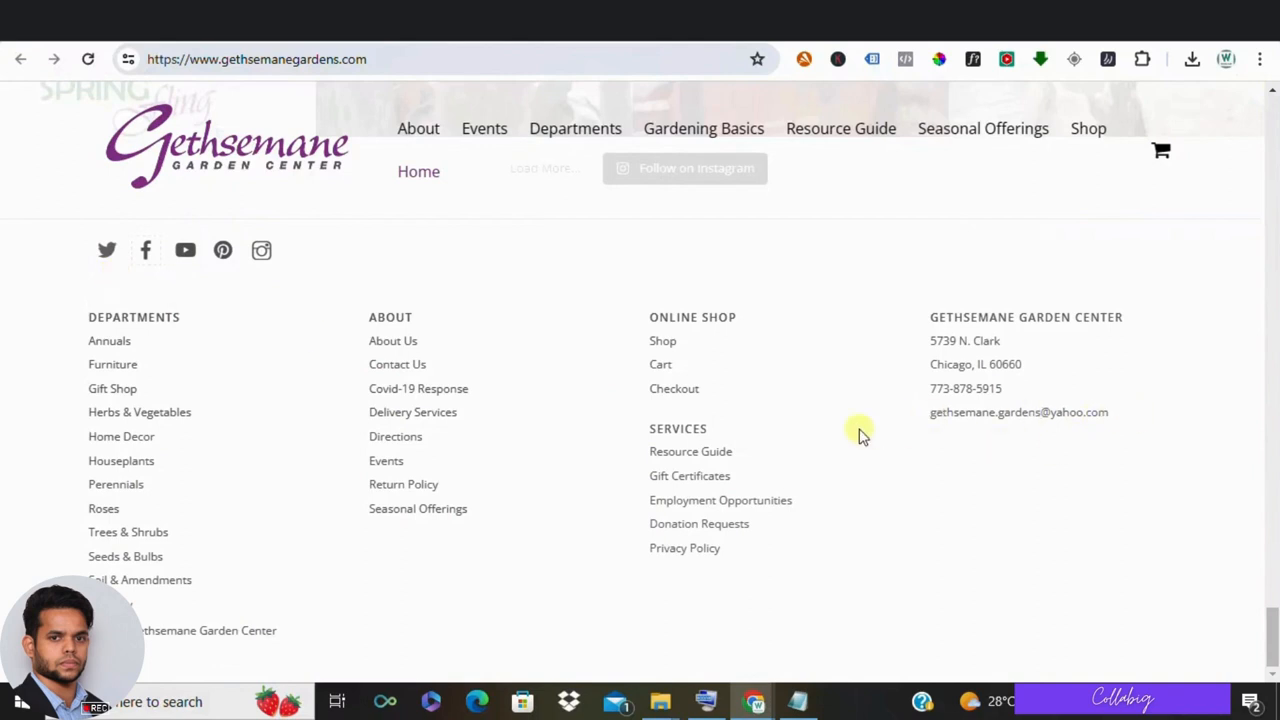
{"action": "mouse_move", "coordinate": [1100, 396]}
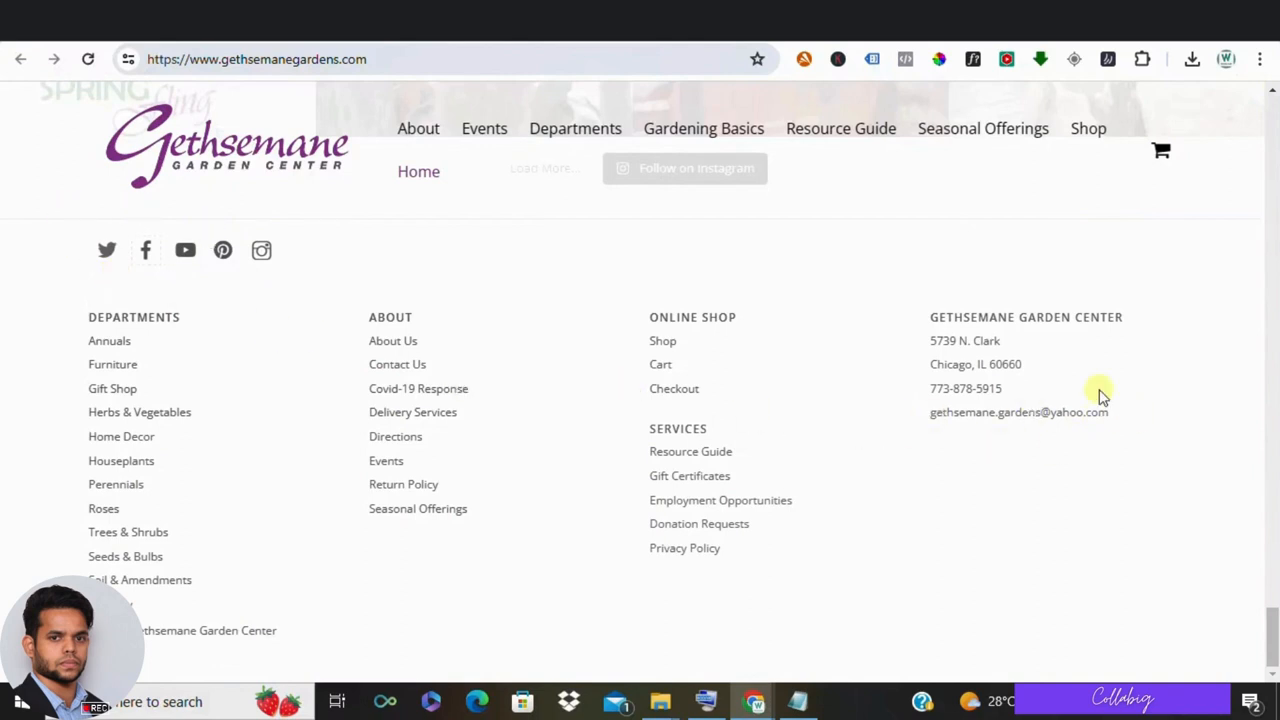
{"action": "scroll", "scroll_direction": "up", "scroll_amount": 3}
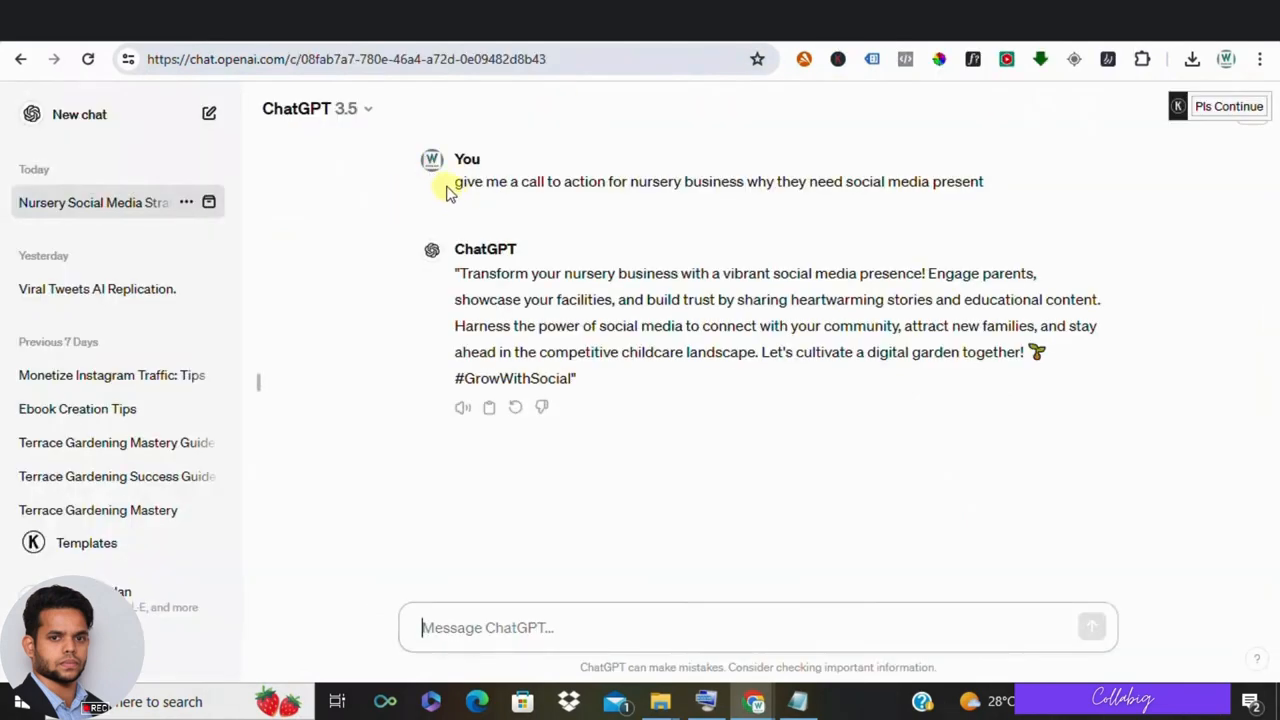
Select and copy ChatGPT's nursery social-media call-to-action reply, then switch to the Facebook page.
{"action": "triple_click", "coordinate": [718, 180]}
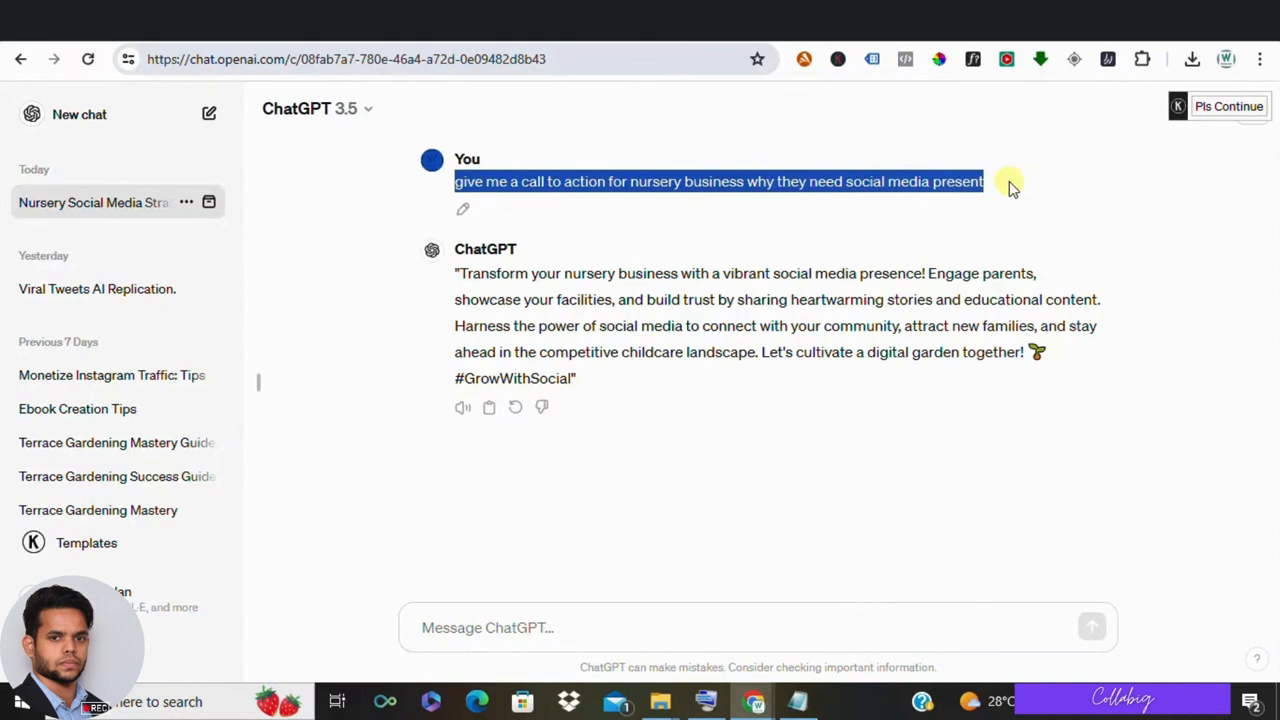
{"action": "mouse_move", "coordinate": [996, 218]}
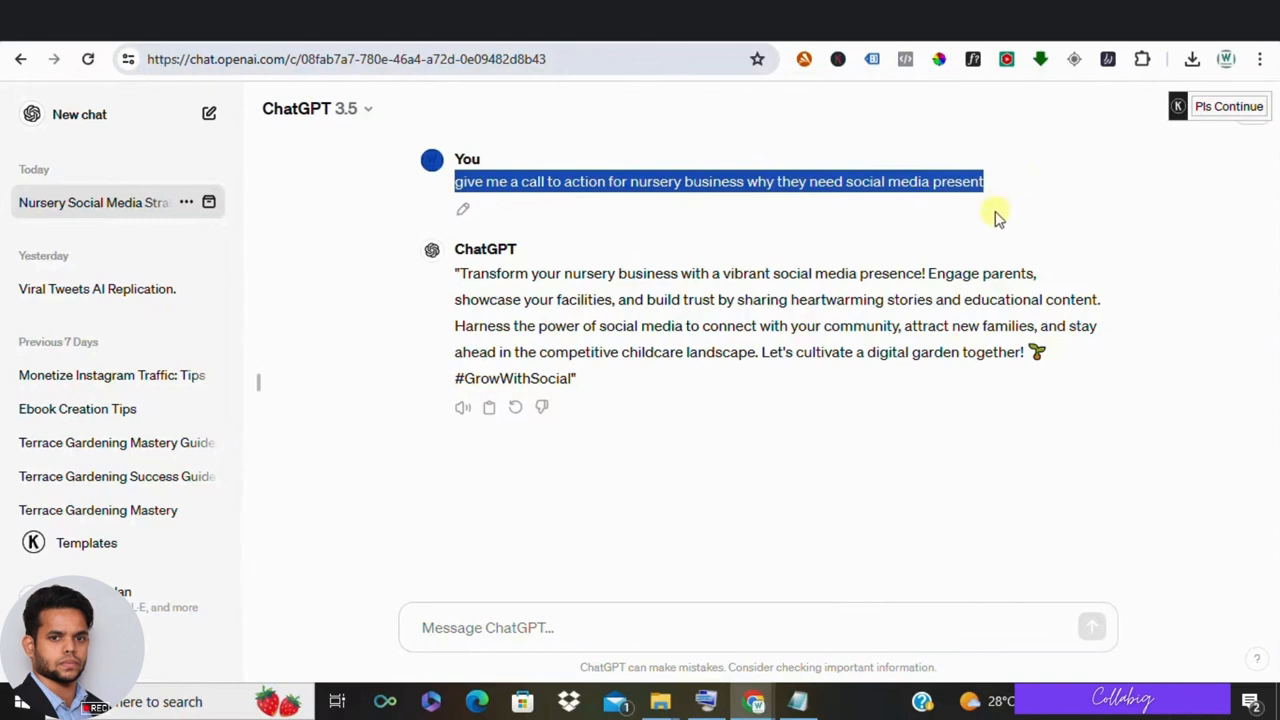
{"action": "mouse_move", "coordinate": [988, 226]}
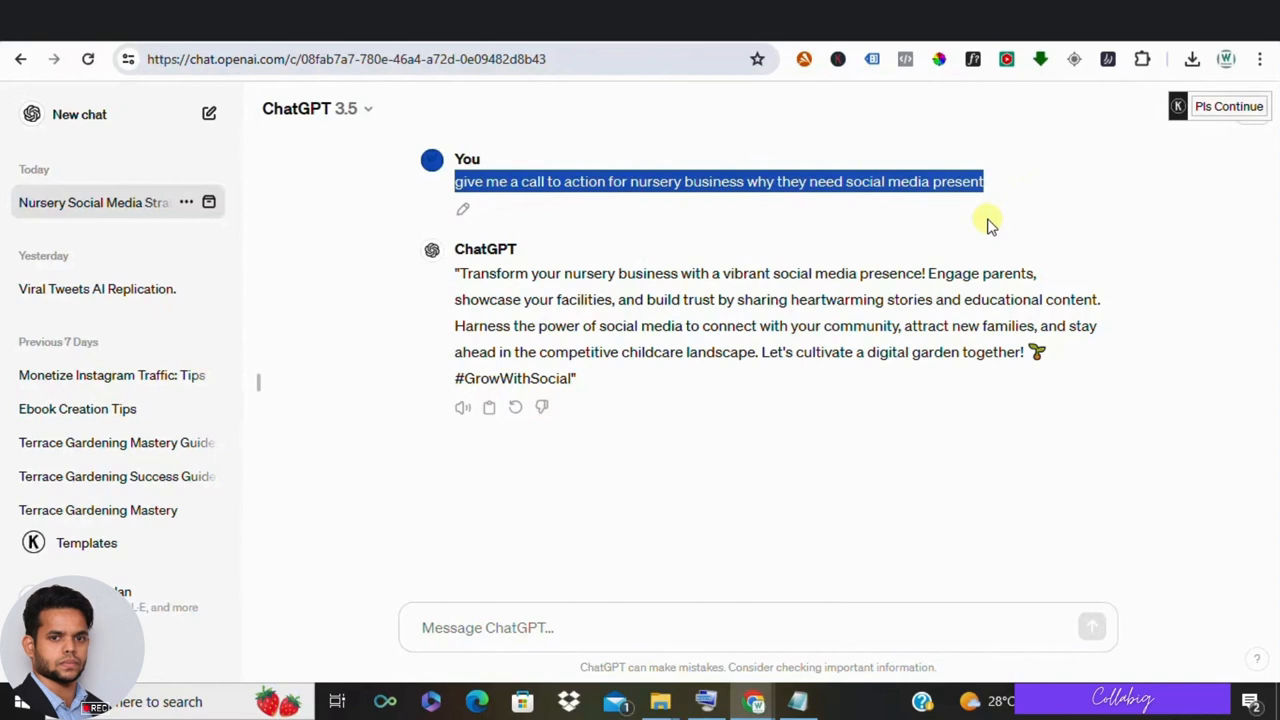
{"action": "mouse_move", "coordinate": [964, 258]}
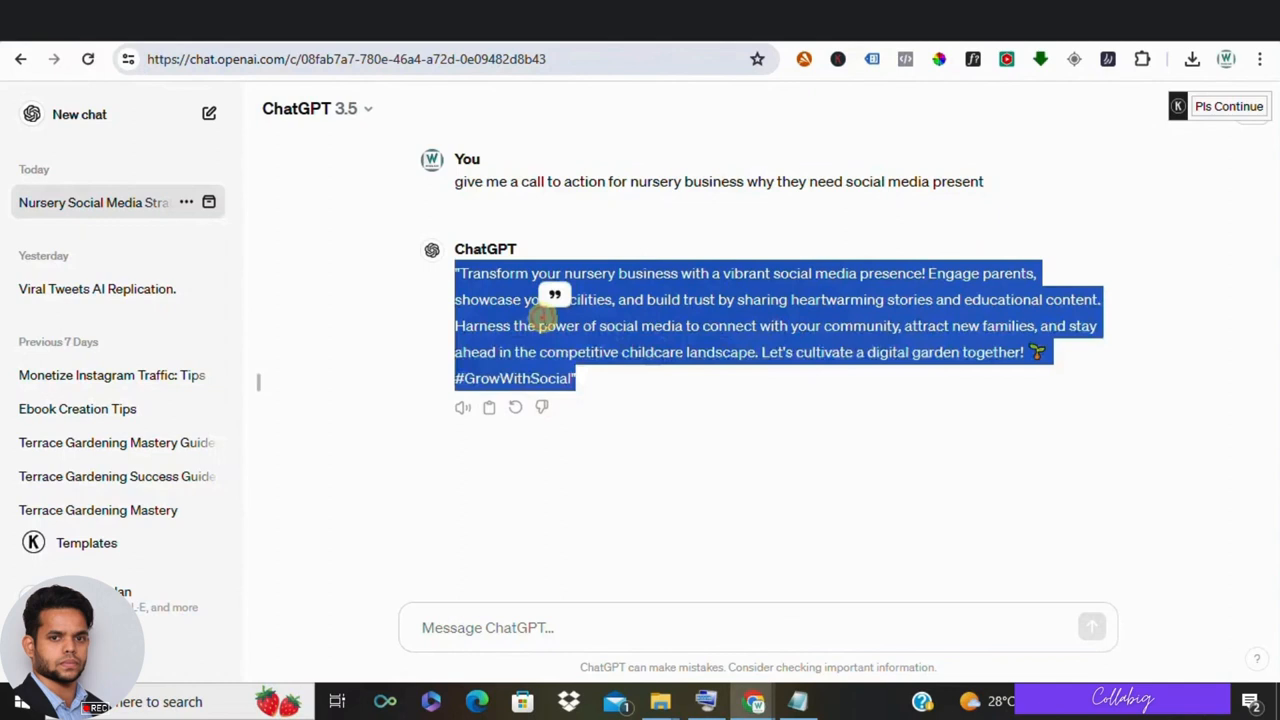
{"action": "left_click", "coordinate": [716, 404]}
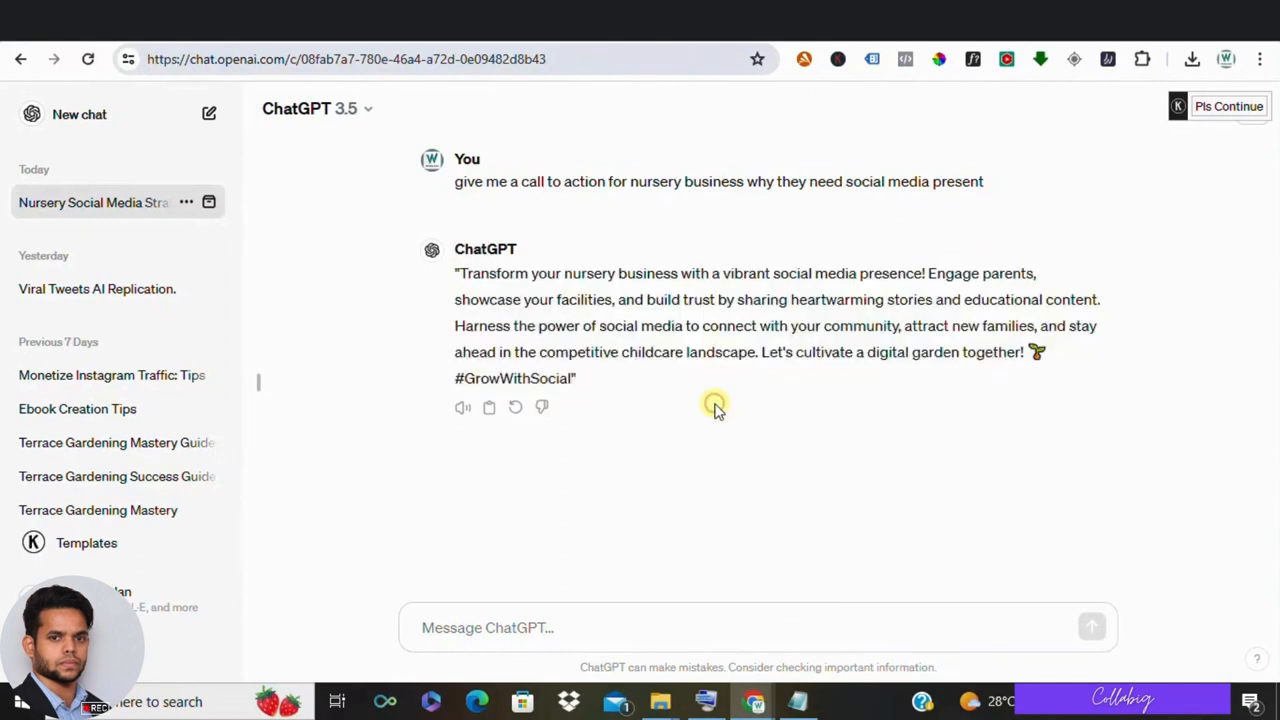
{"action": "mouse_move", "coordinate": [716, 408]}
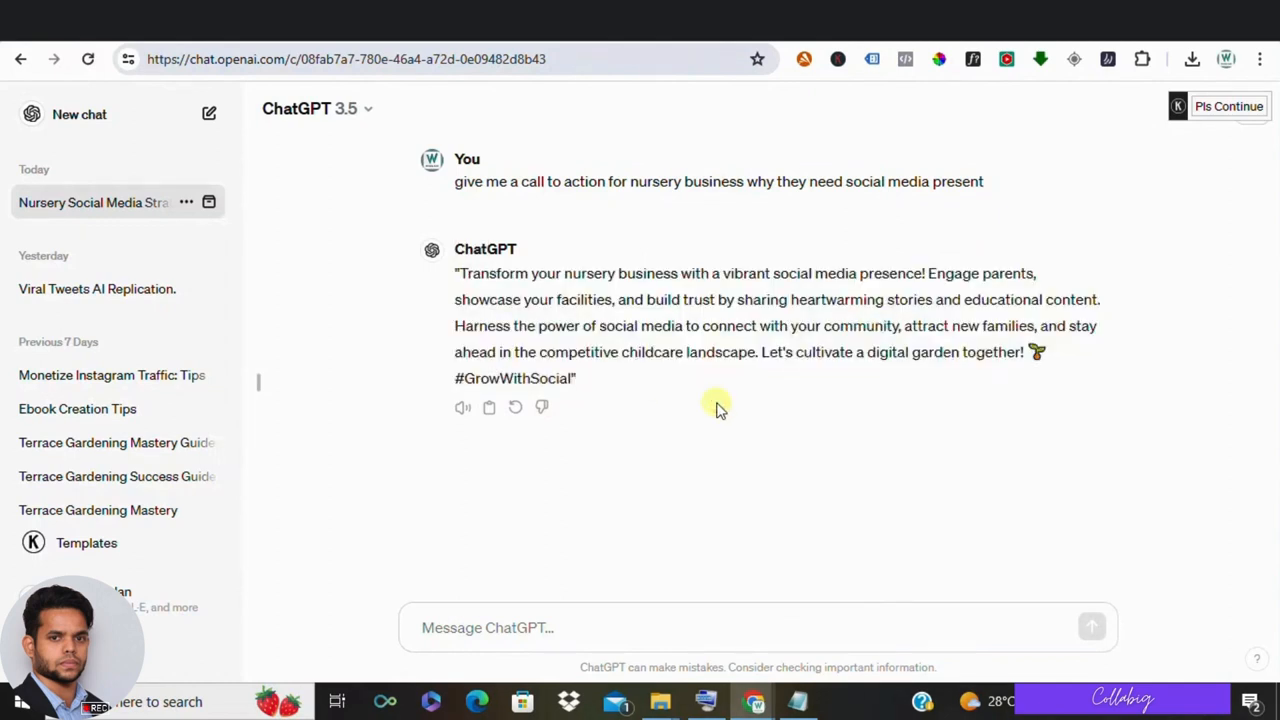
{"action": "mouse_move", "coordinate": [778, 340]}
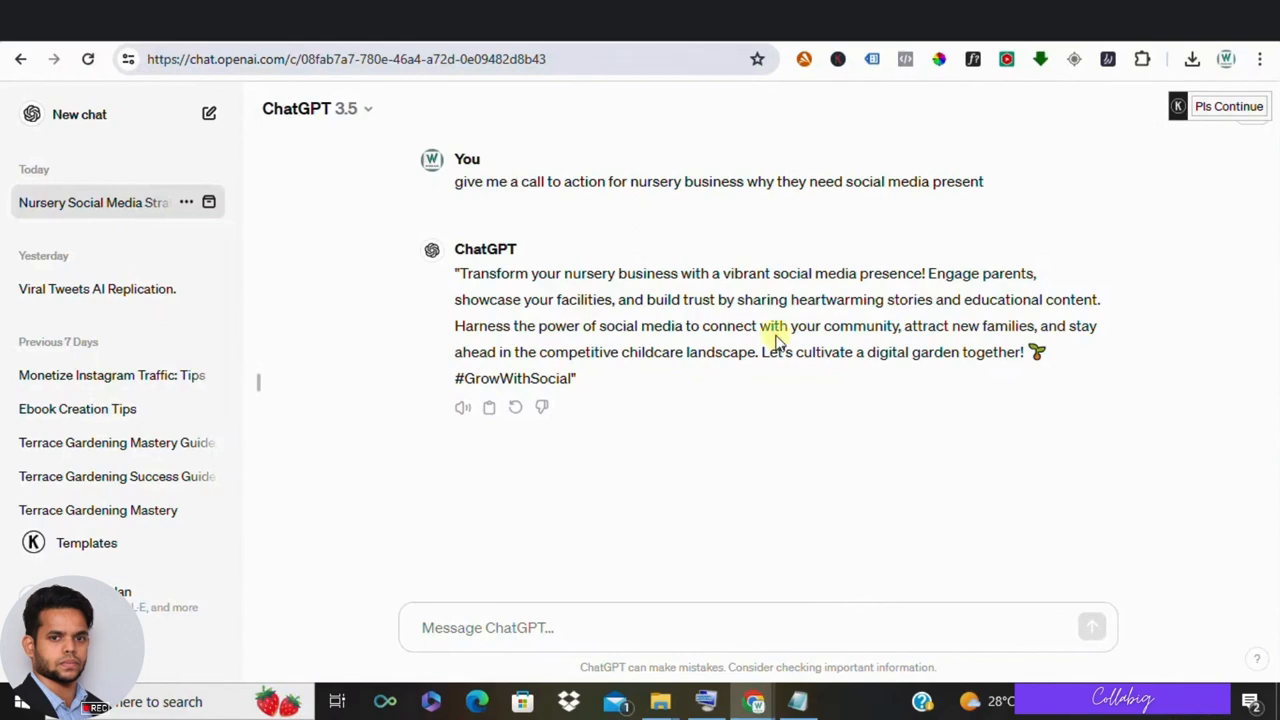
{"action": "left_click_drag", "start_coordinate": [454, 272], "coordinate": [576, 378]}
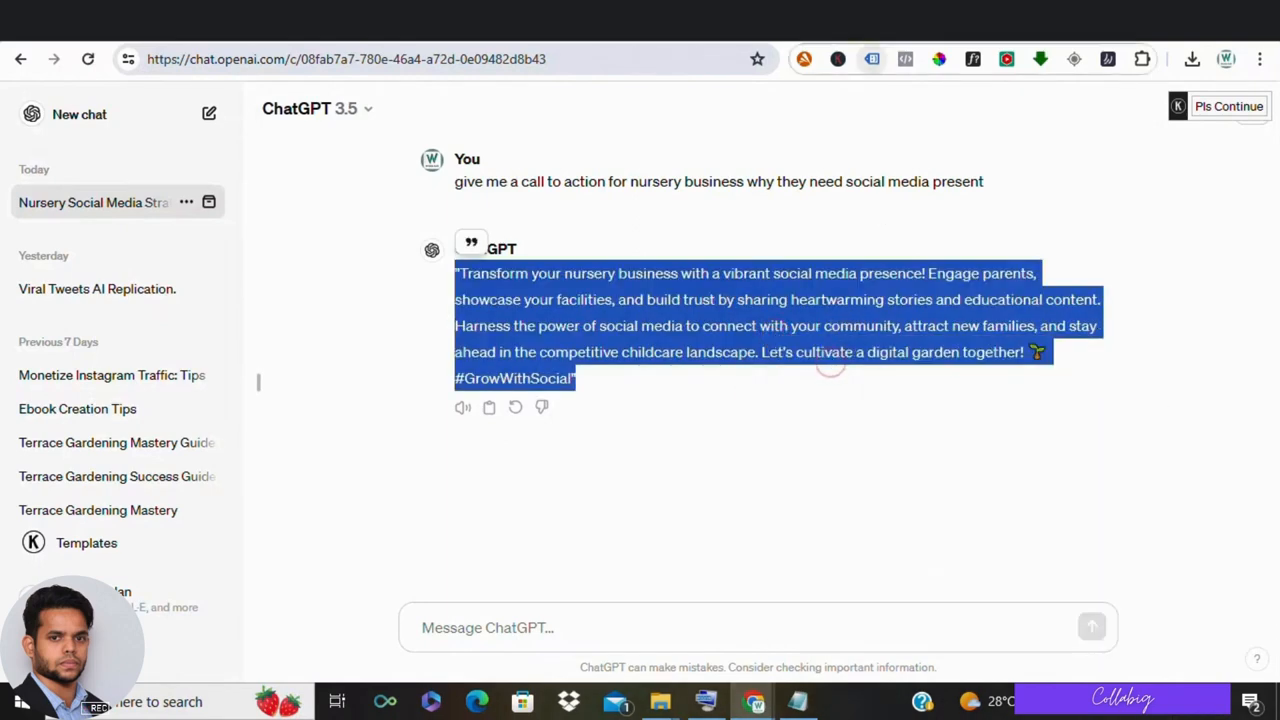
{"action": "left_click", "coordinate": [344, 60]}
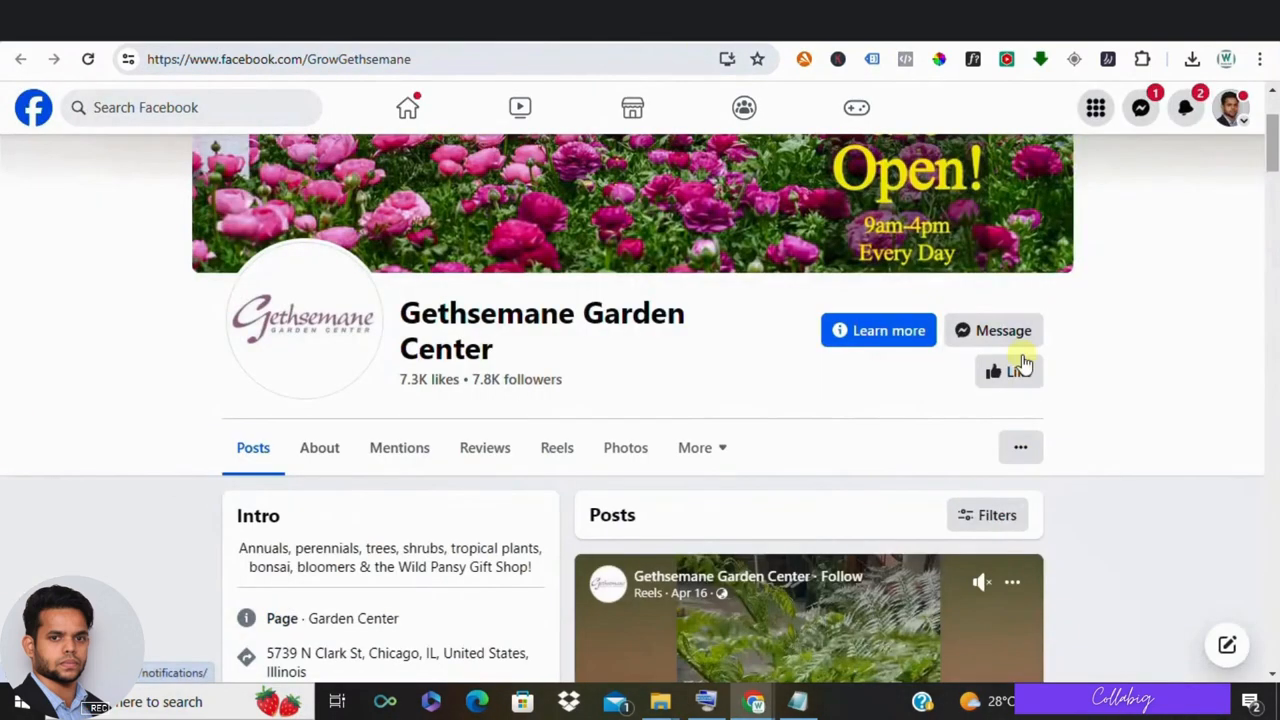
Message Gethsemane Garden Center's Facebook page with the pasted ChatGPT call-to-action pitch.
{"action": "left_click", "coordinate": [1004, 330]}
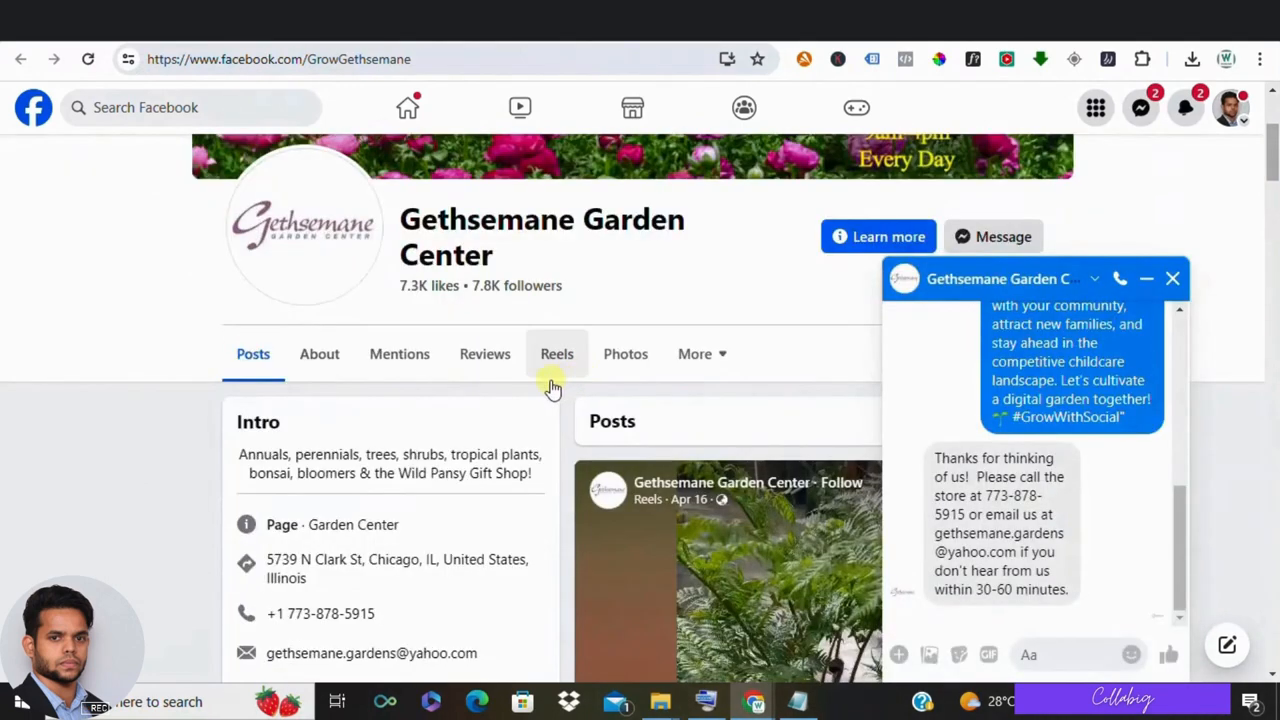
{"action": "mouse_move", "coordinate": [984, 84]}
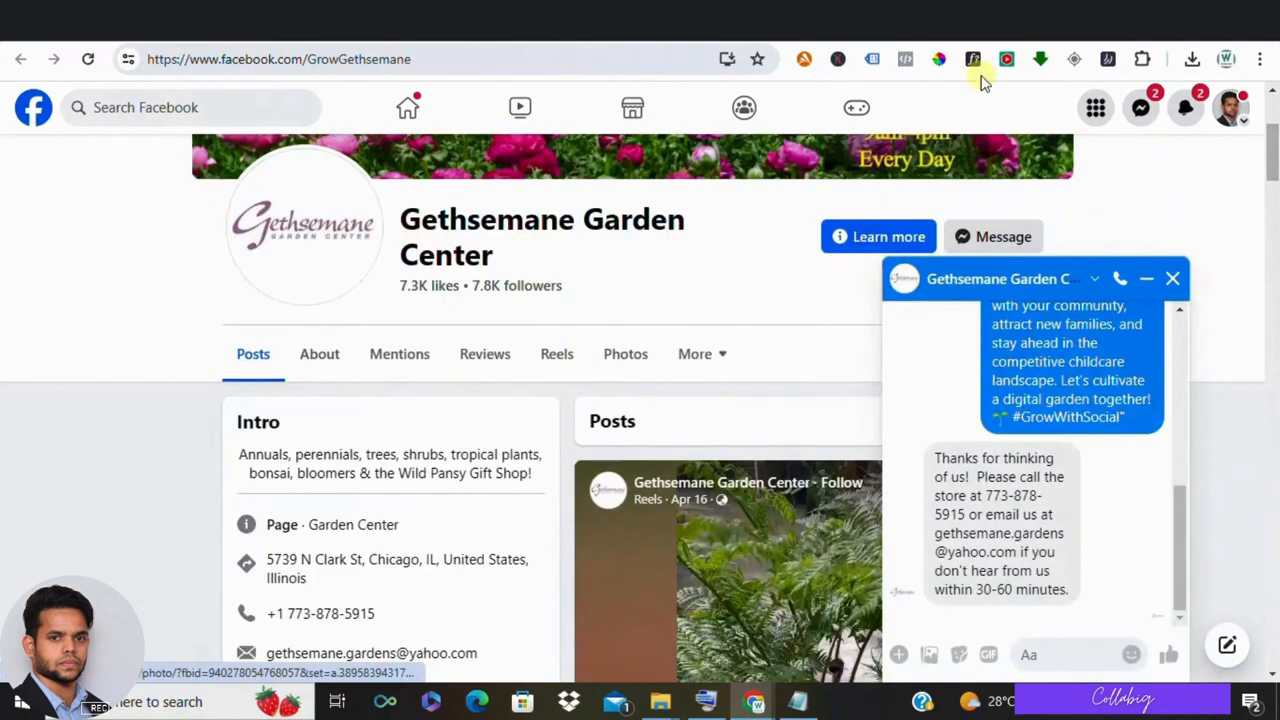
{"action": "scroll", "scroll_direction": "down", "scroll_amount": 3}
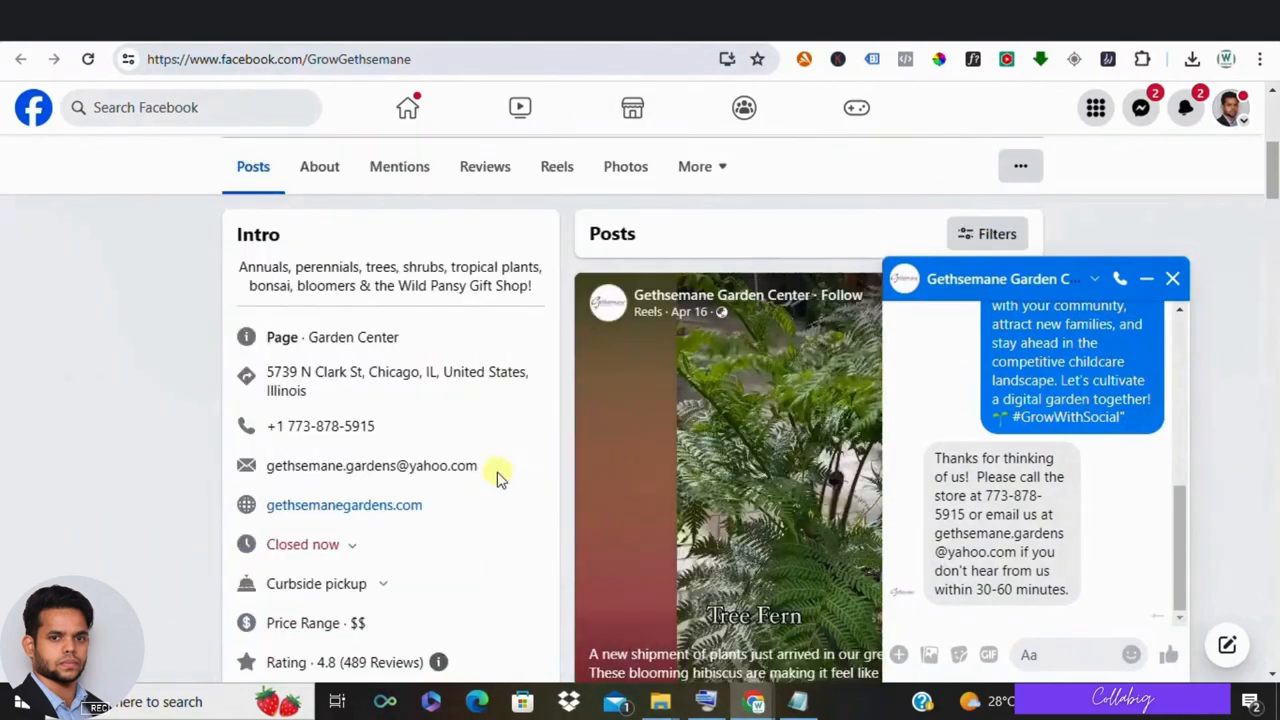
{"action": "mouse_move", "coordinate": [344, 504]}
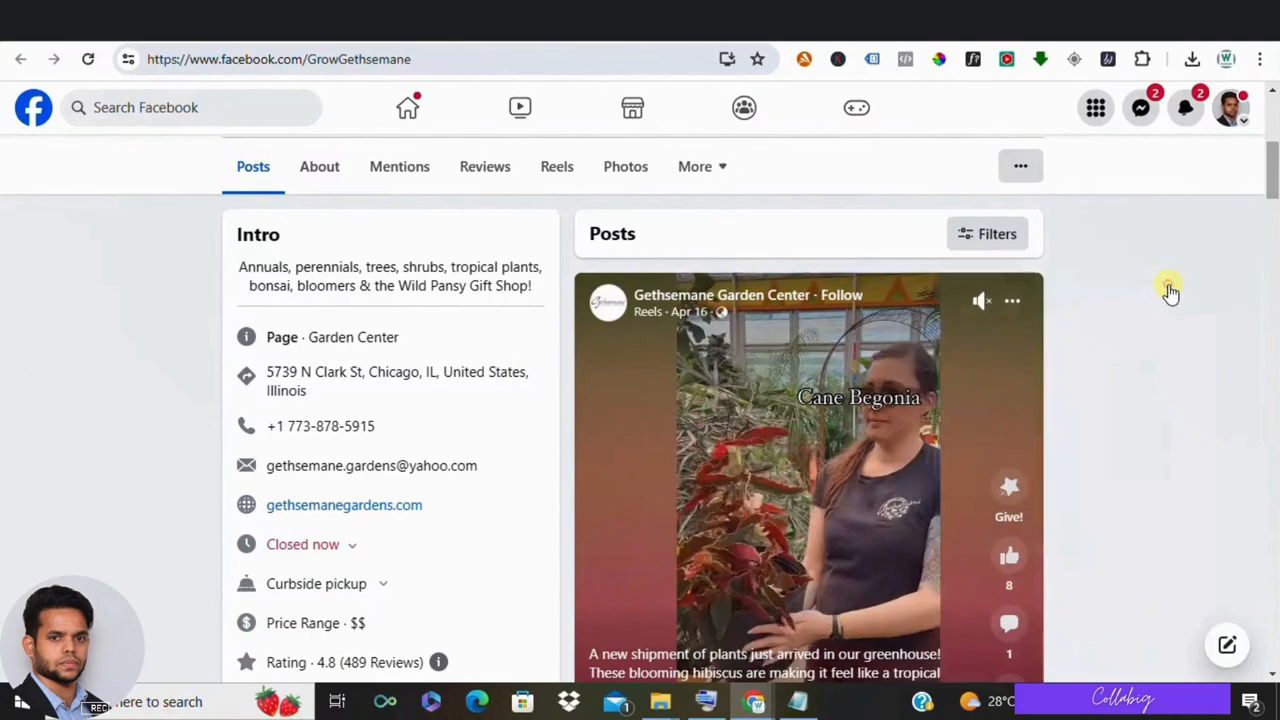
{"action": "scroll", "scroll_direction": "down", "scroll_amount": 3}
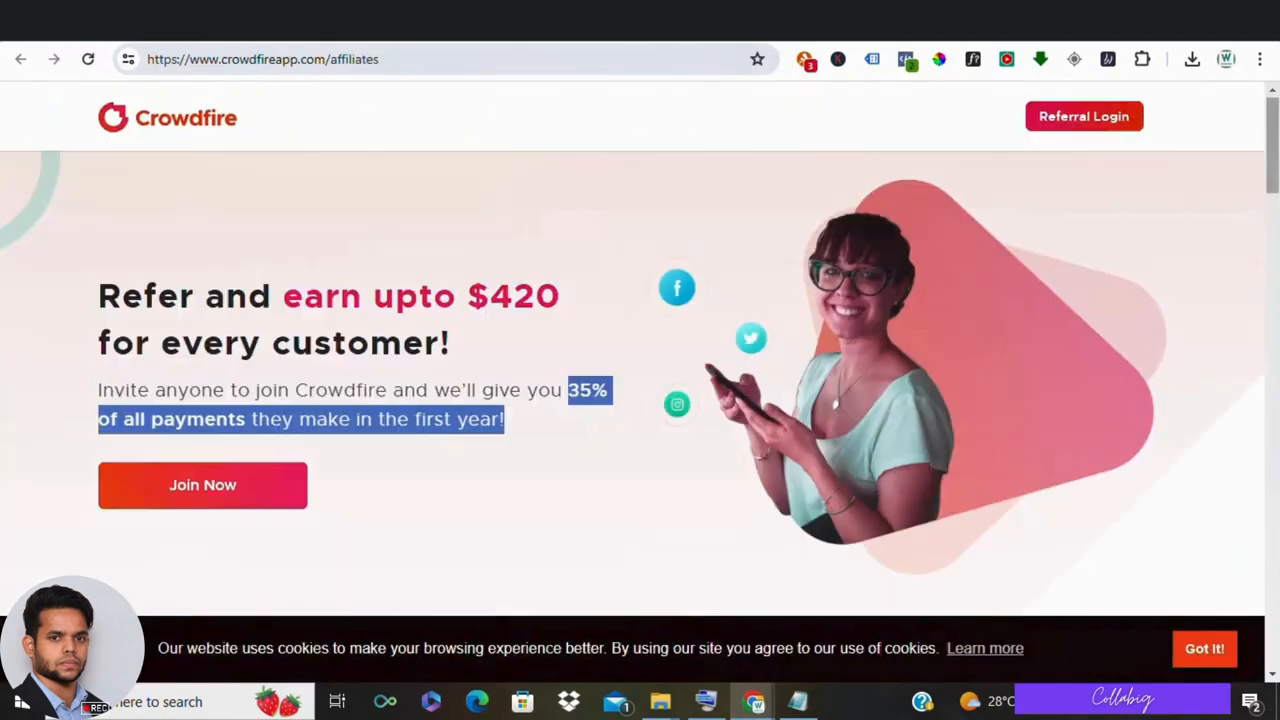
{"action": "left_click", "coordinate": [260, 252]}
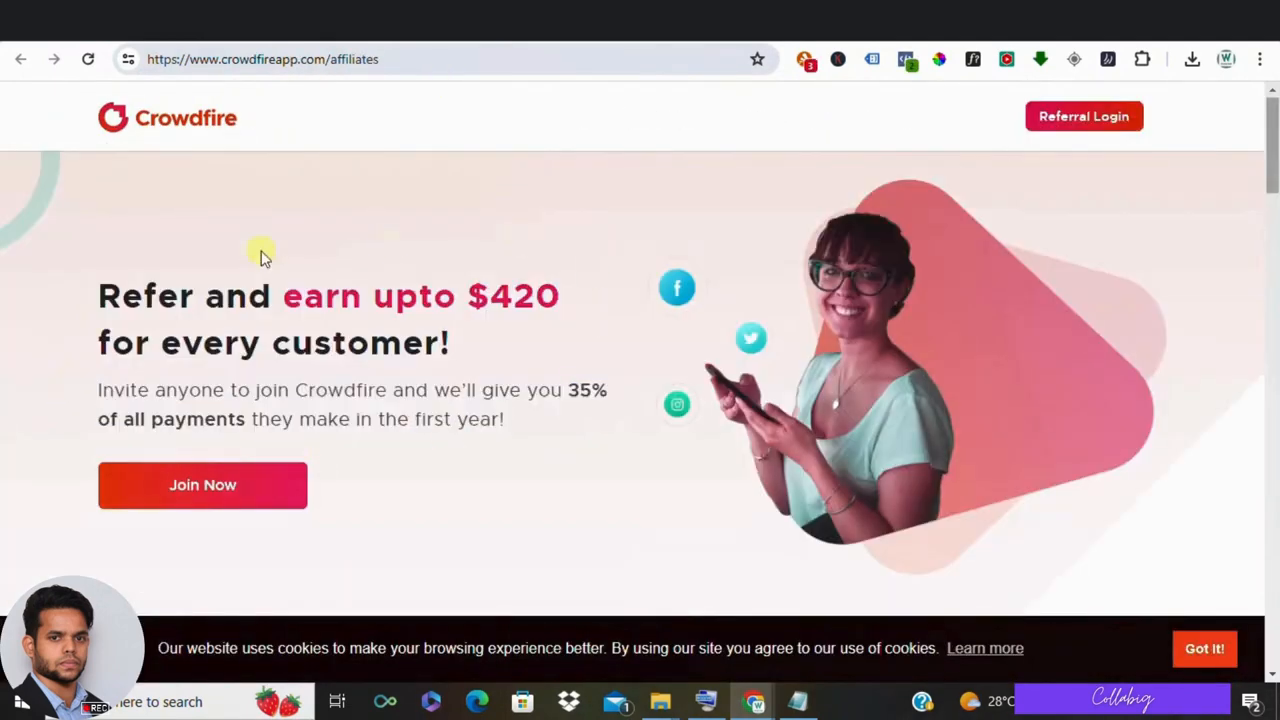
{"action": "mouse_move", "coordinate": [418, 316]}
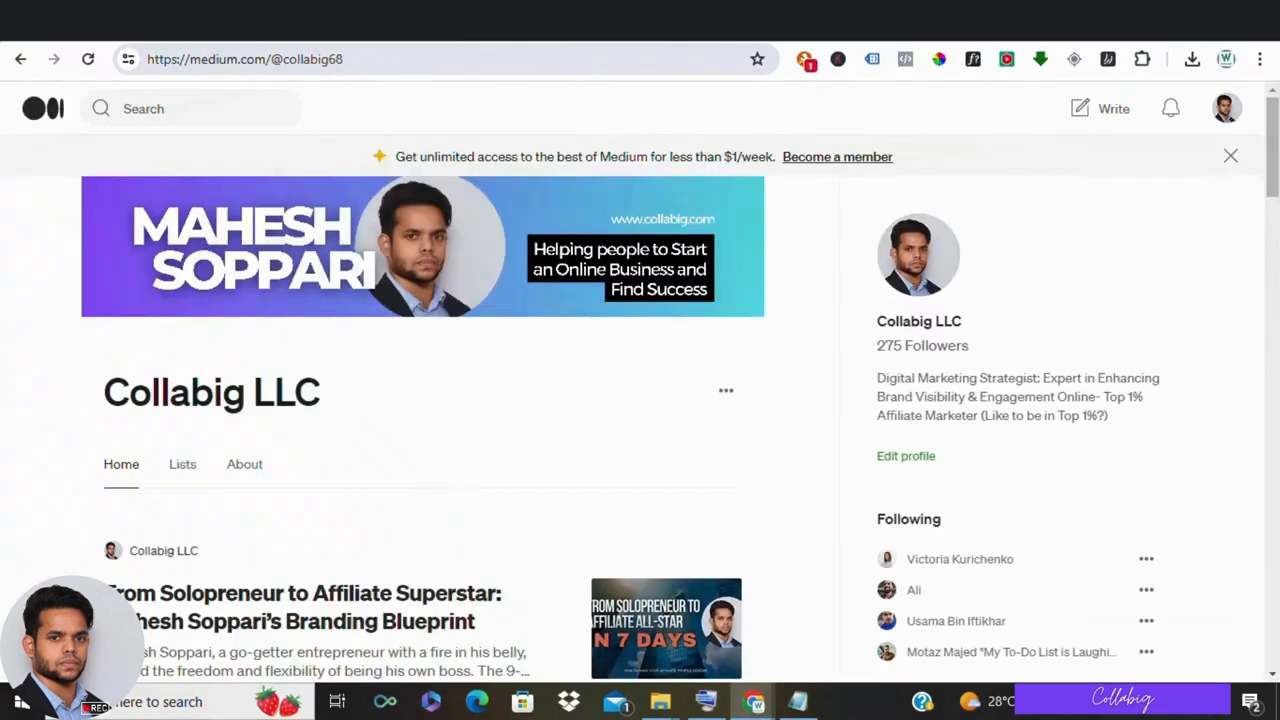
Browse the Collabig LLC profile's stories and open 'Cracking the Twitter Code'.
{"action": "scroll", "scroll_direction": "down", "scroll_amount": 3}
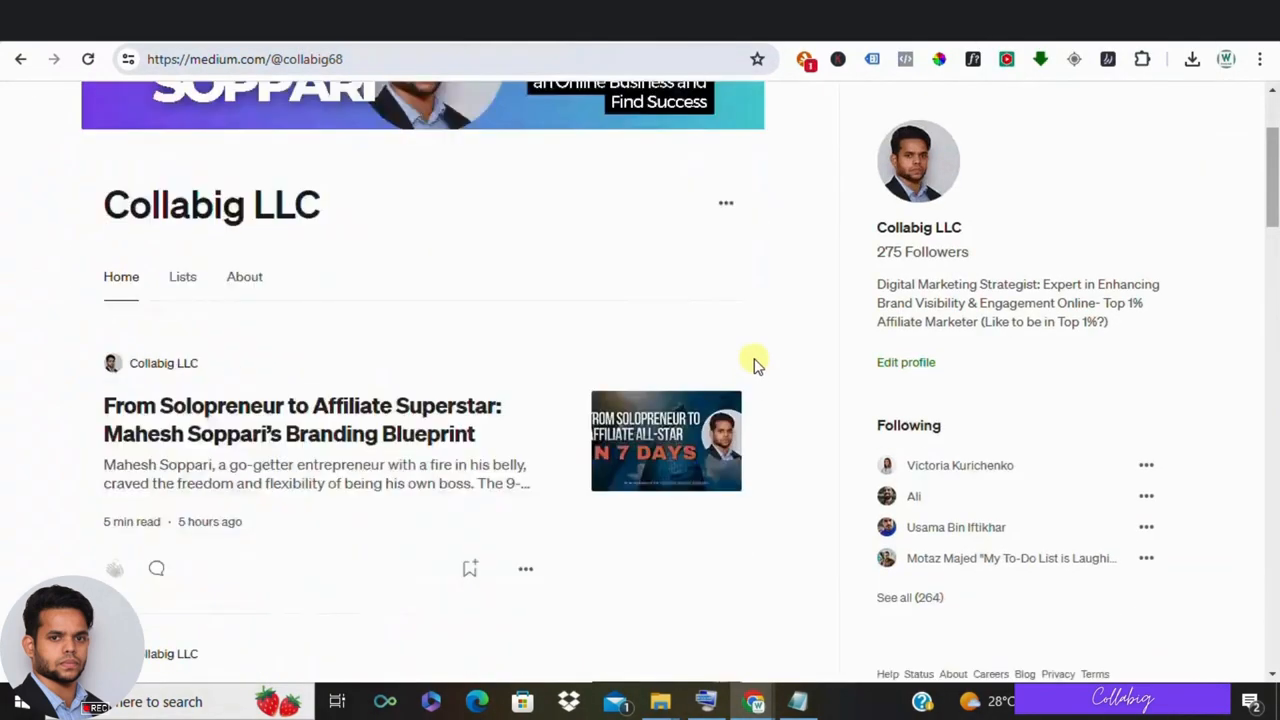
{"action": "scroll", "scroll_direction": "down", "scroll_amount": 3}
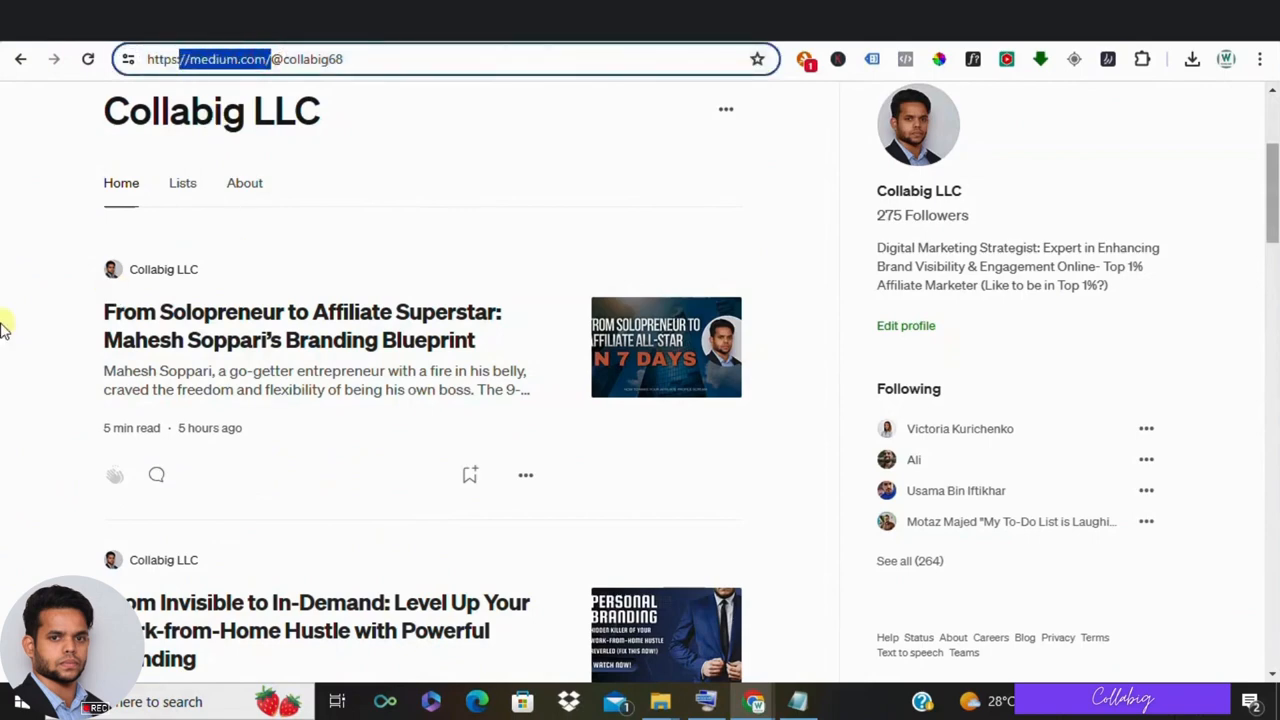
{"action": "scroll", "scroll_direction": "down", "scroll_amount": 3}
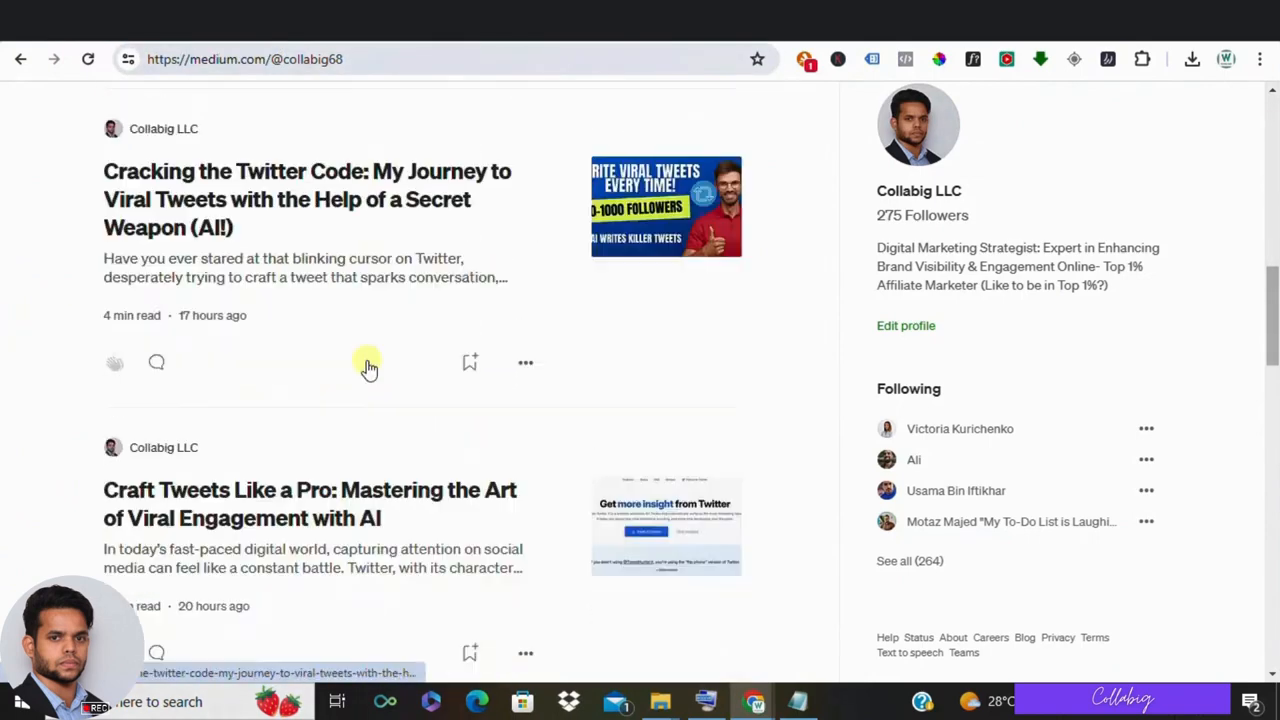
{"action": "scroll", "scroll_direction": "down", "scroll_amount": 3}
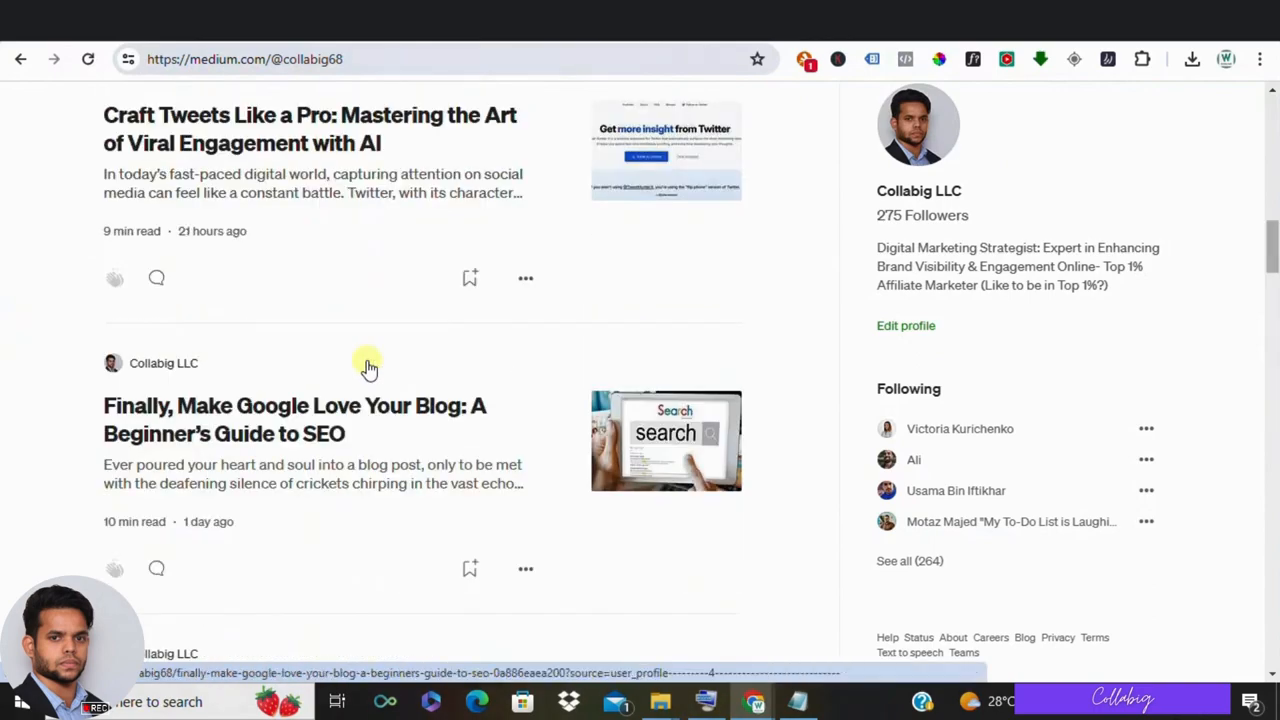
{"action": "scroll", "scroll_direction": "up", "scroll_amount": 3}
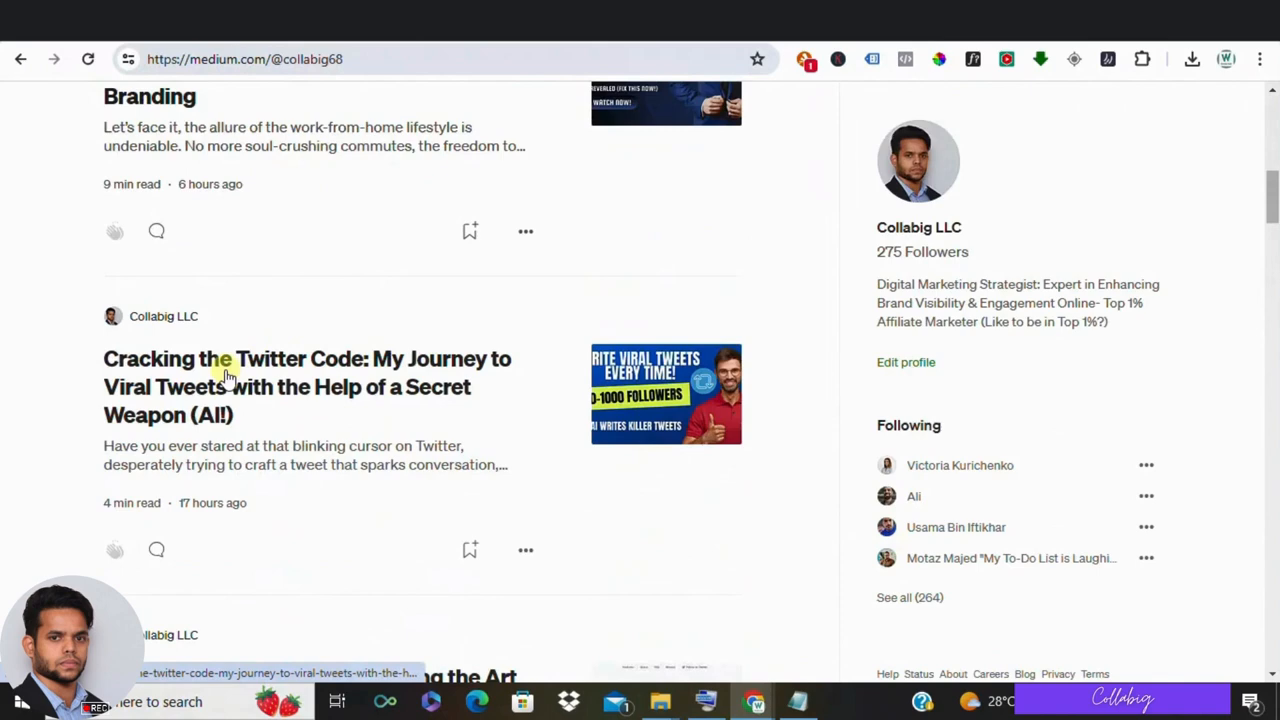
{"action": "left_click", "coordinate": [308, 388]}
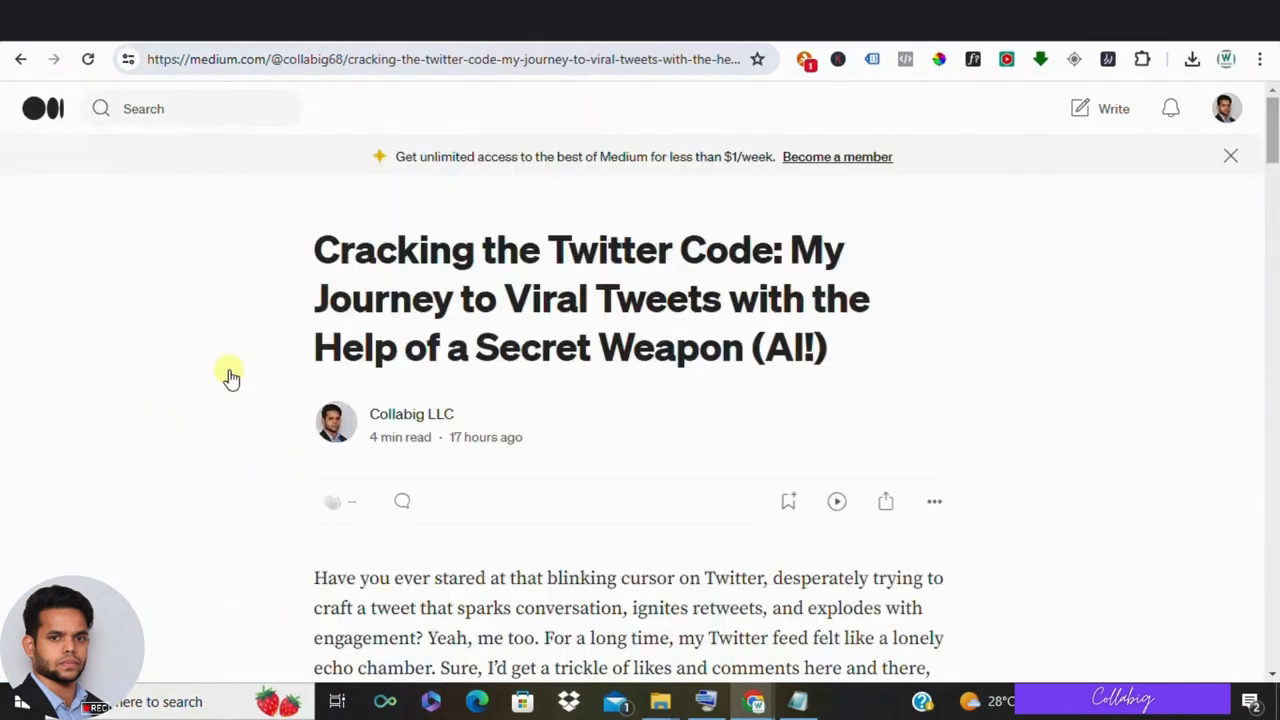
Scroll through the article to its tags and author section, then return to the Medium home feed.
{"action": "scroll", "scroll_direction": "down", "scroll_amount": 3}
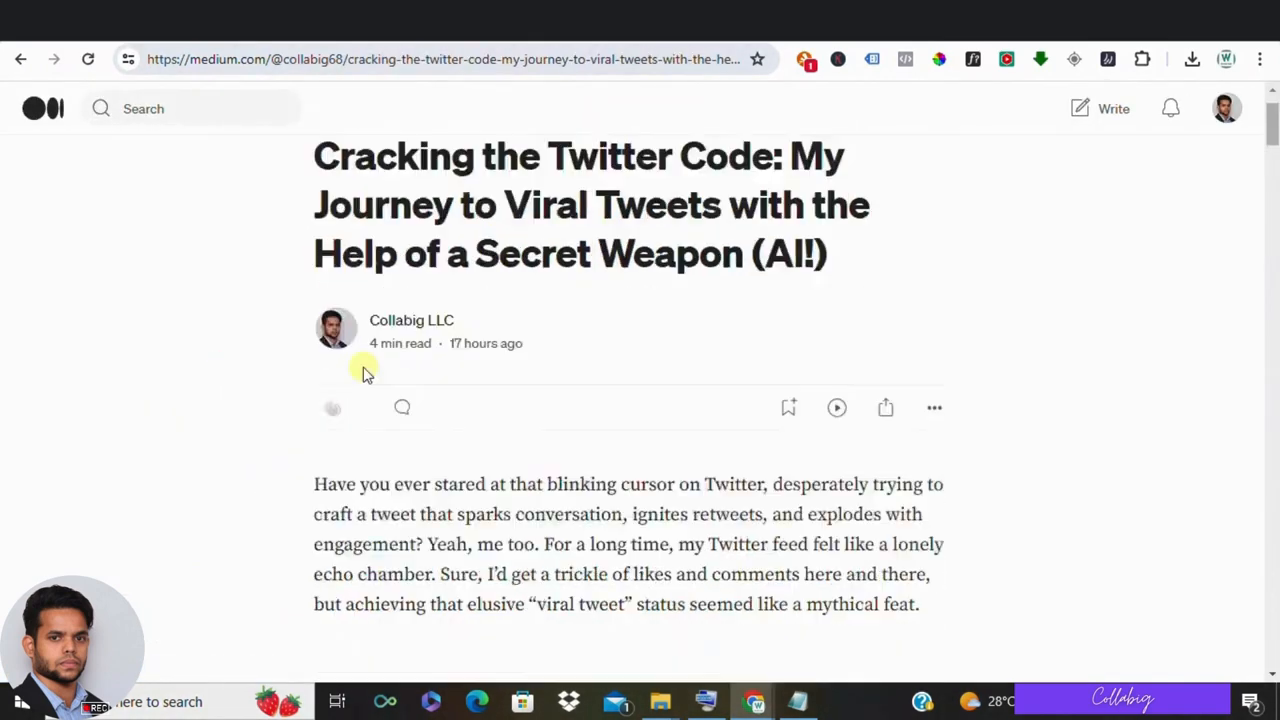
{"action": "scroll", "scroll_direction": "down", "scroll_amount": 3}
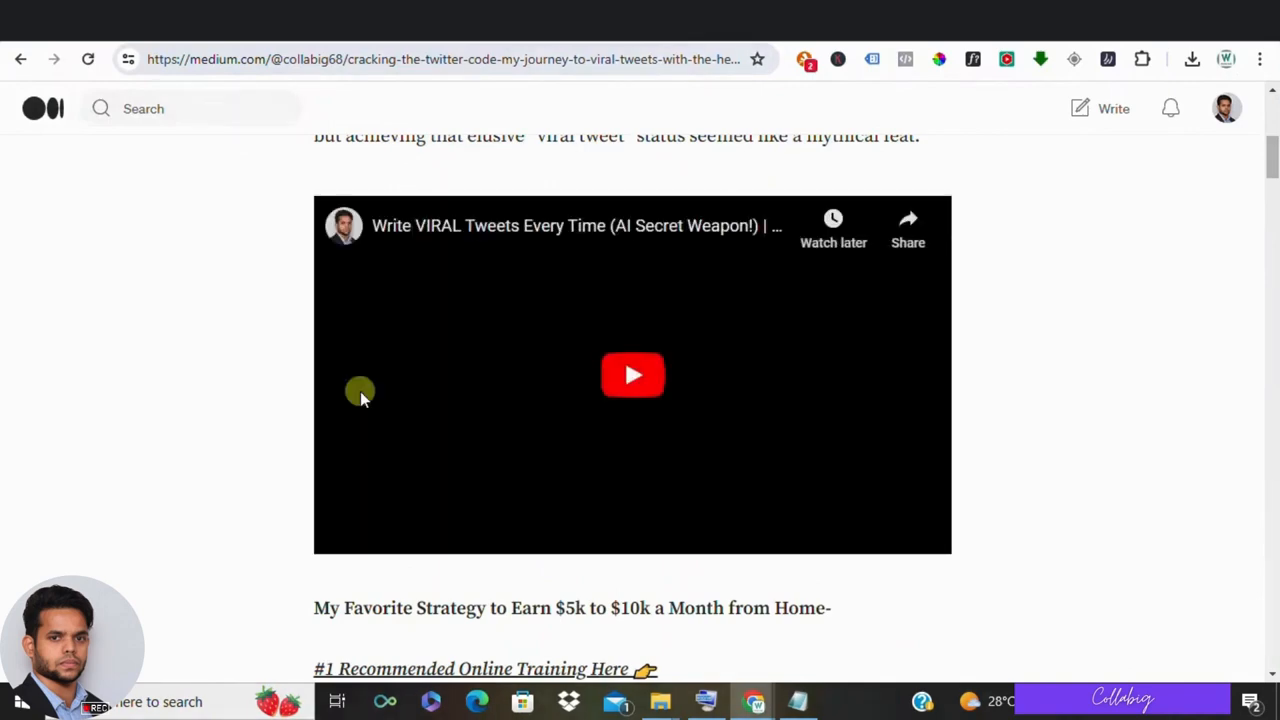
{"action": "scroll", "scroll_direction": "up", "scroll_amount": 3}
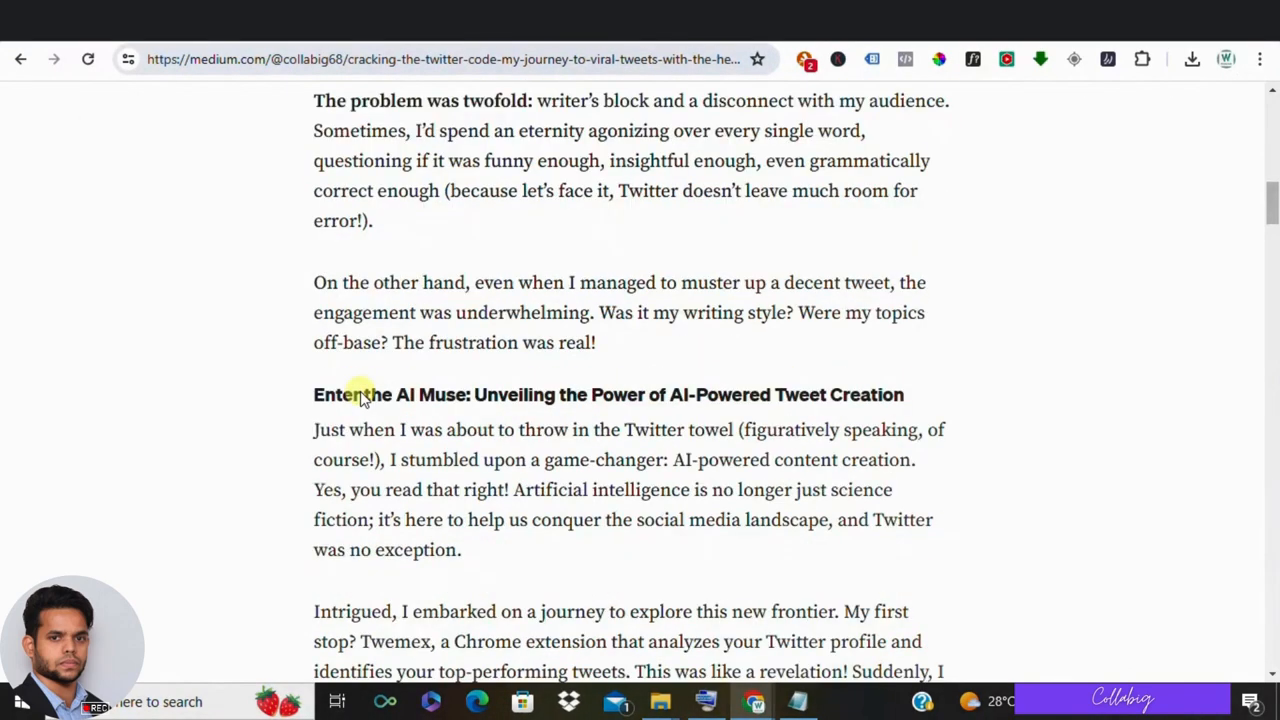
{"action": "scroll", "scroll_direction": "down", "scroll_amount": 3}
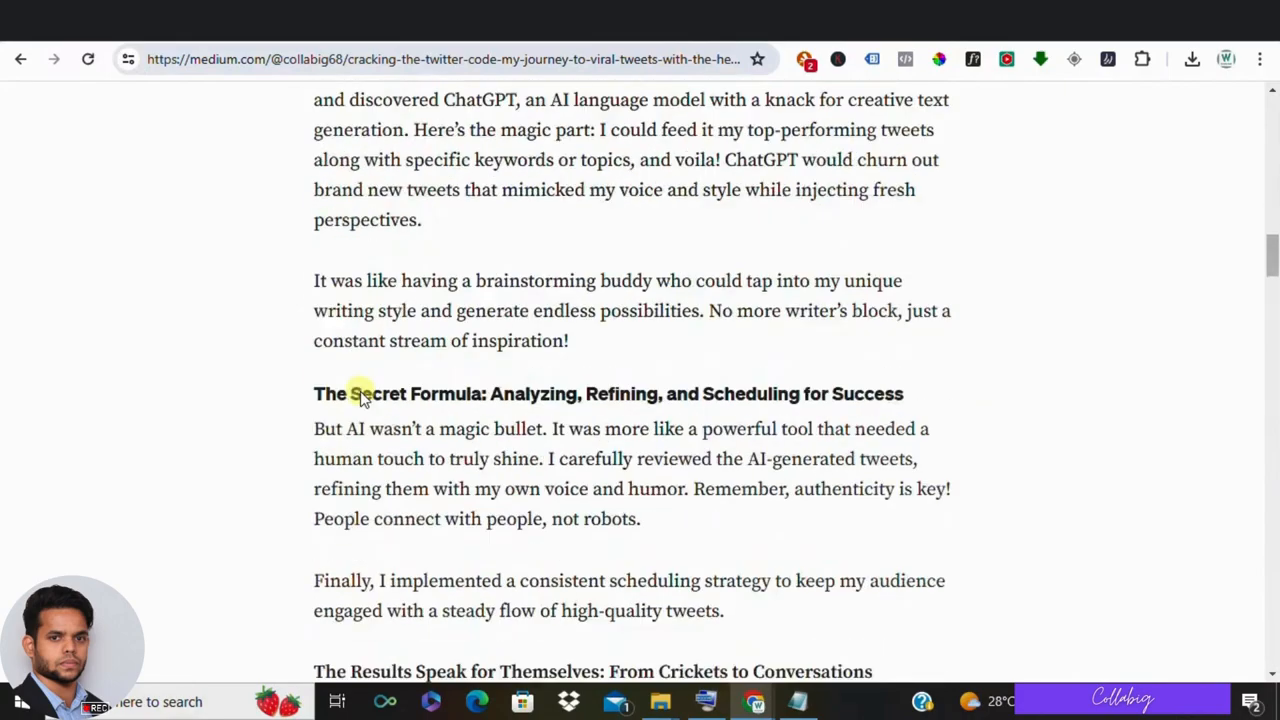
{"action": "scroll", "scroll_direction": "down", "scroll_amount": 3}
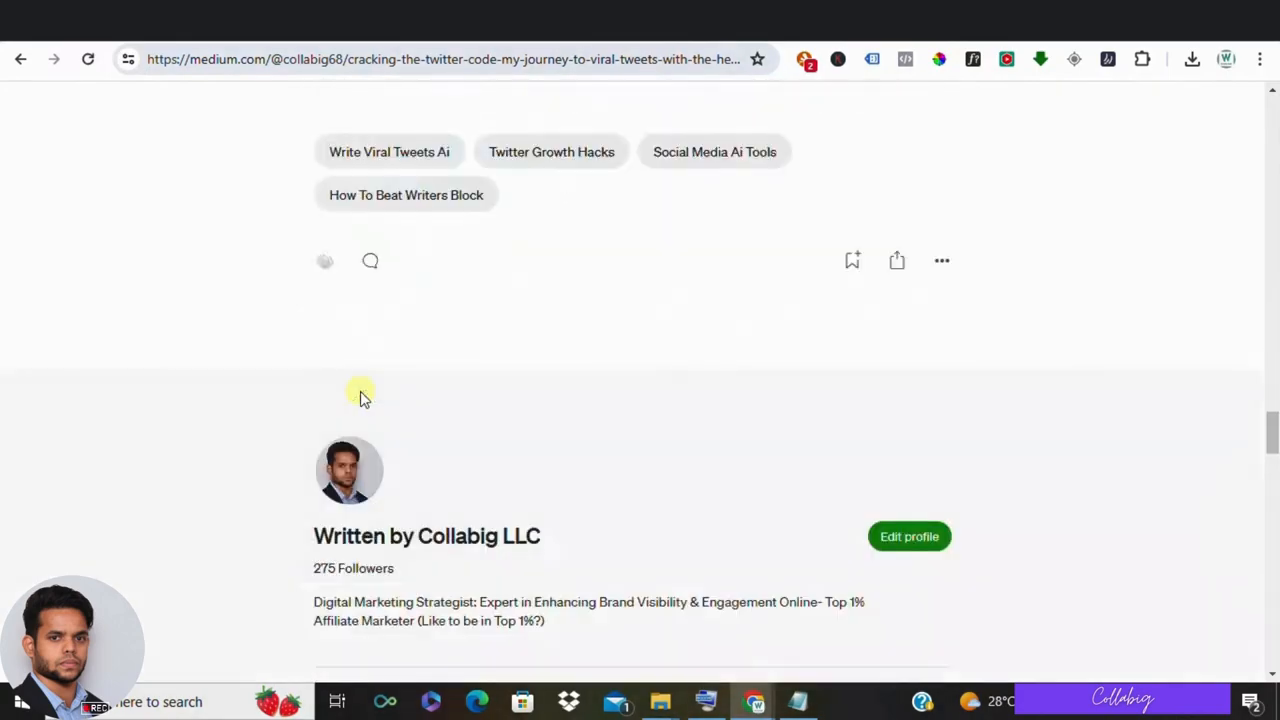
{"action": "scroll", "scroll_direction": "up", "scroll_amount": 3}
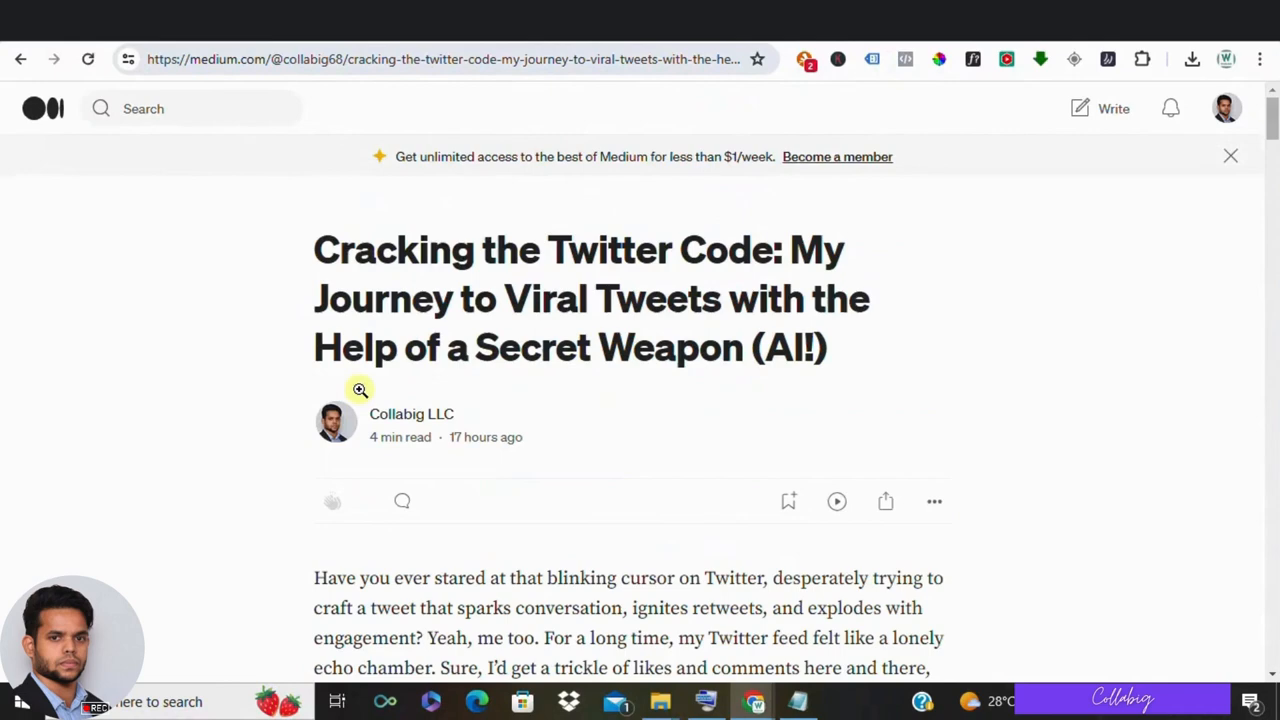
{"action": "left_click", "coordinate": [32, 108]}
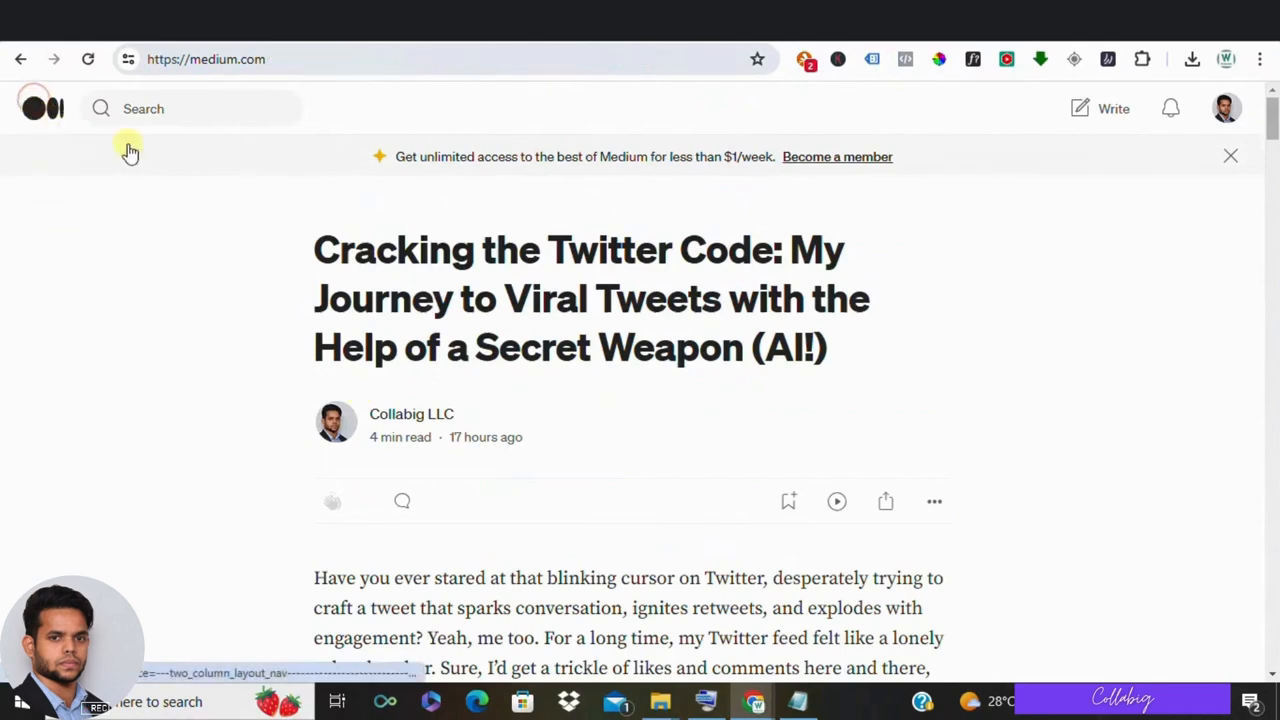
Reach the Medium story stats showing 2.9K views and 1.8K reads for April 2024.
{"action": "left_click", "coordinate": [42, 108]}
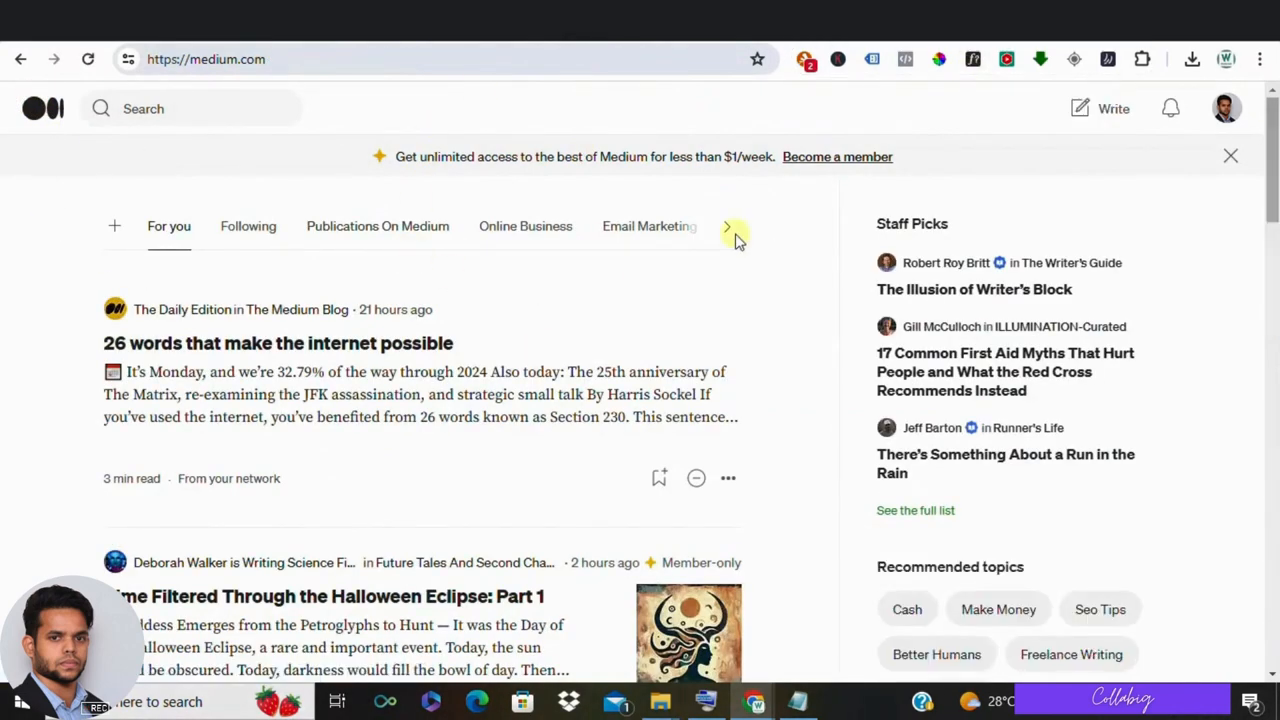
{"action": "left_click", "coordinate": [1226, 108]}
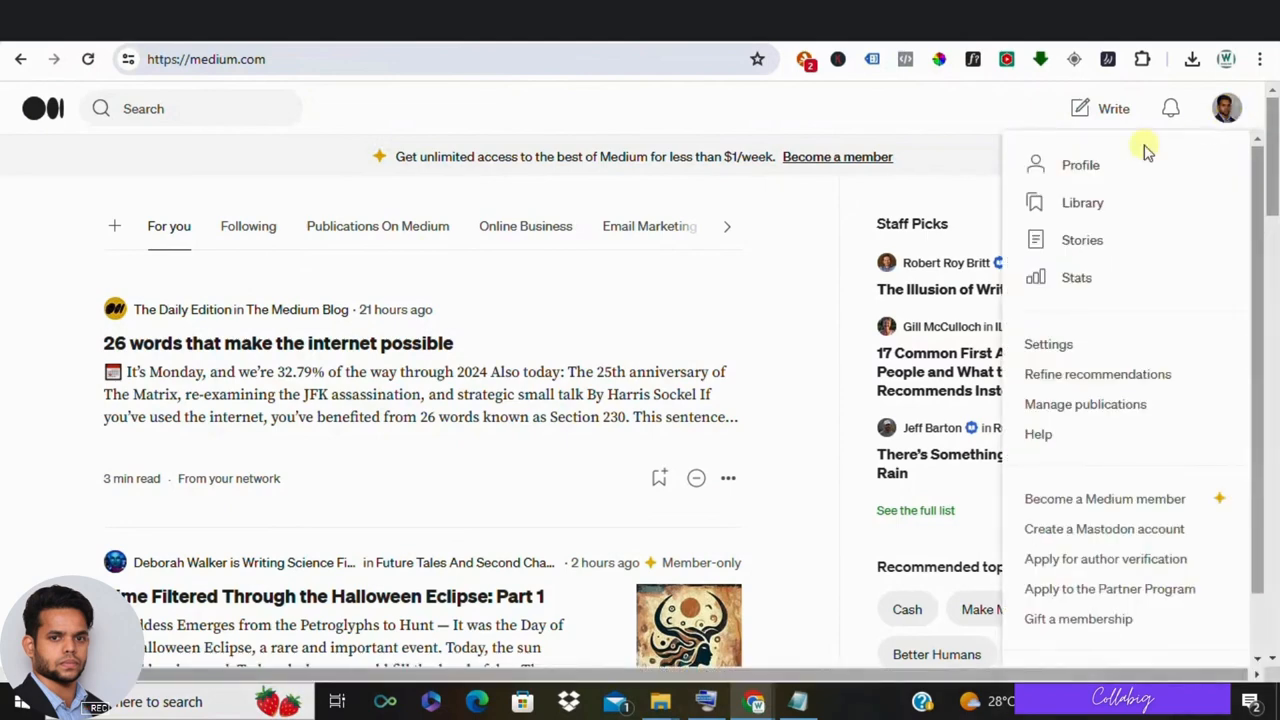
{"action": "left_click", "coordinate": [1082, 240]}
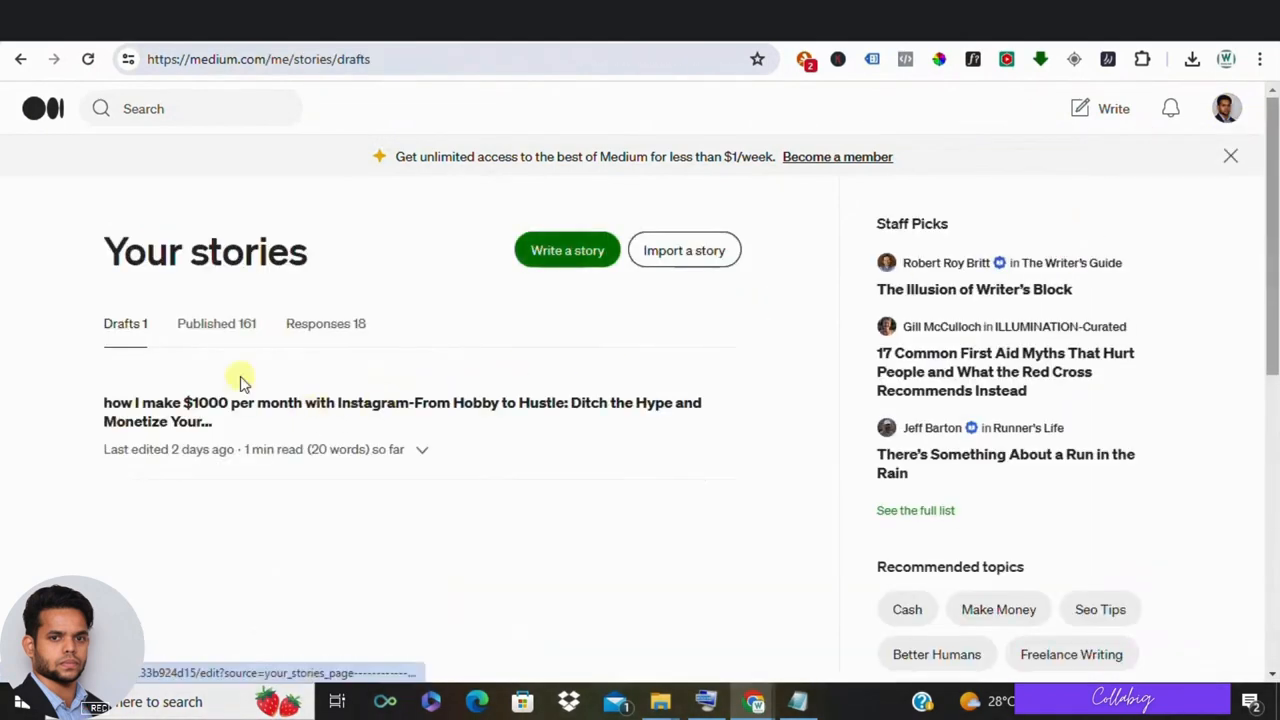
{"action": "left_click", "coordinate": [216, 324]}
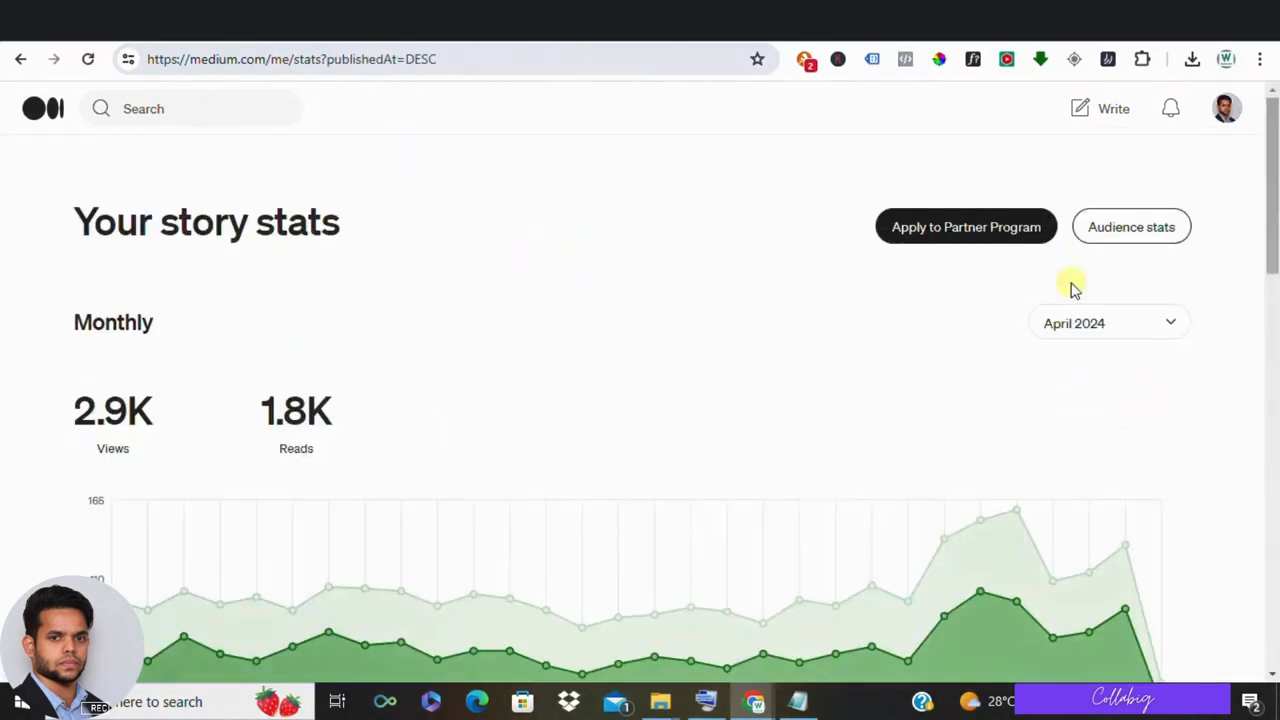
Review April's daily views and reads chart and sort the Lifetime story list by Most read.
{"action": "scroll", "scroll_direction": "down", "scroll_amount": 3}
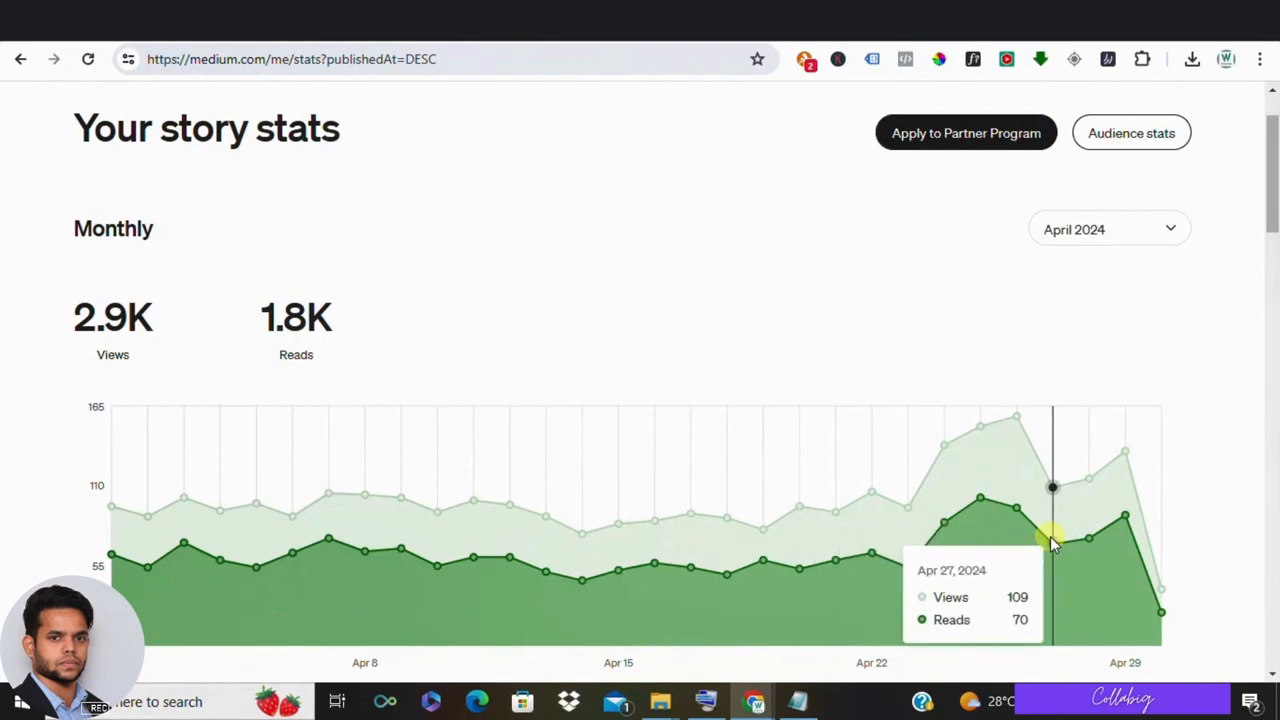
{"action": "scroll", "scroll_direction": "down", "scroll_amount": 3}
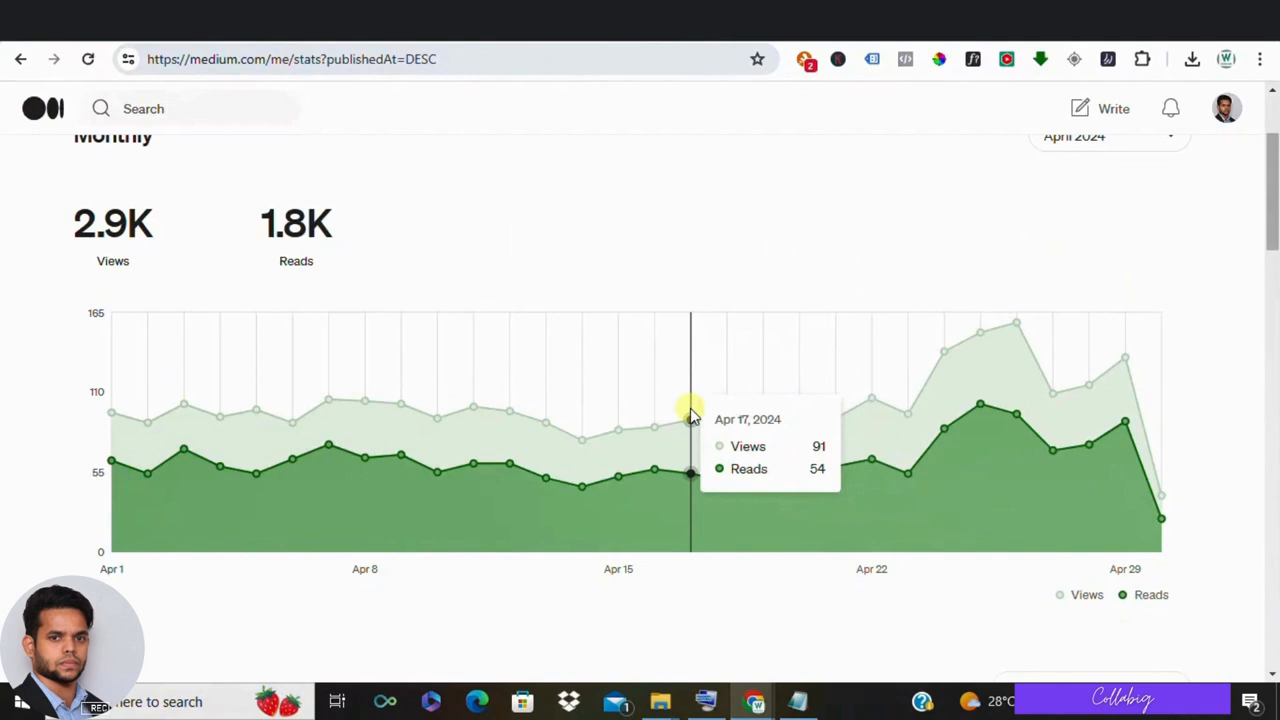
{"action": "mouse_move", "coordinate": [618, 420]}
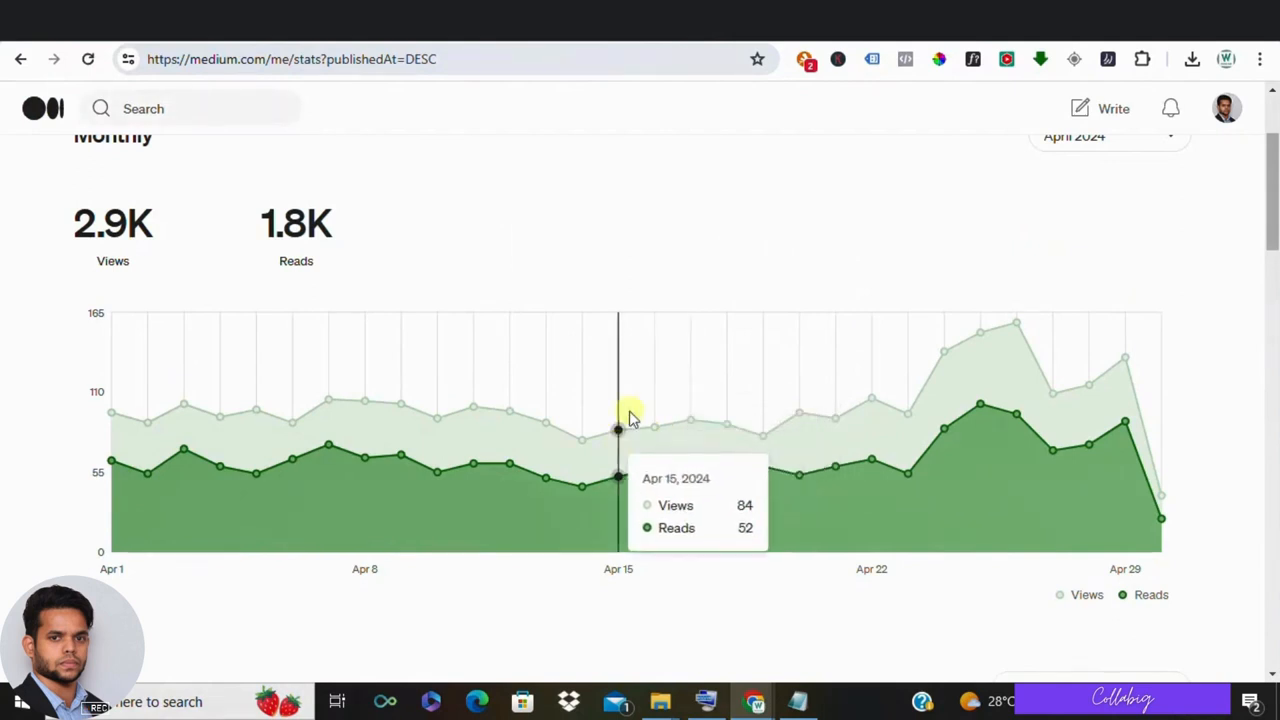
{"action": "mouse_move", "coordinate": [904, 186]}
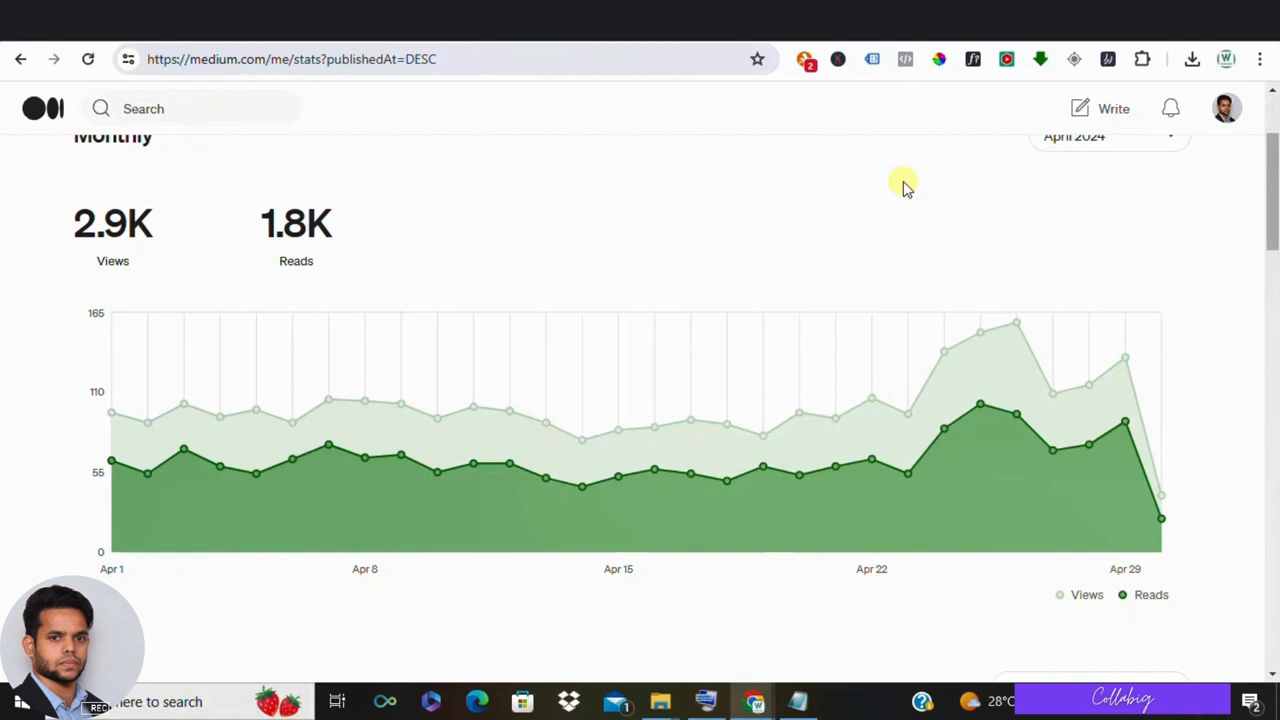
{"action": "scroll", "scroll_direction": "up", "scroll_amount": 3}
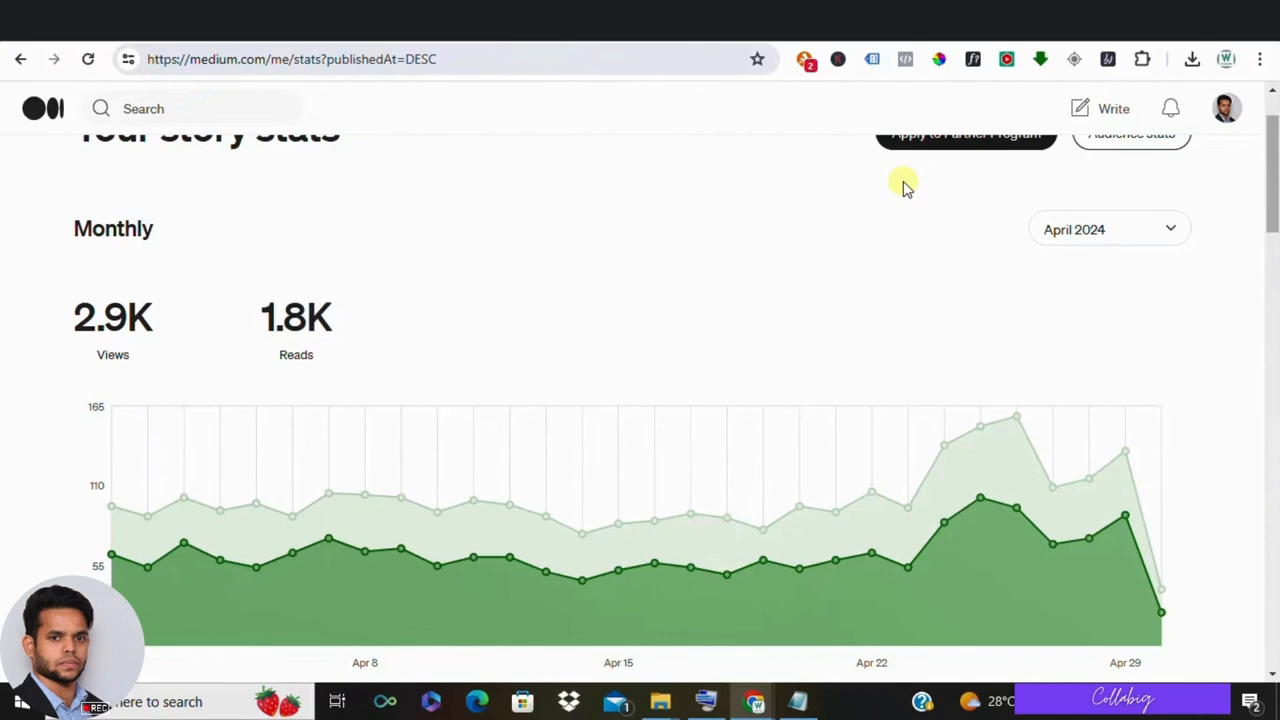
{"action": "scroll", "scroll_direction": "down", "scroll_amount": 3}
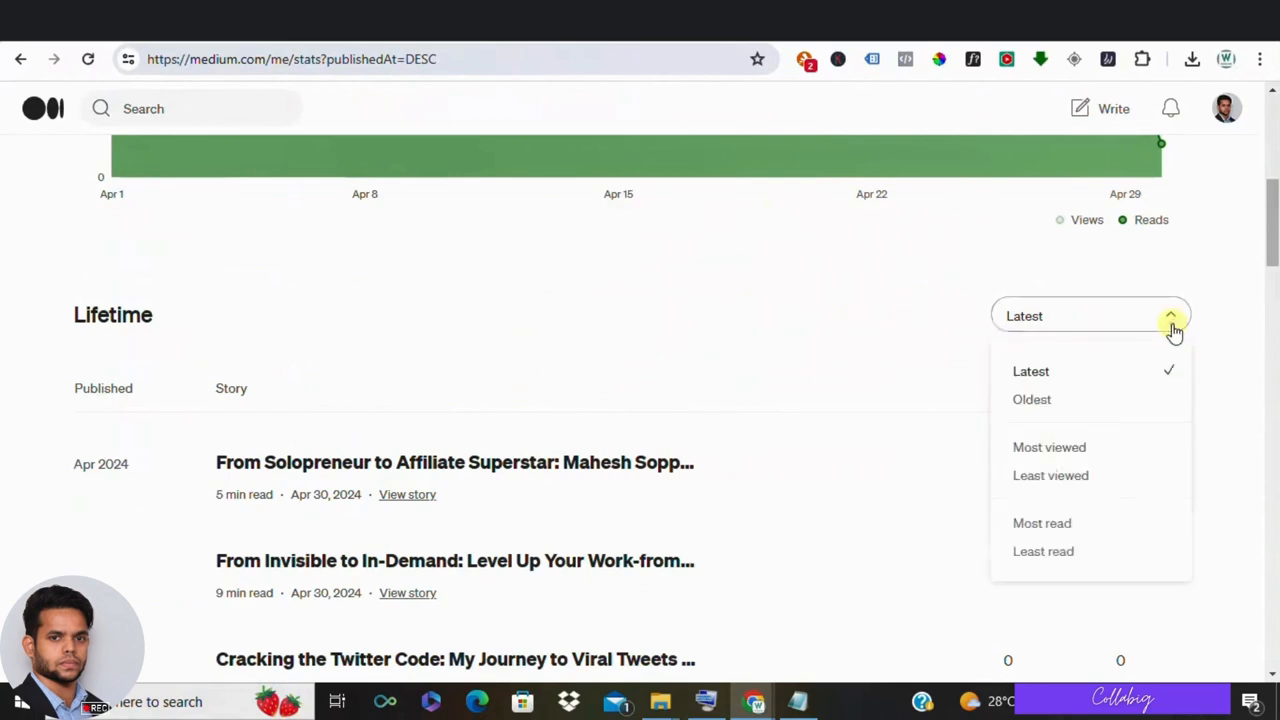
{"action": "mouse_move", "coordinate": [1042, 524]}
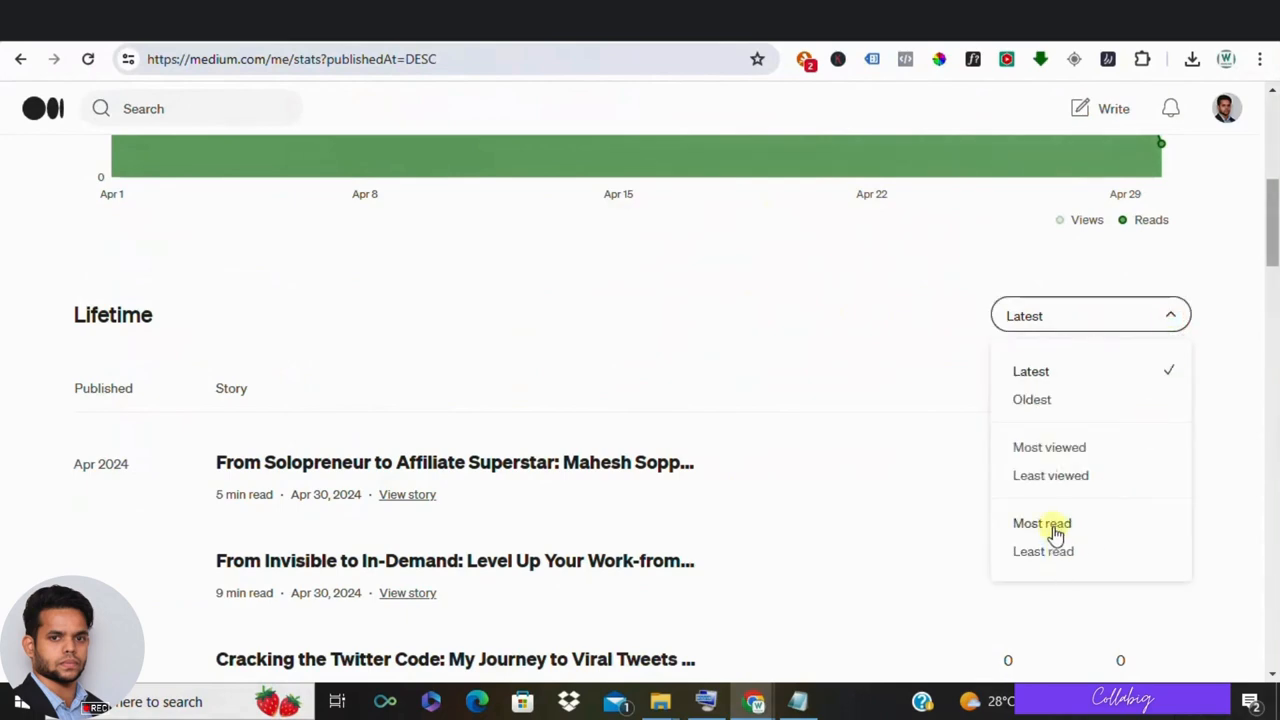
{"action": "left_click", "coordinate": [1042, 524]}
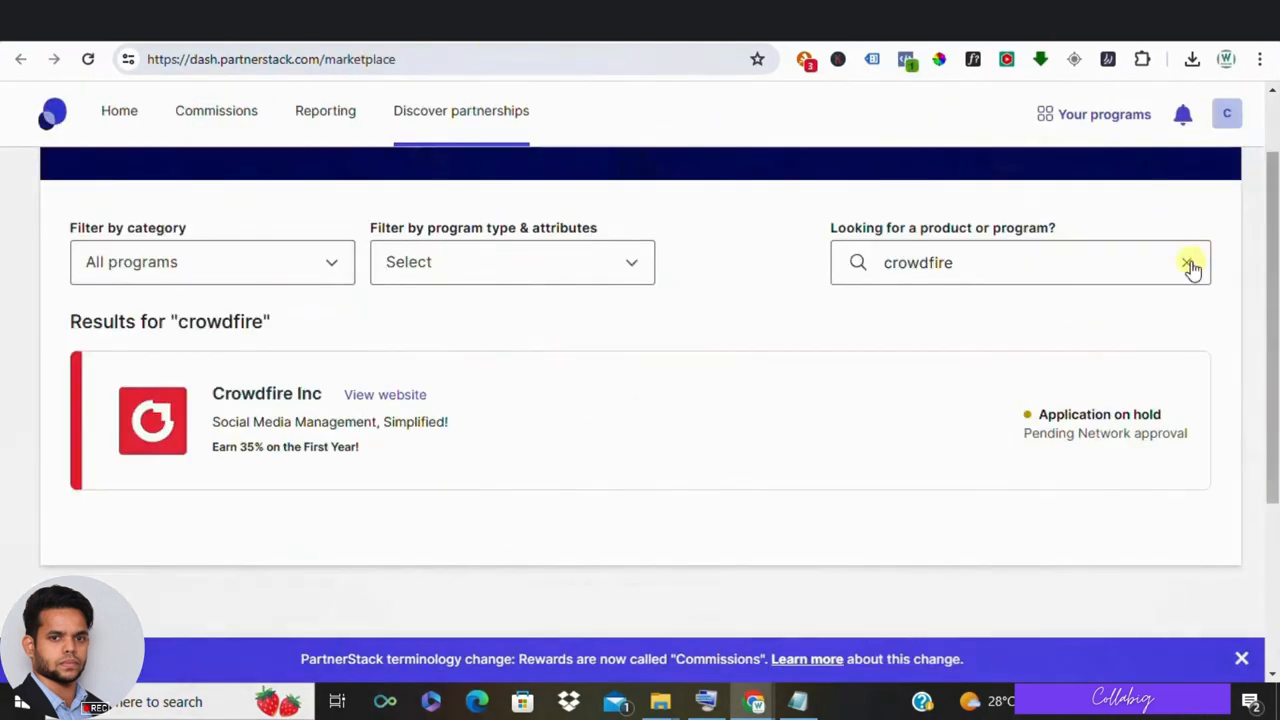
Clear the crowdfire search and scroll through the All programs list and back up.
{"action": "left_click", "coordinate": [1190, 262]}
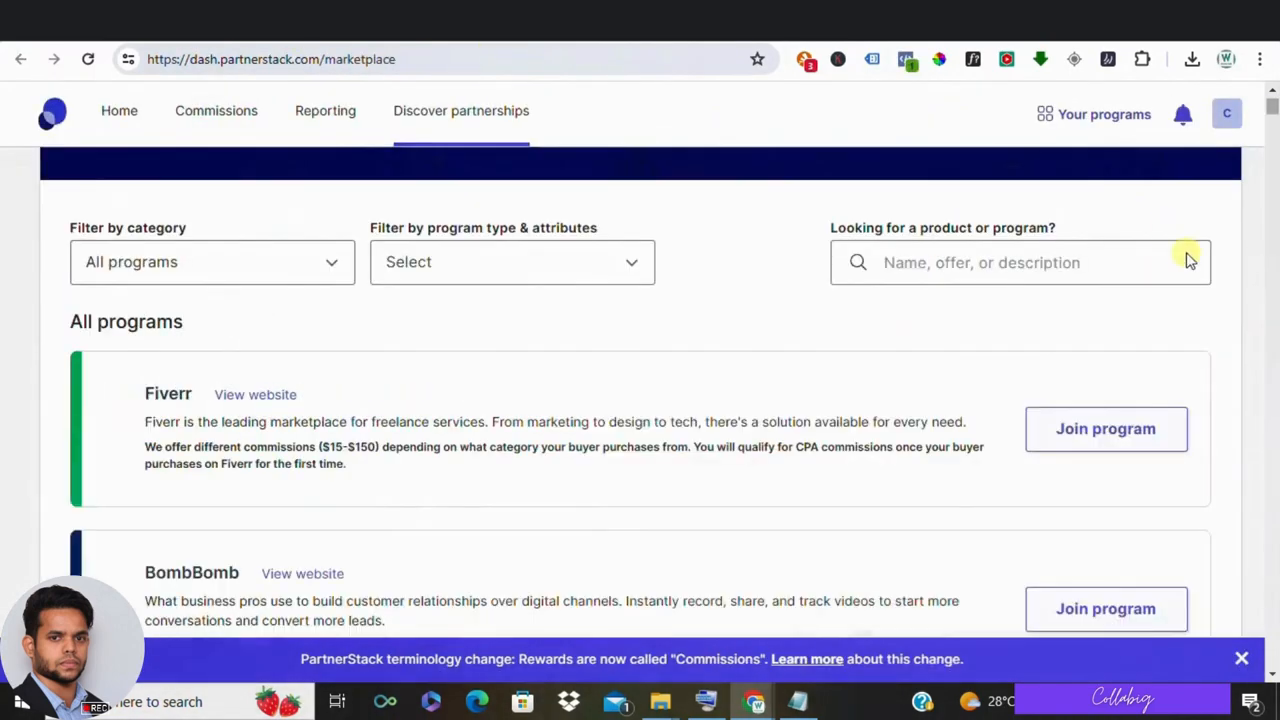
{"action": "scroll", "scroll_direction": "down", "scroll_amount": 3}
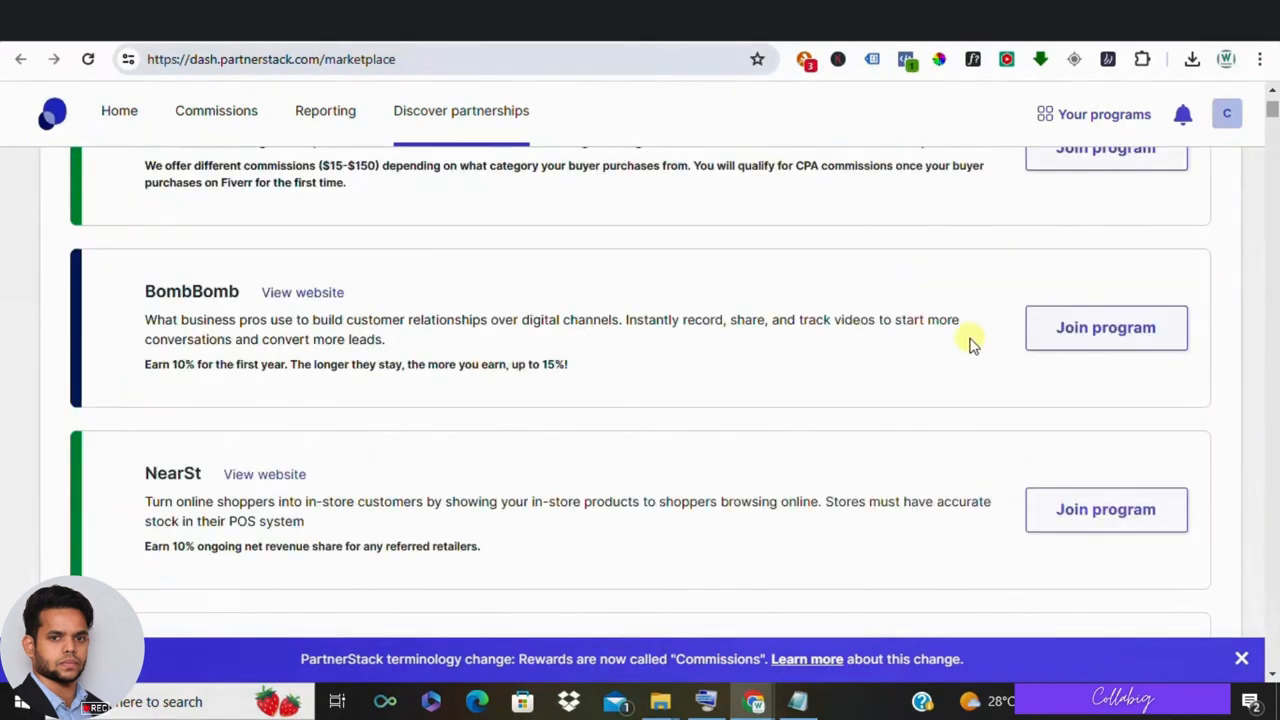
{"action": "scroll", "scroll_direction": "down", "scroll_amount": 3}
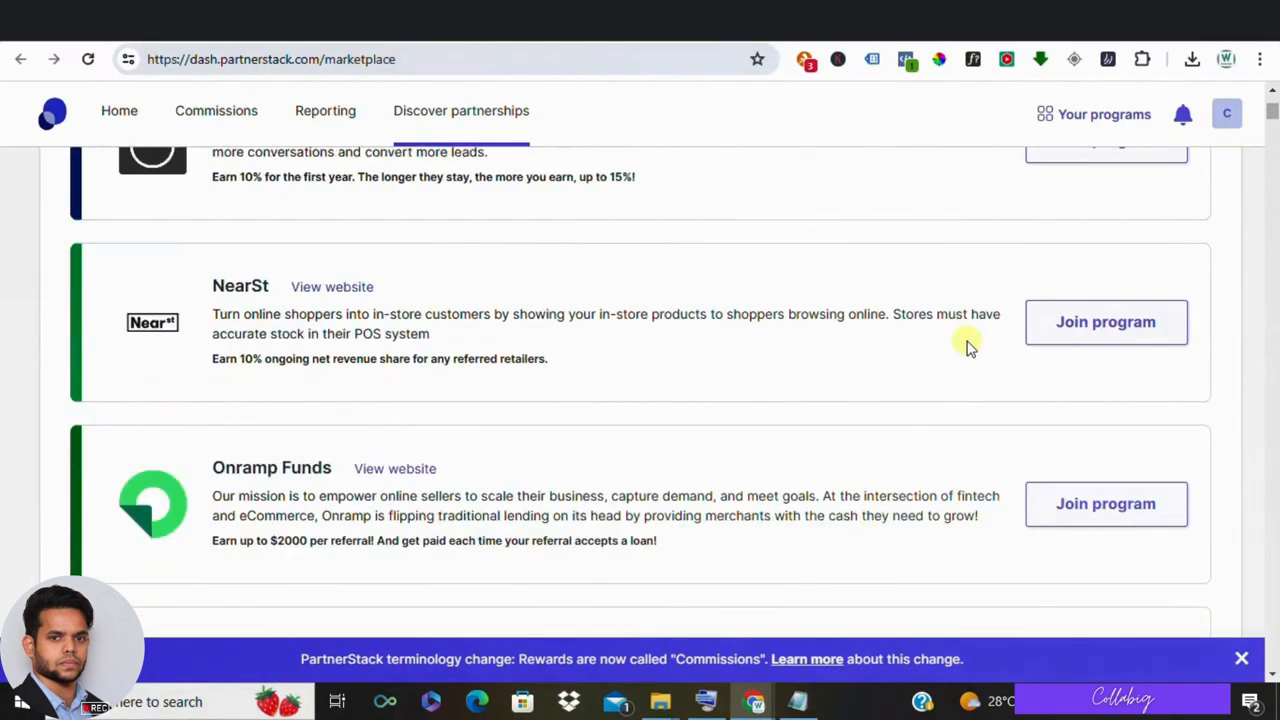
{"action": "scroll", "scroll_direction": "down", "scroll_amount": 3}
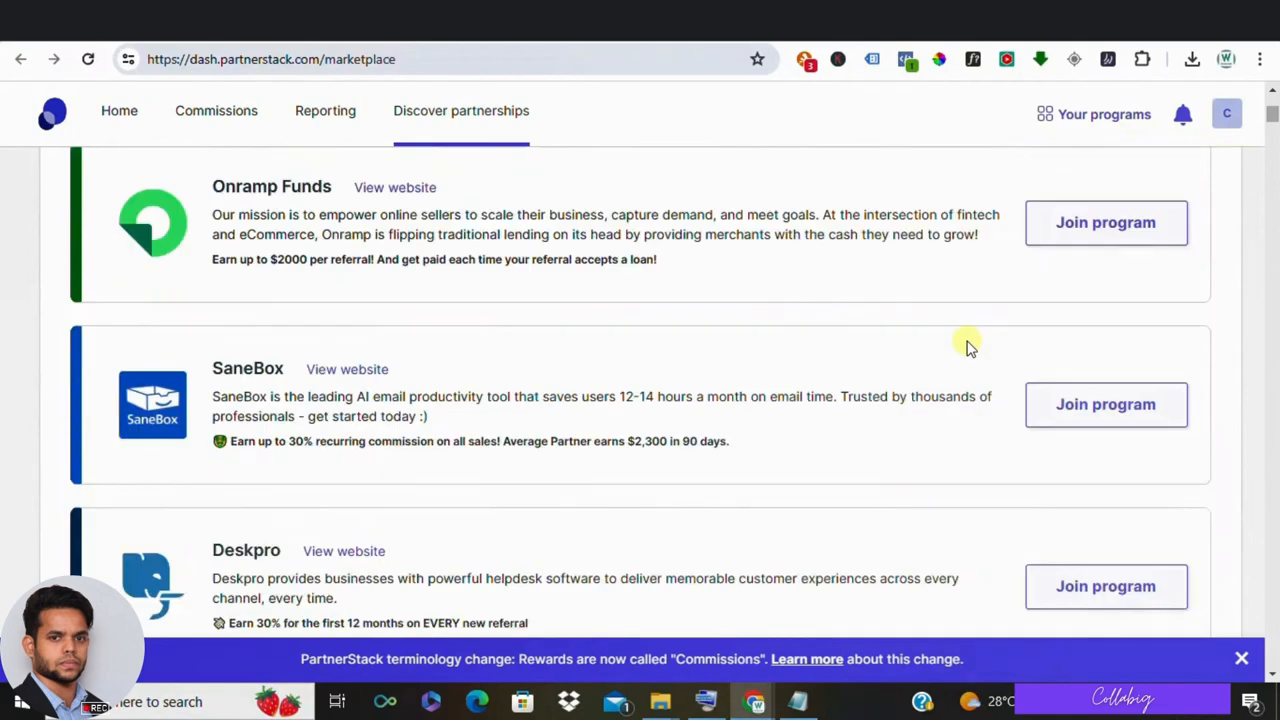
{"action": "scroll", "scroll_direction": "down", "scroll_amount": 3}
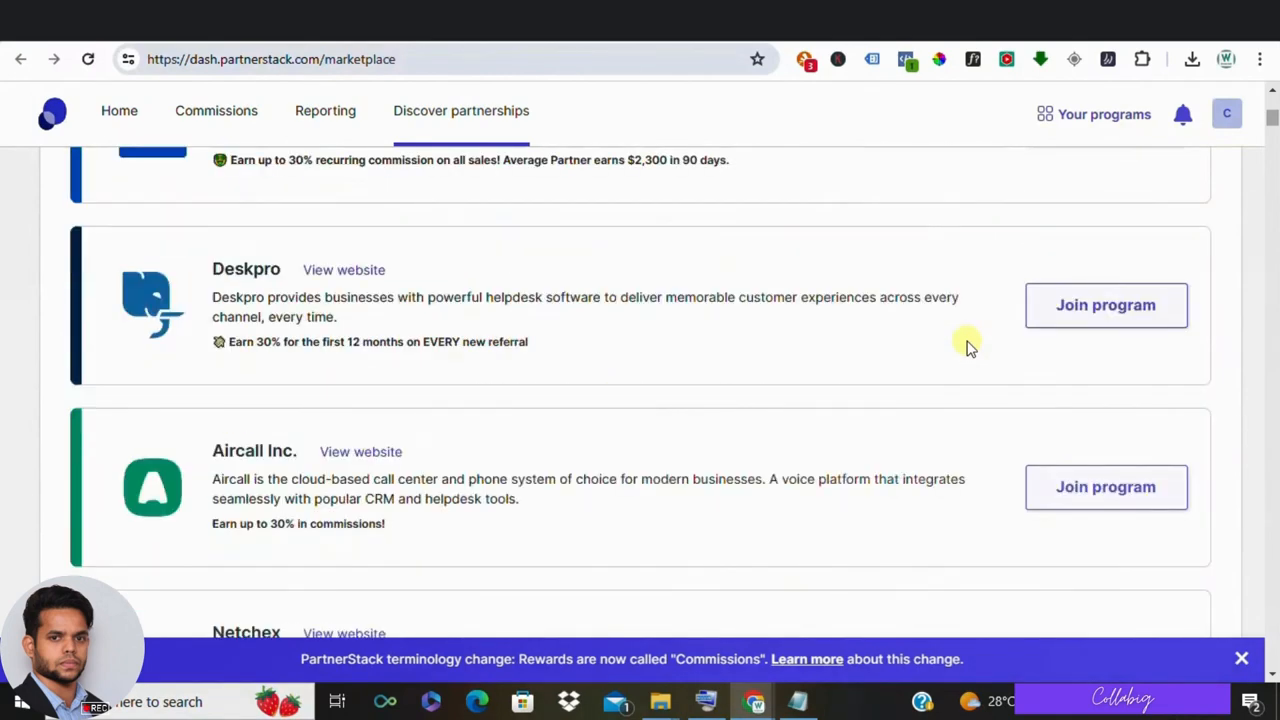
{"action": "scroll", "scroll_direction": "up", "scroll_amount": 3}
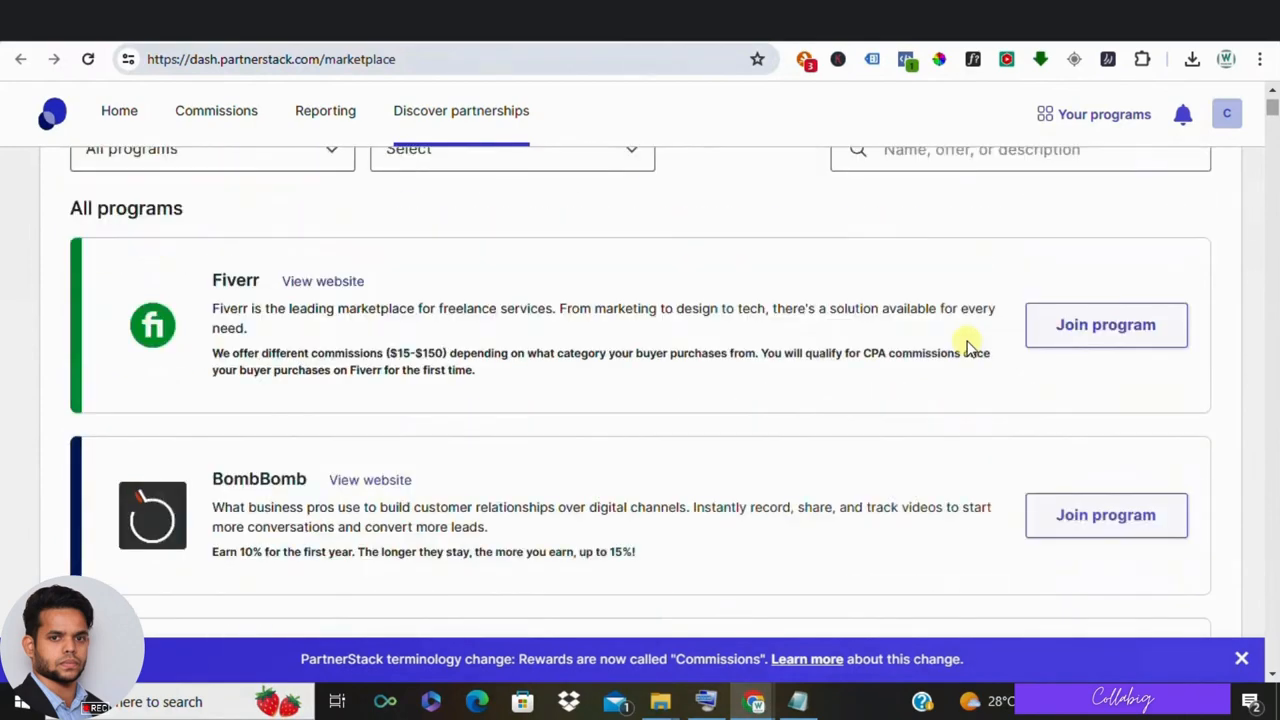
{"action": "scroll", "scroll_direction": "up", "scroll_amount": 3}
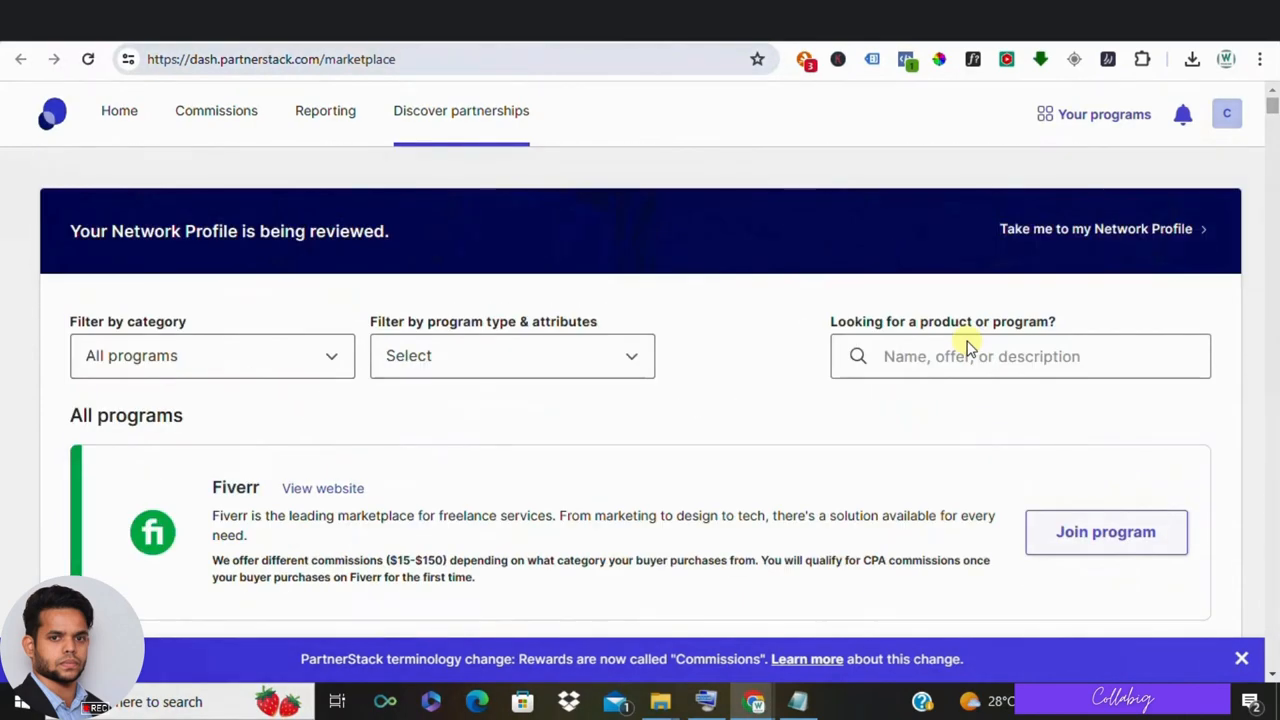